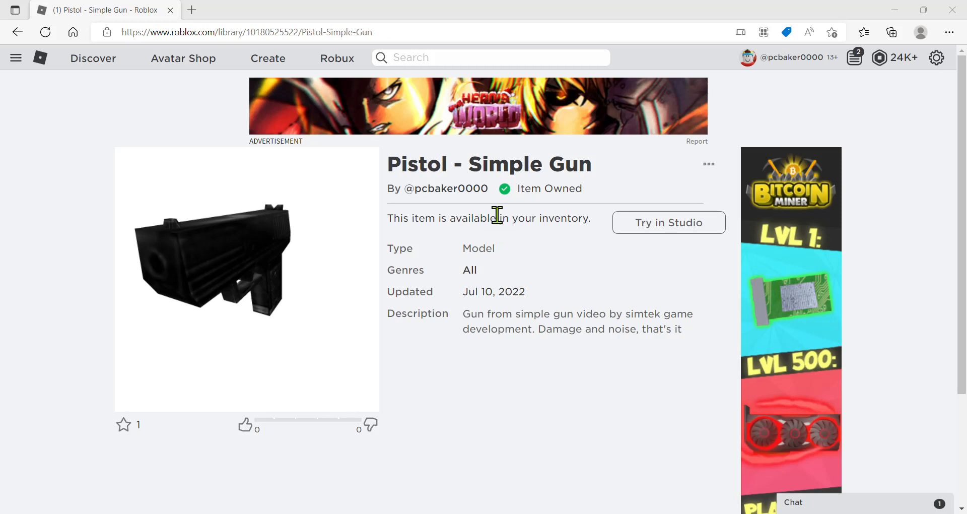
mouse_move(568, 212)
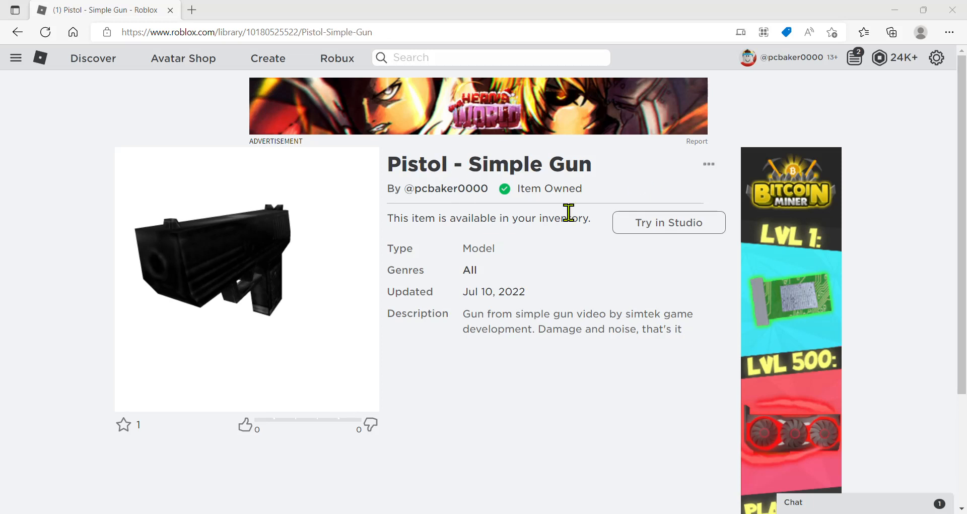
Search My Models in the Toolbox for 'simple' and insert the Pistol - Simple Gun
click(247, 32)
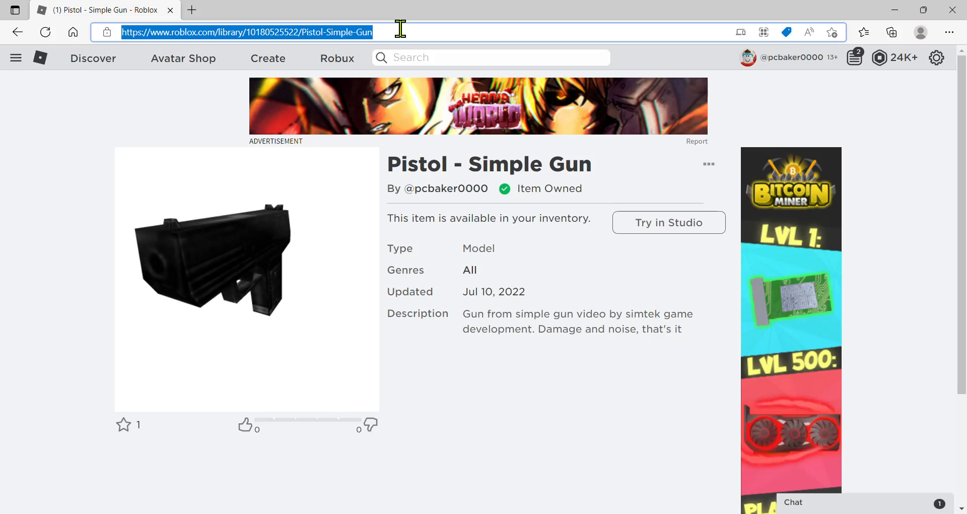
mouse_move(621, 192)
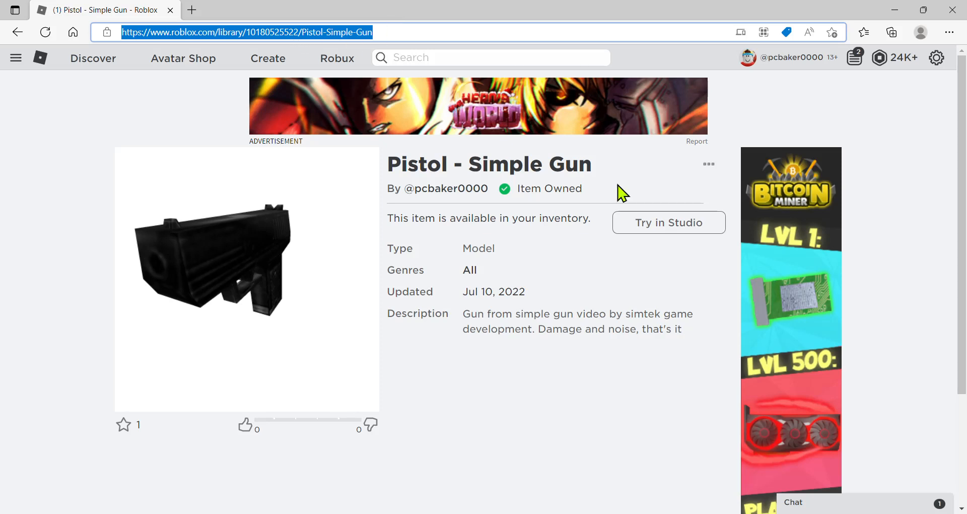
mouse_move(667, 231)
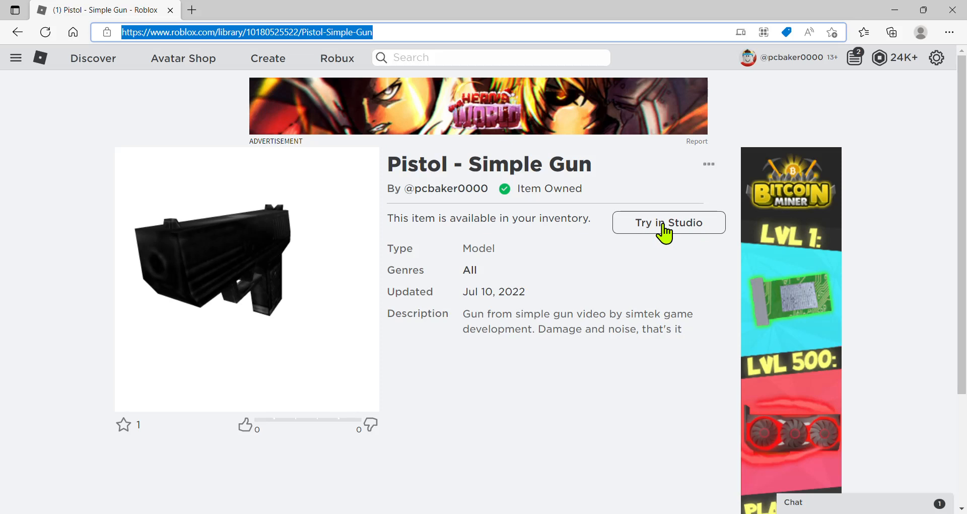
mouse_move(596, 337)
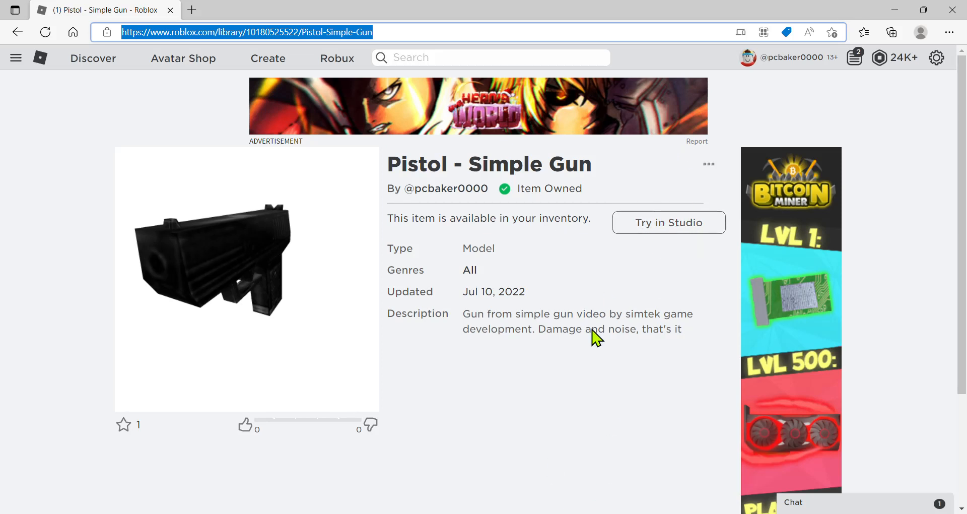
click(668, 222)
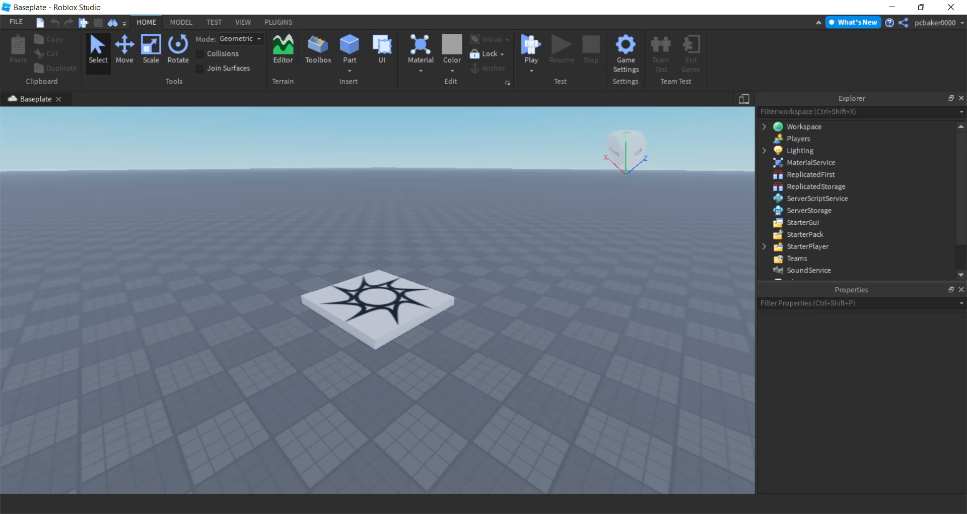
click(318, 49)
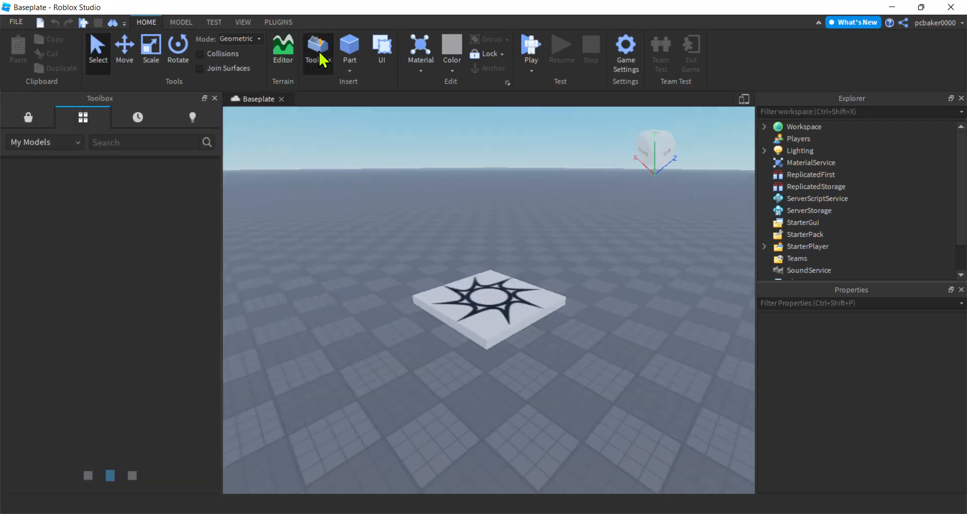
click(82, 116)
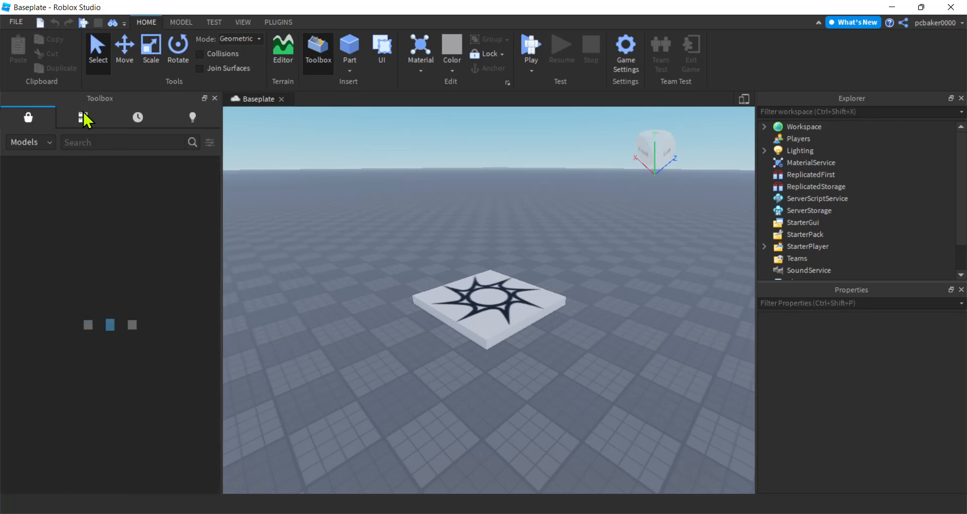
click(83, 118)
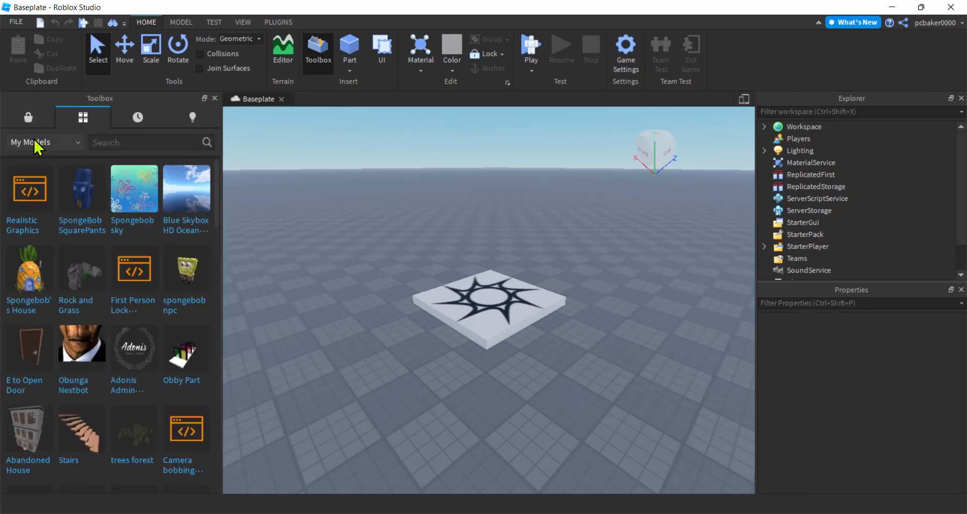
click(151, 142)
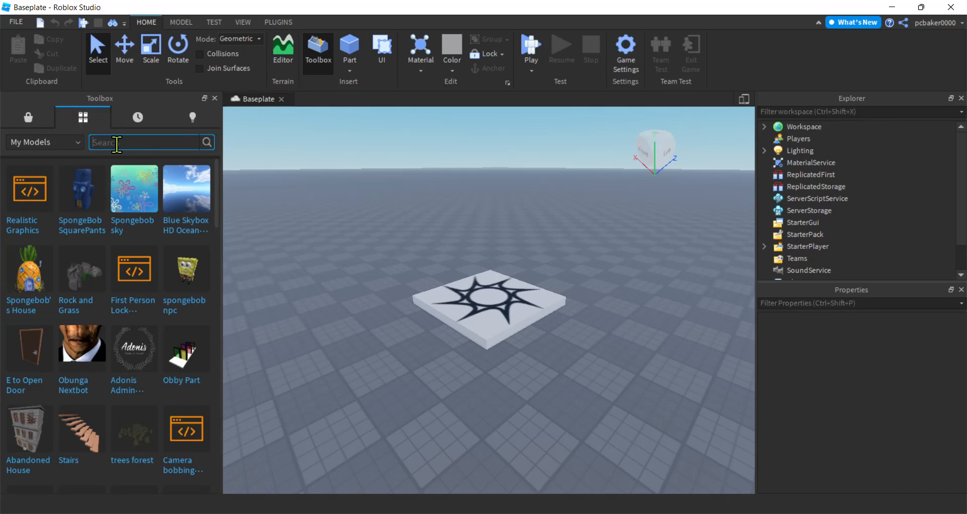
text(simple)
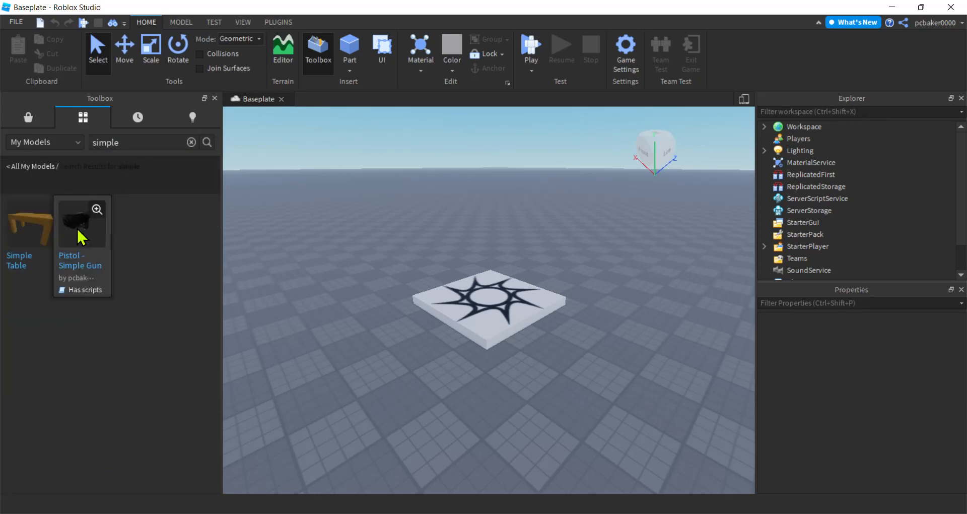
click(81, 222)
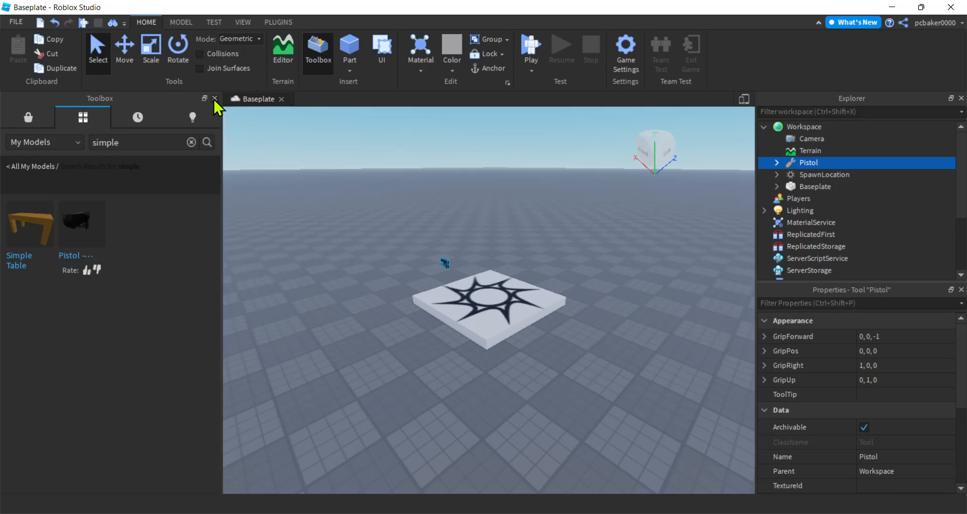
click(215, 98)
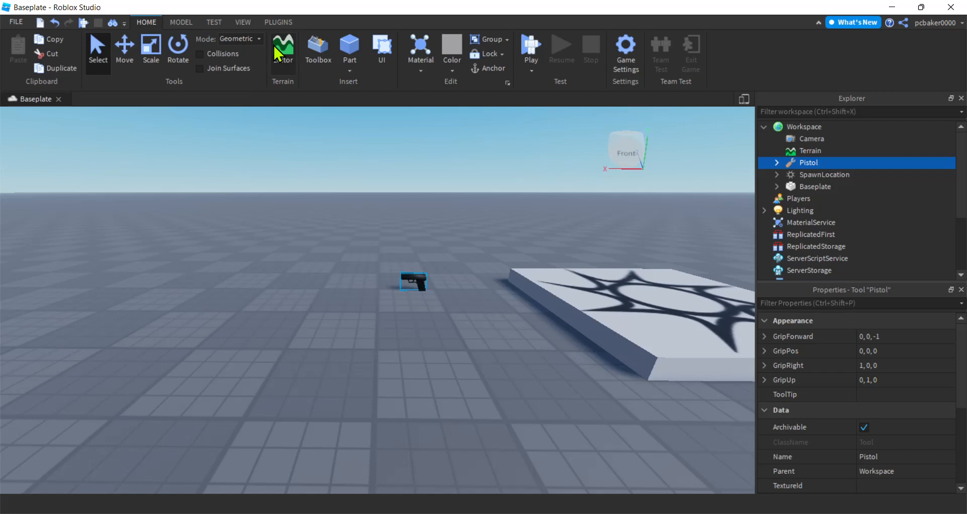
Build an R15 Man Dummy rig with Rig Builder and open the Animation Editor
click(277, 21)
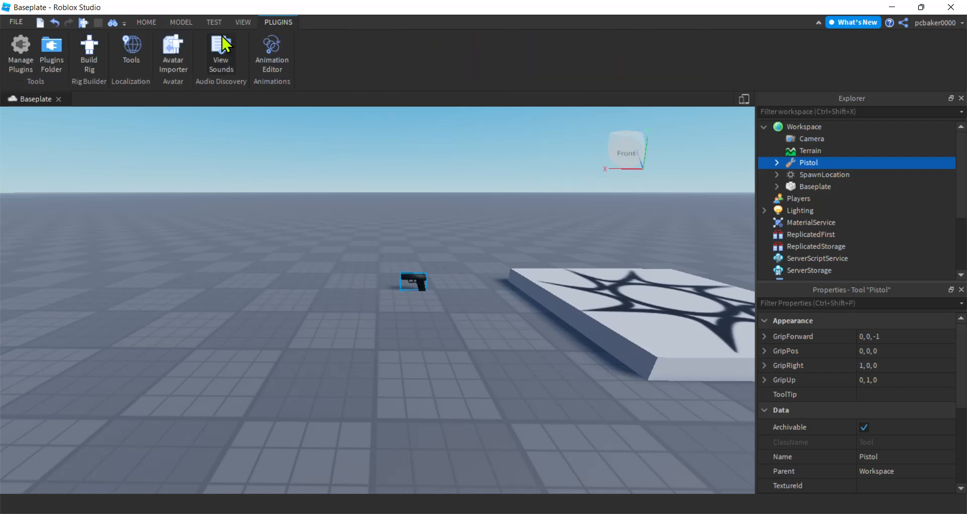
click(89, 52)
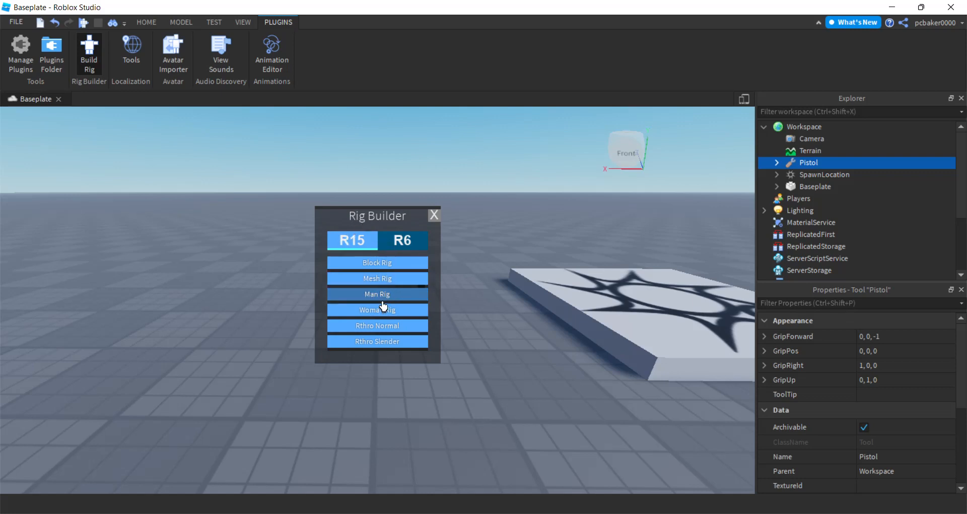
mouse_move(360, 299)
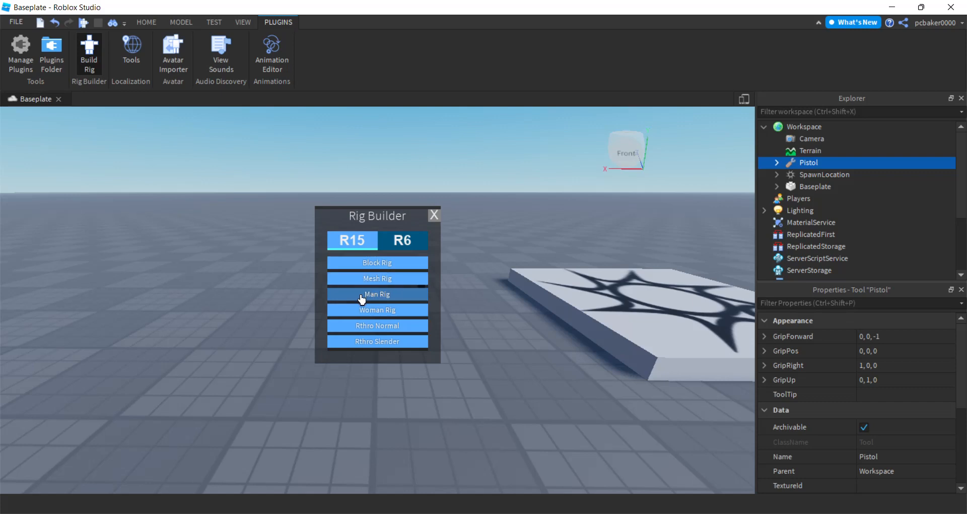
click(376, 294)
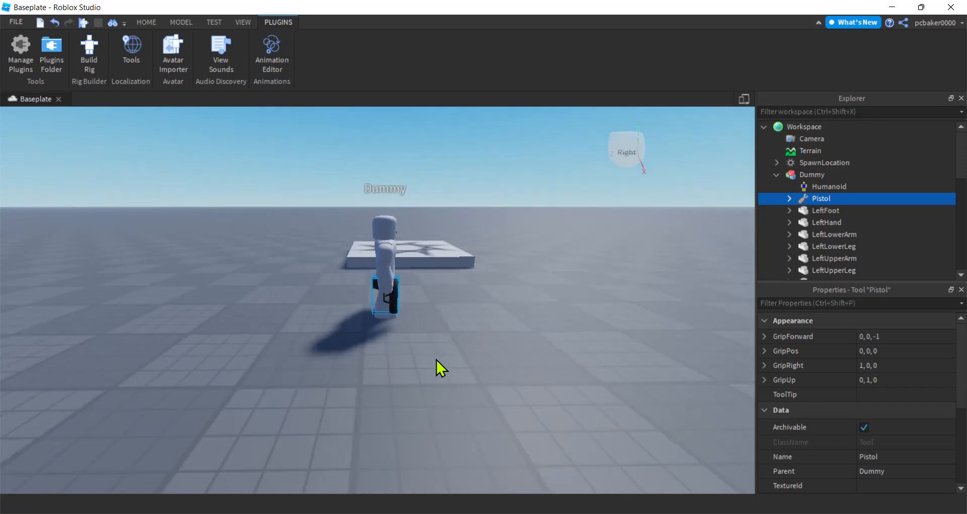
click(271, 53)
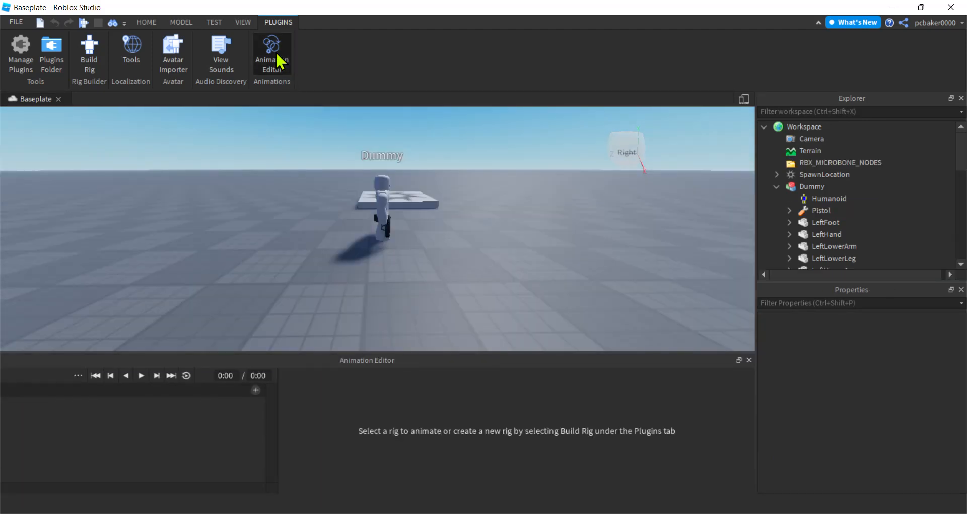
Select the Dummy, create an animation named 'Kickback', and save it from its options menu
click(382, 209)
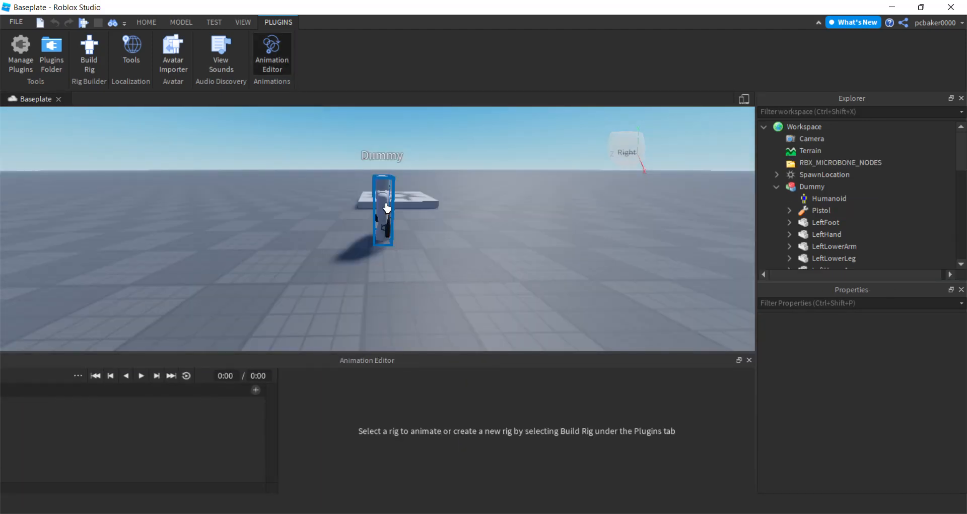
click(382, 209)
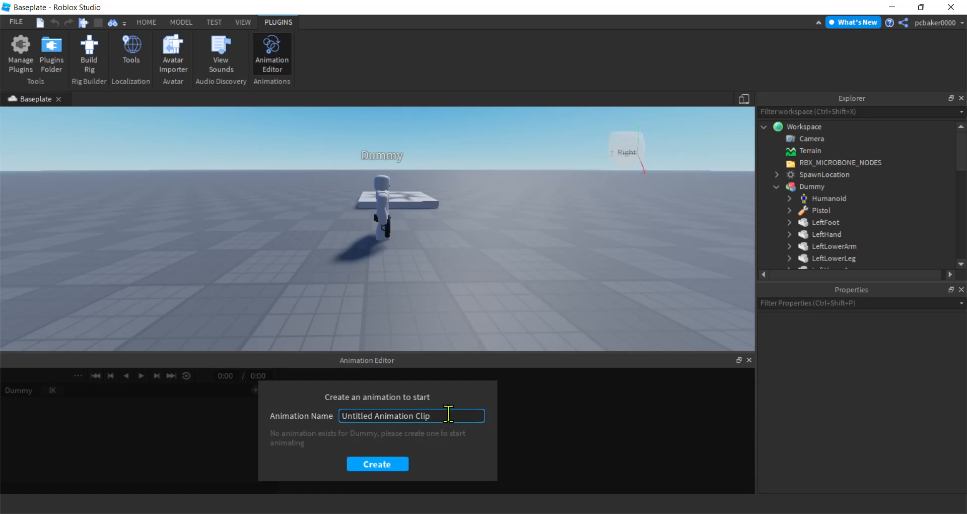
triple_click(410, 415)
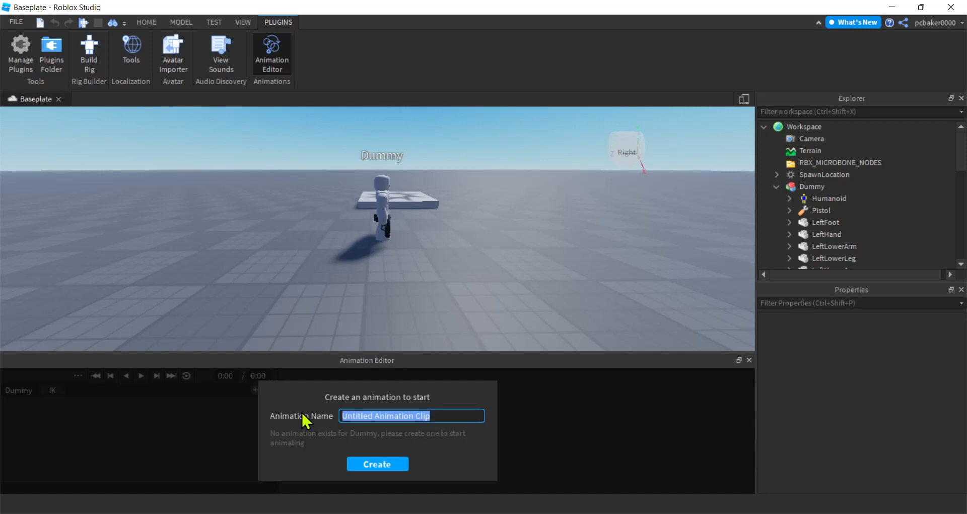
text(Kickback)
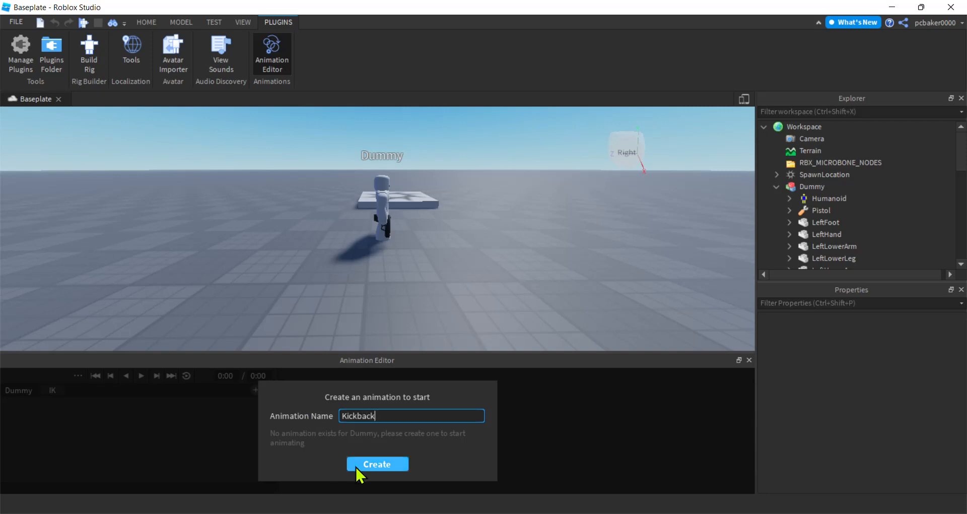
click(376, 464)
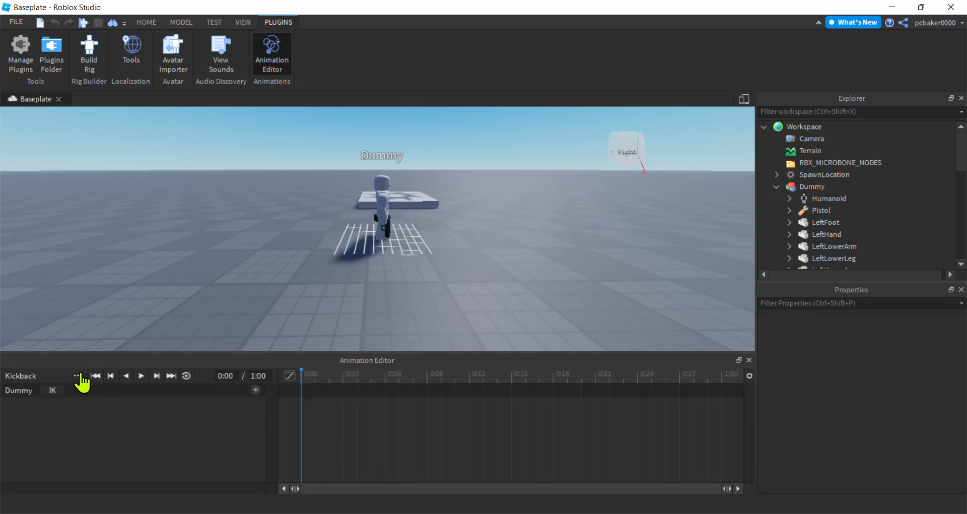
click(78, 376)
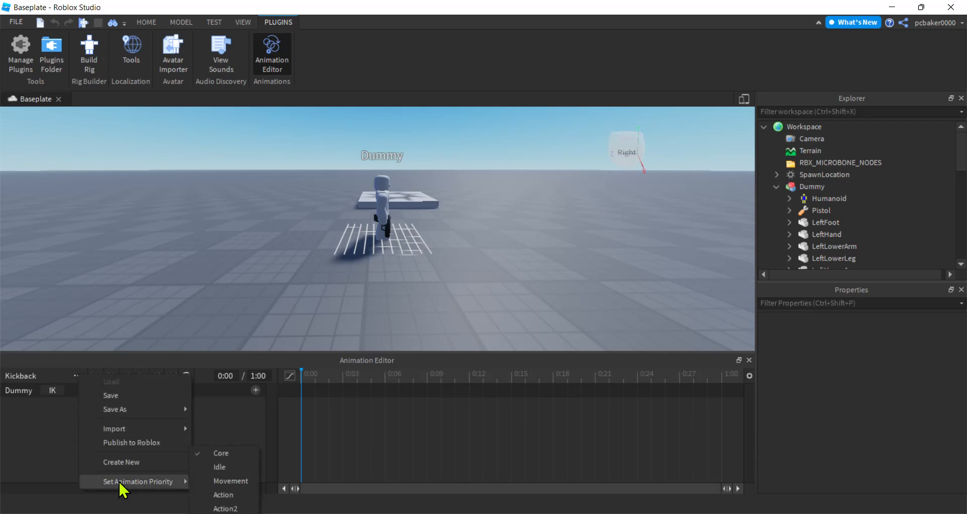
mouse_move(223, 508)
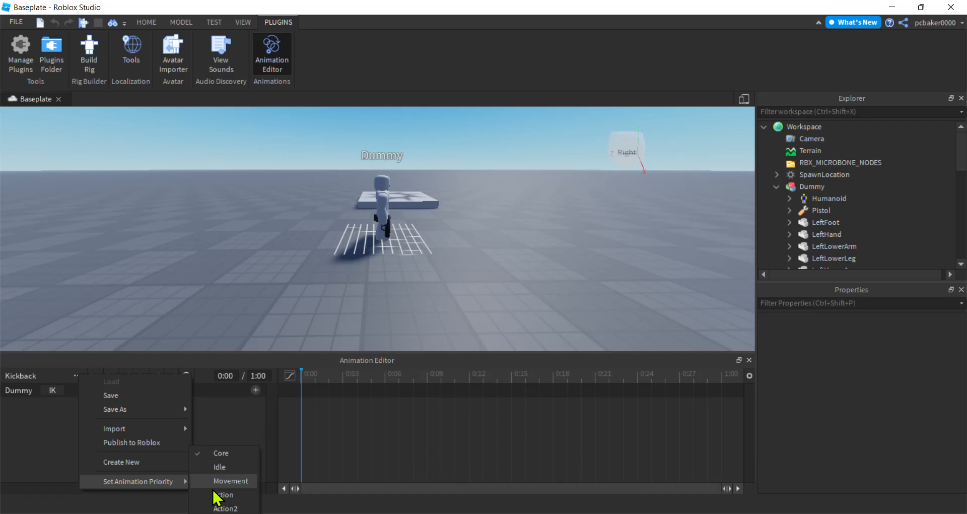
mouse_move(228, 493)
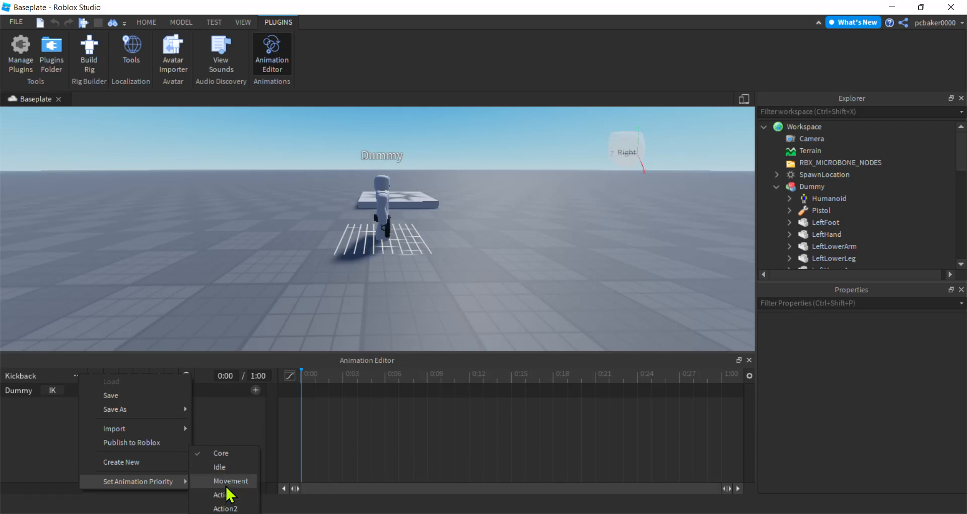
mouse_move(225, 507)
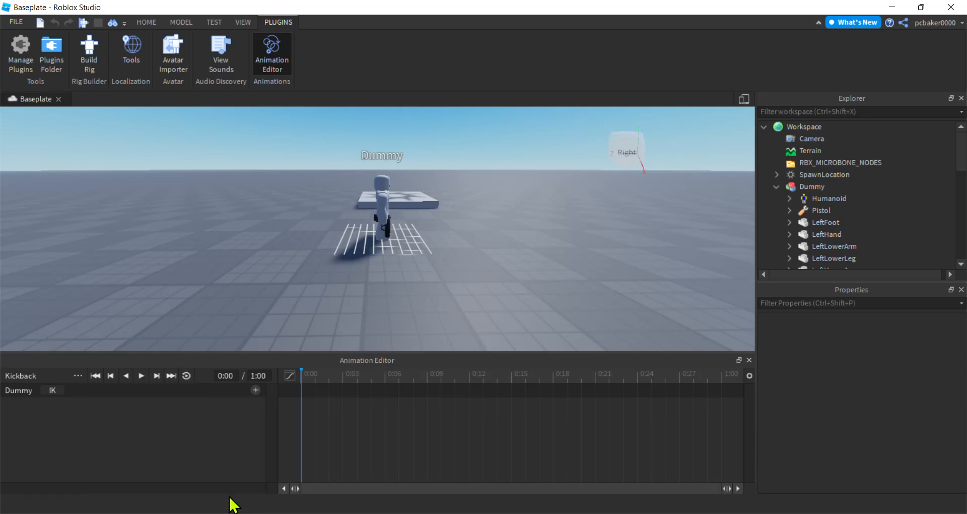
mouse_move(77, 374)
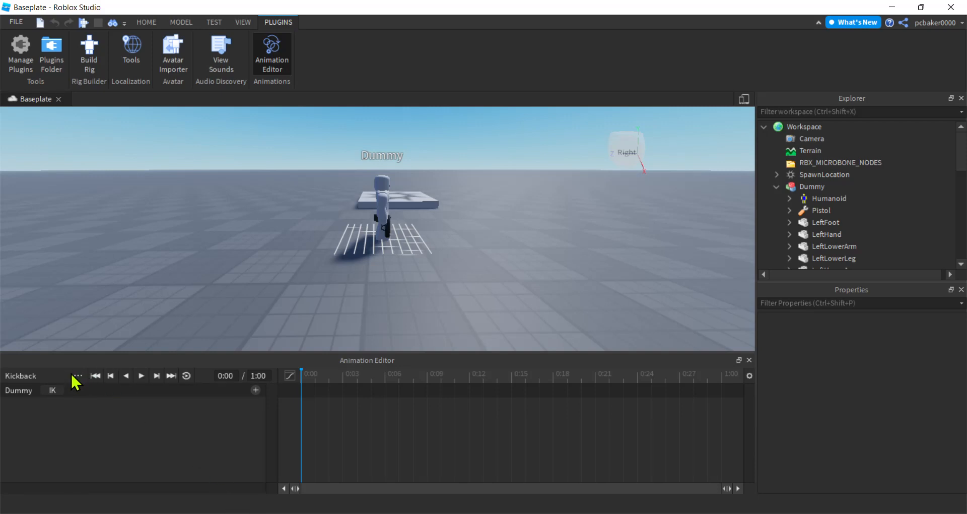
click(77, 374)
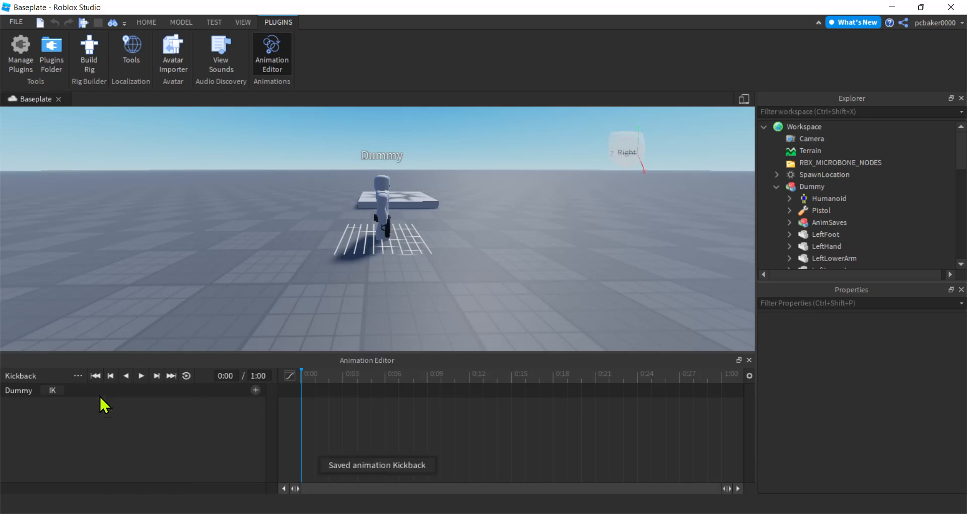
mouse_move(812, 187)
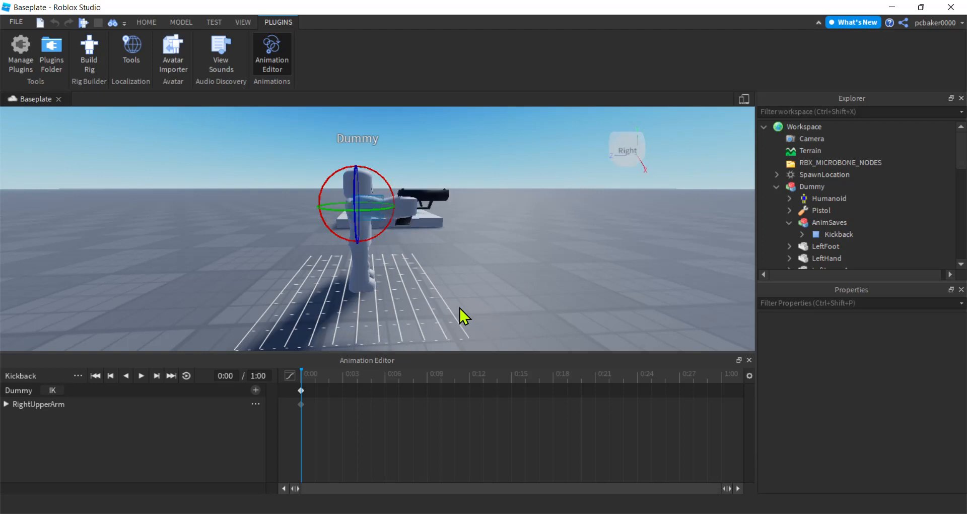
Duplicate the starting 0:00 keyframe pose at 0:03 on the Kickback timeline
click(370, 225)
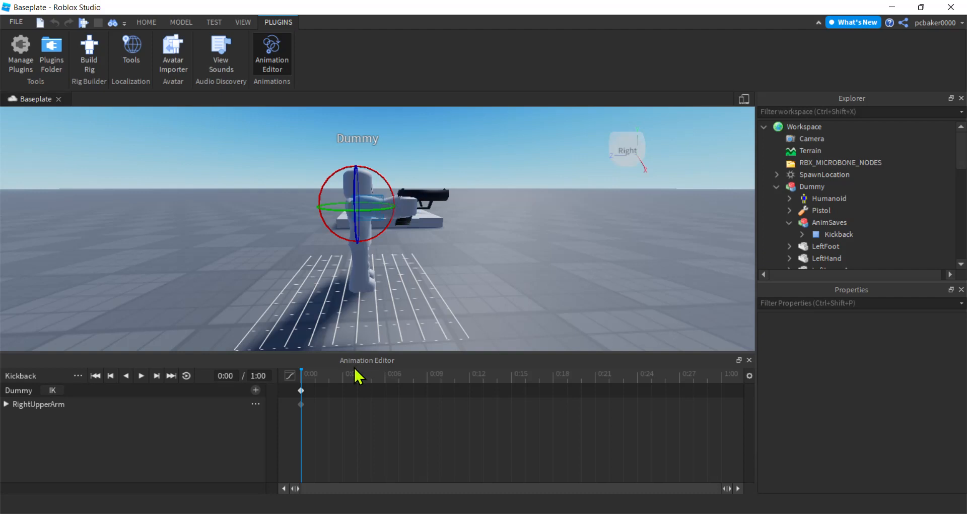
mouse_move(534, 410)
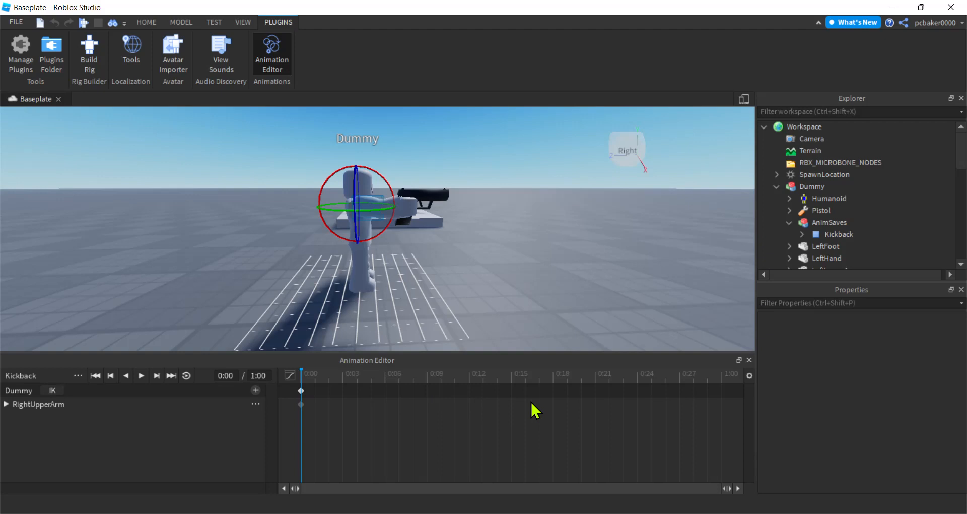
mouse_move(308, 384)
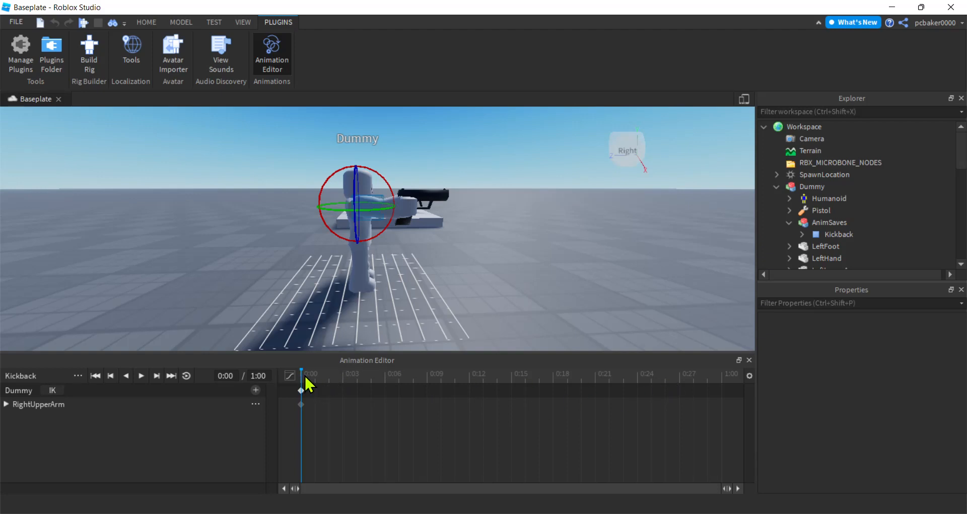
mouse_move(730, 388)
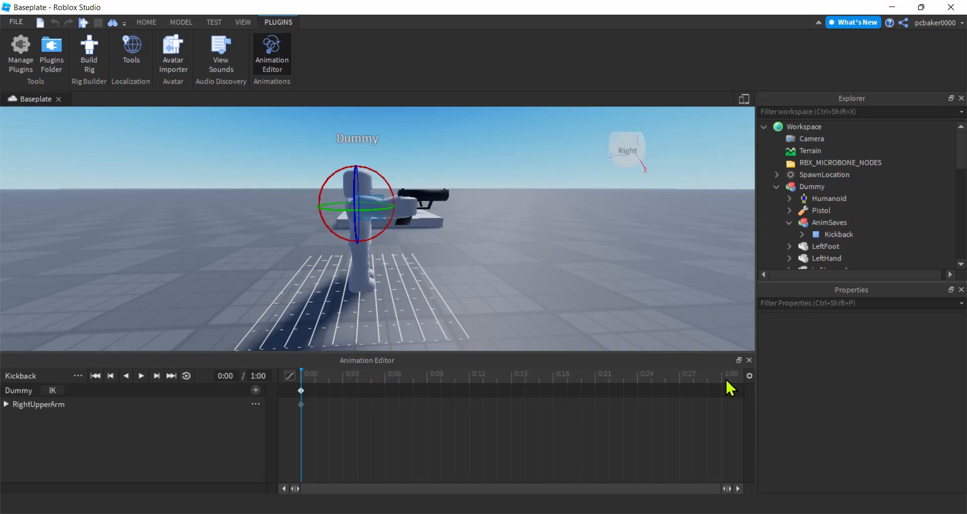
mouse_move(707, 378)
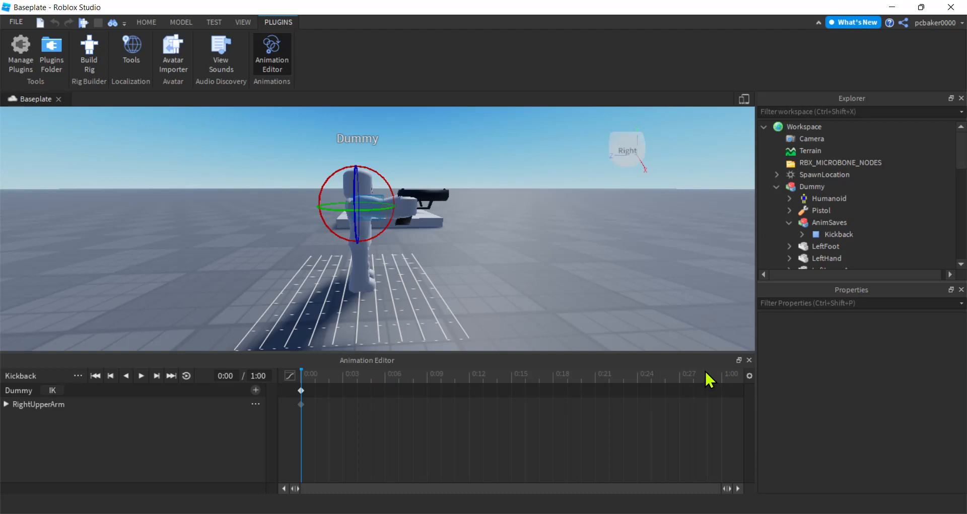
mouse_move(751, 385)
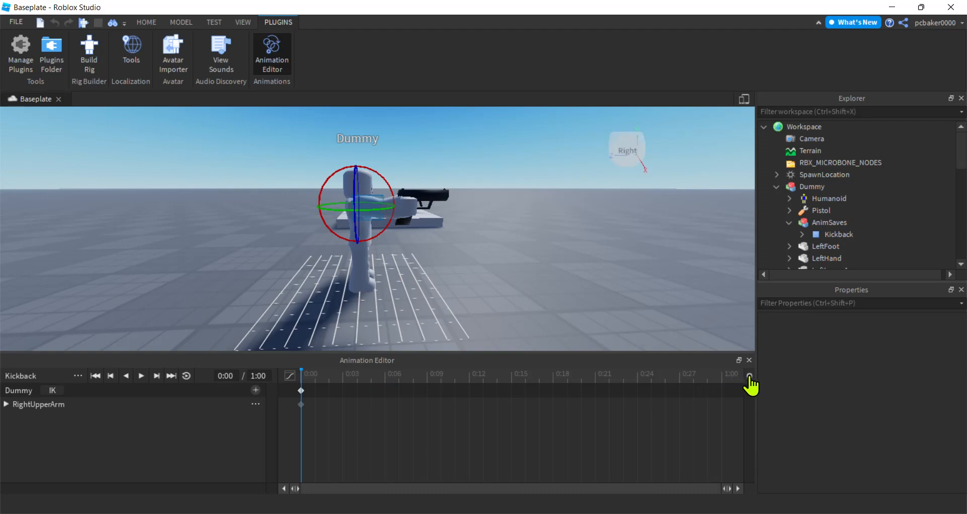
click(750, 375)
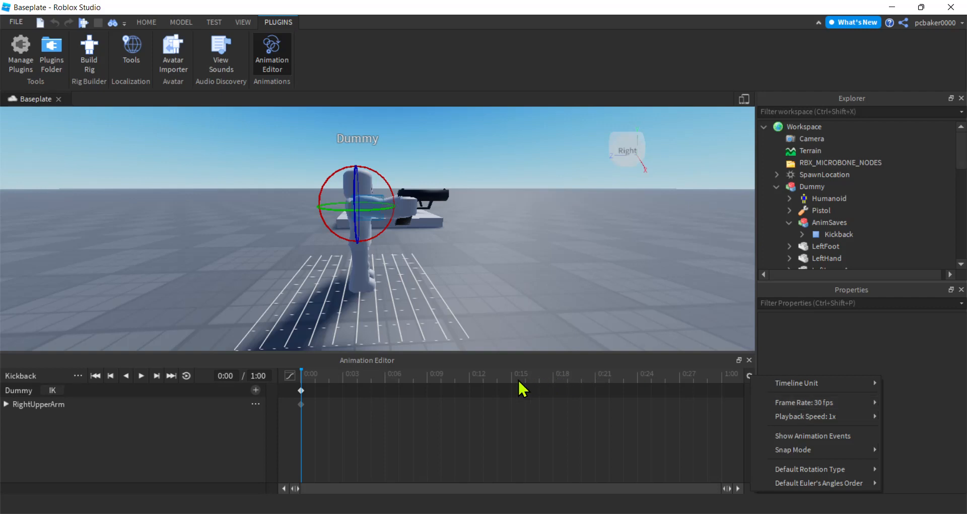
click(524, 374)
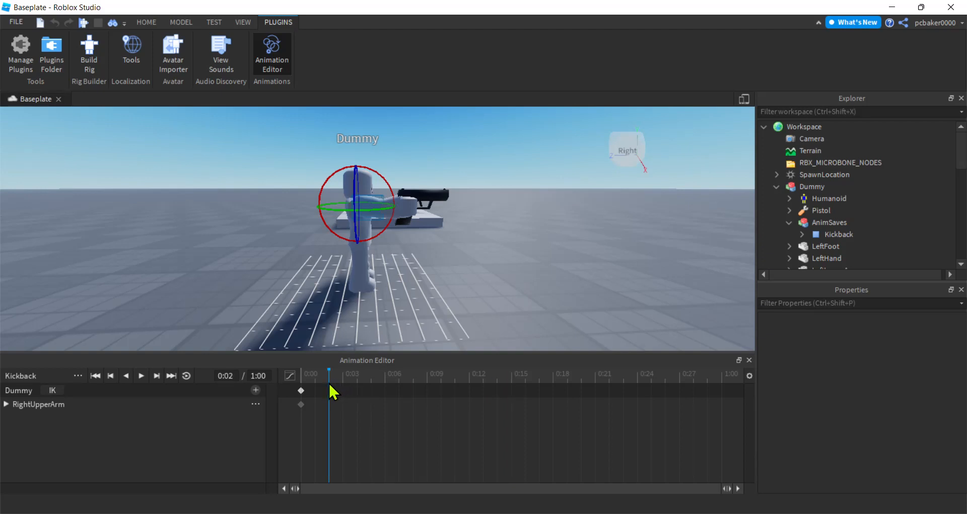
click(343, 374)
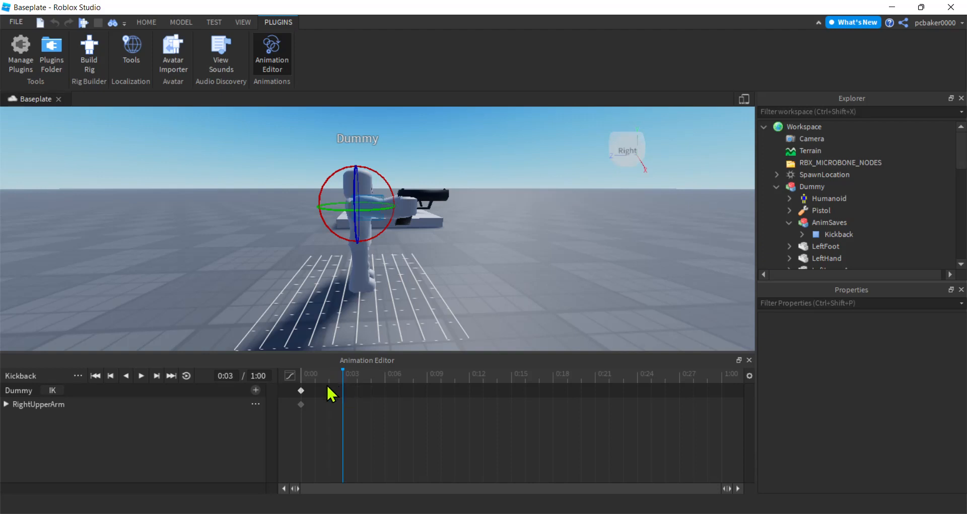
right_click(301, 390)
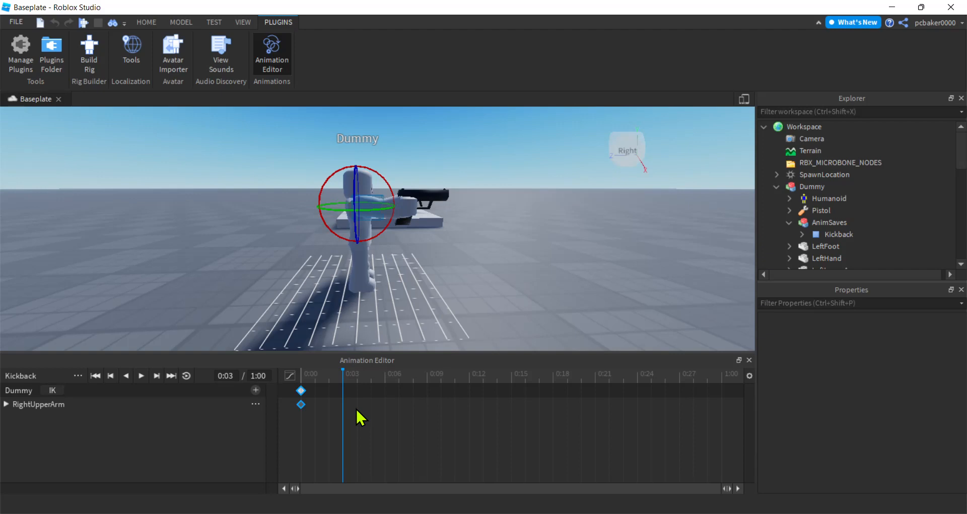
right_click(359, 410)
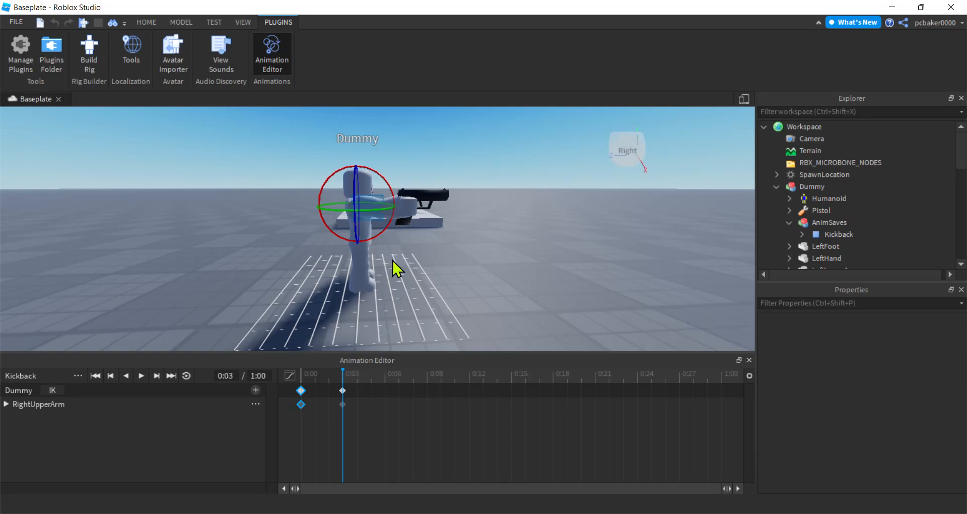
mouse_move(412, 368)
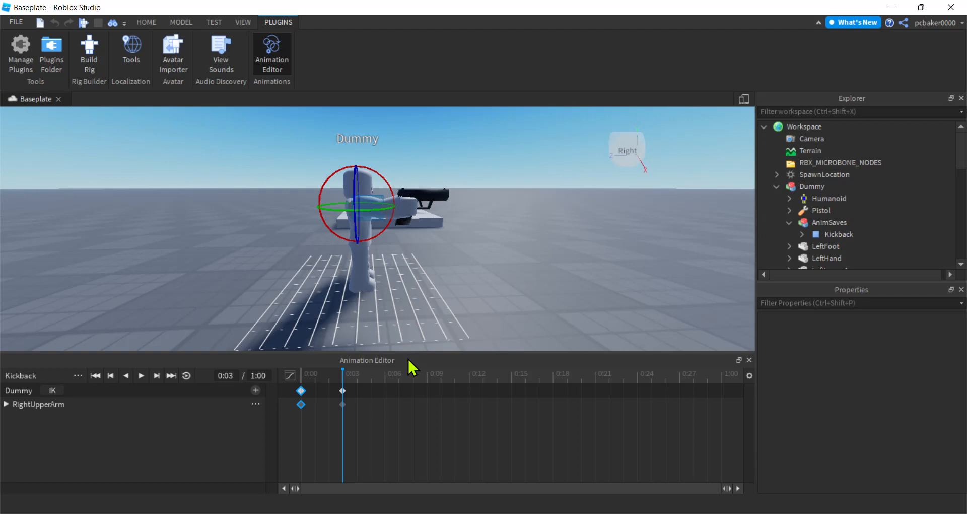
mouse_move(372, 387)
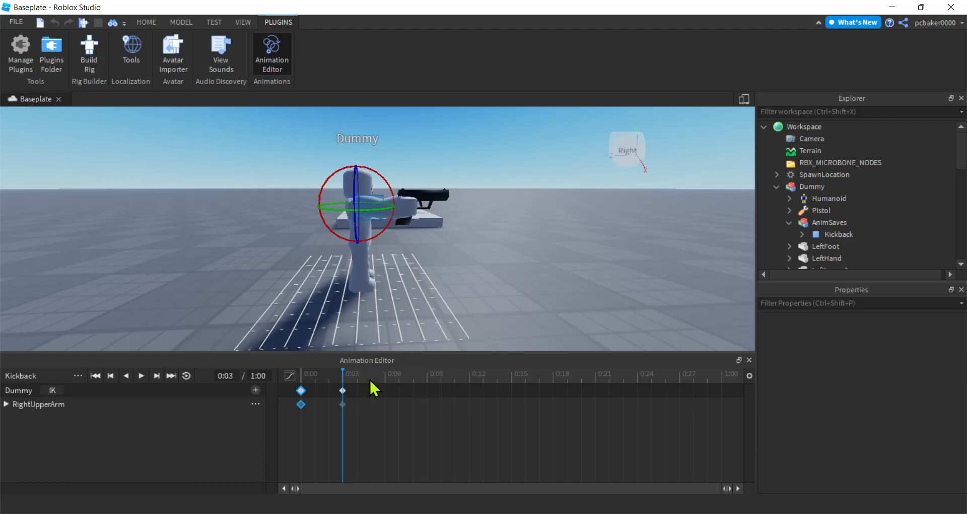
Raise RightUpperArm at 0:05 and copy the starting pose to 0:12
click(371, 374)
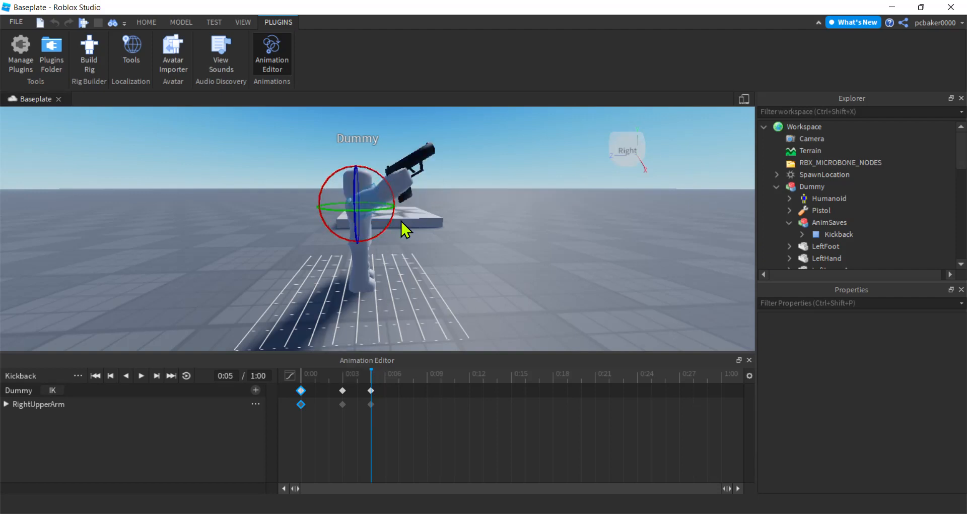
mouse_move(381, 398)
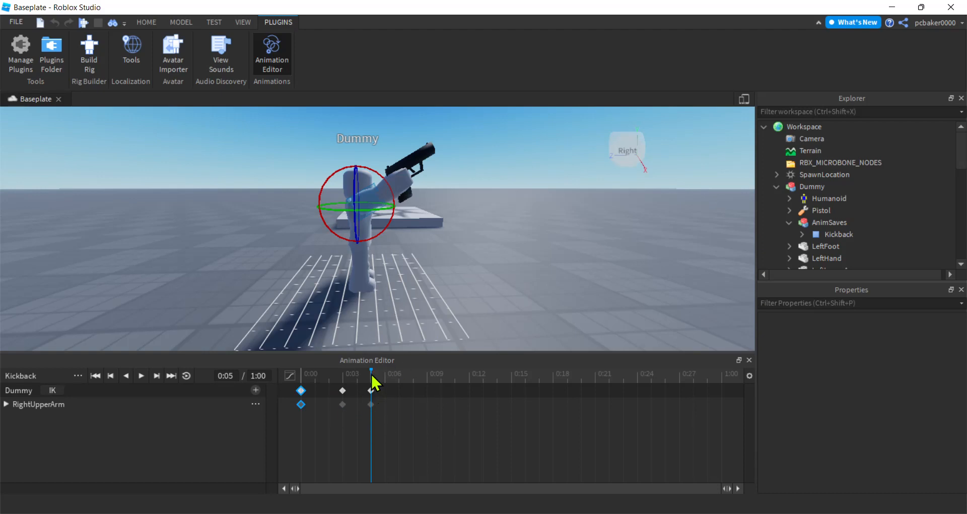
click(468, 373)
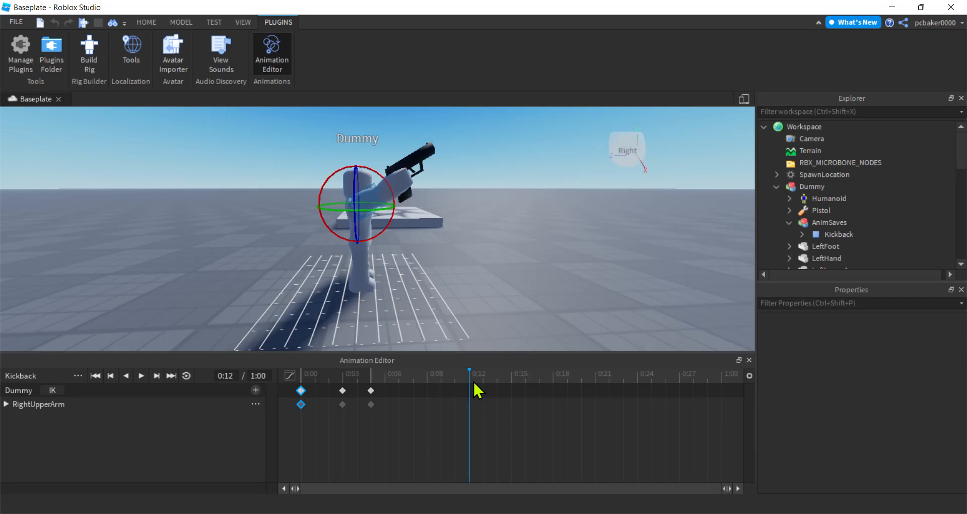
mouse_move(518, 385)
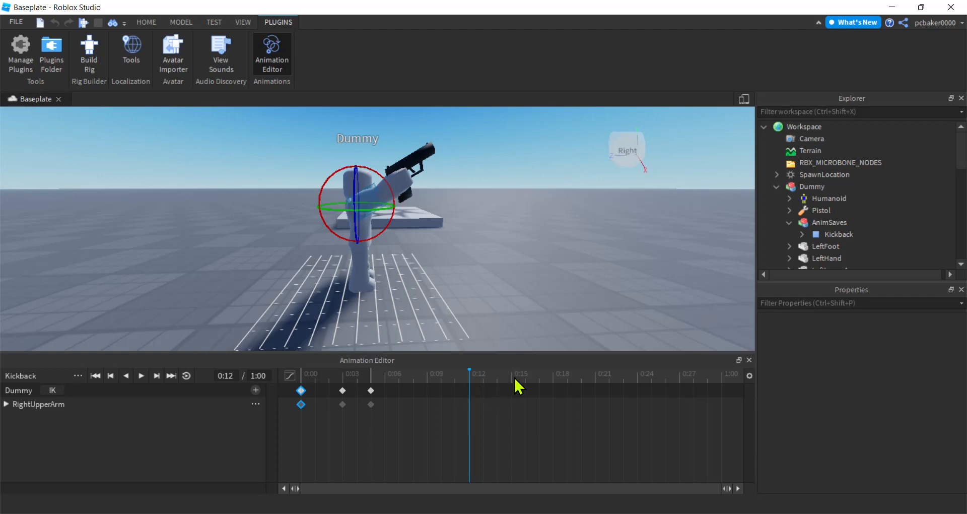
mouse_move(481, 391)
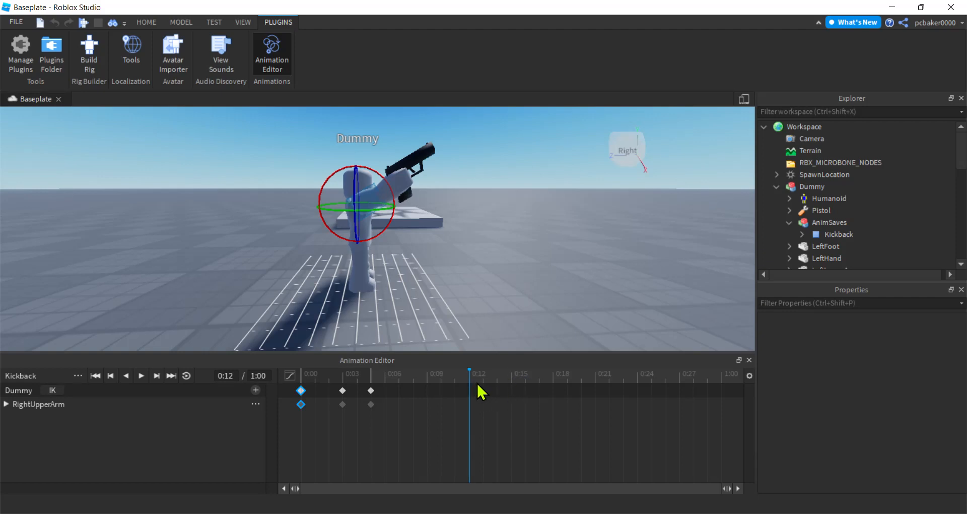
mouse_move(399, 406)
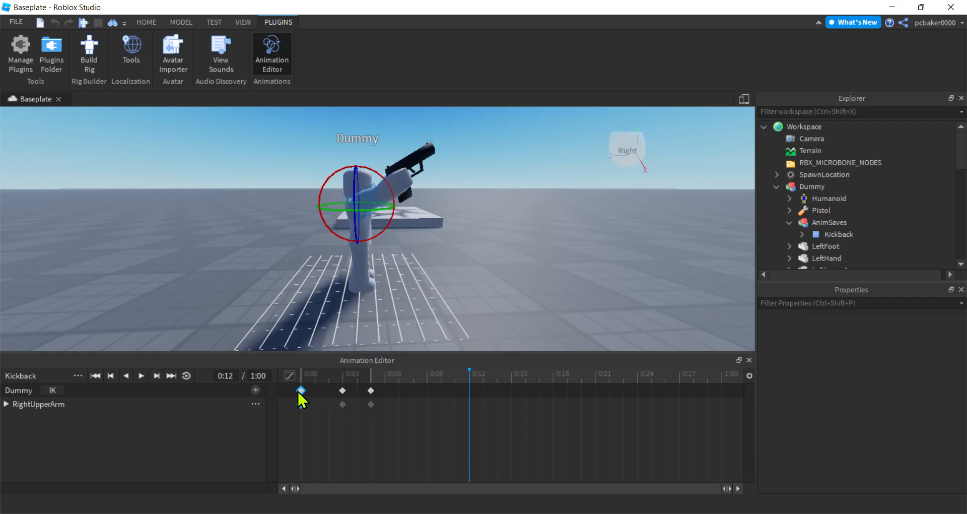
right_click(300, 390)
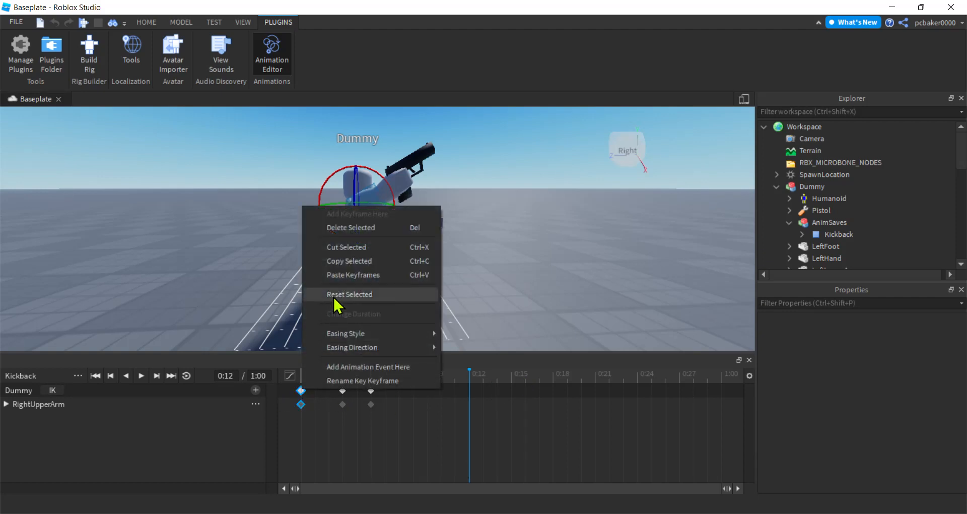
click(349, 293)
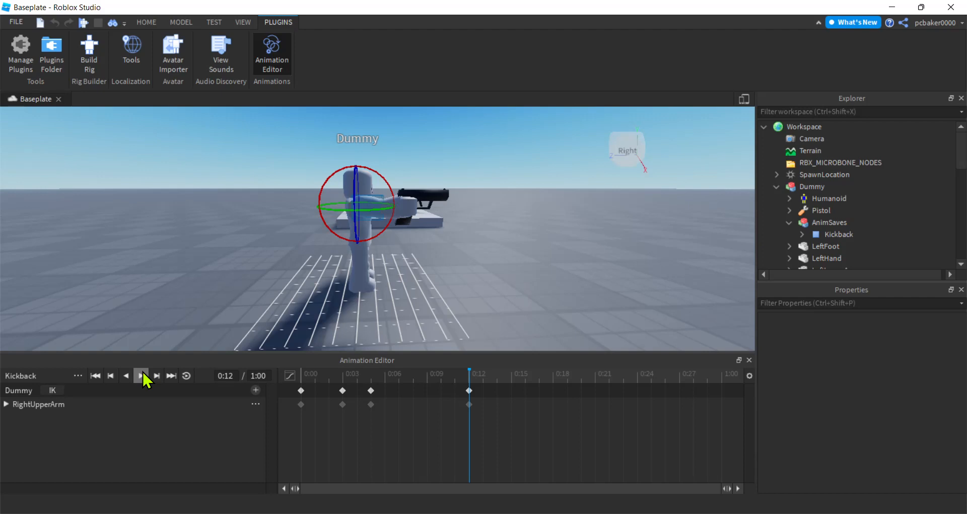
mouse_move(141, 375)
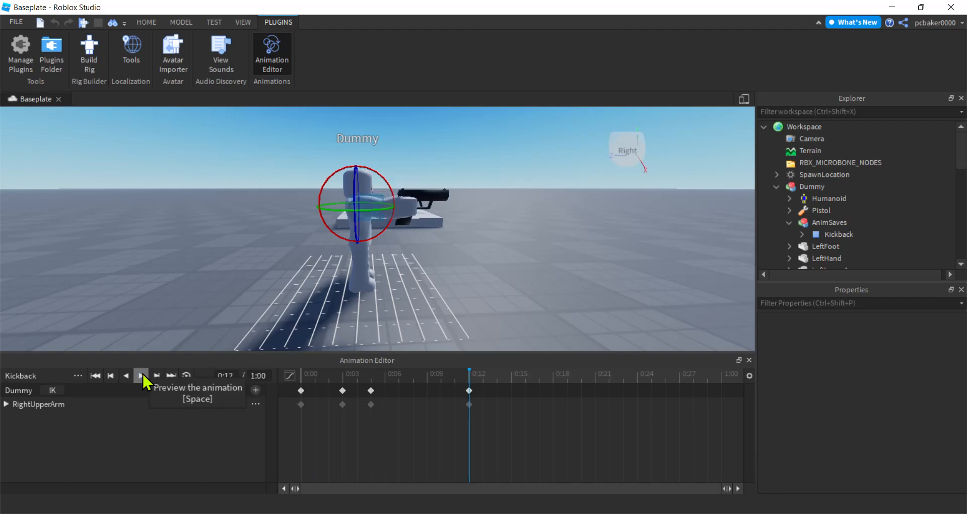
mouse_move(346, 382)
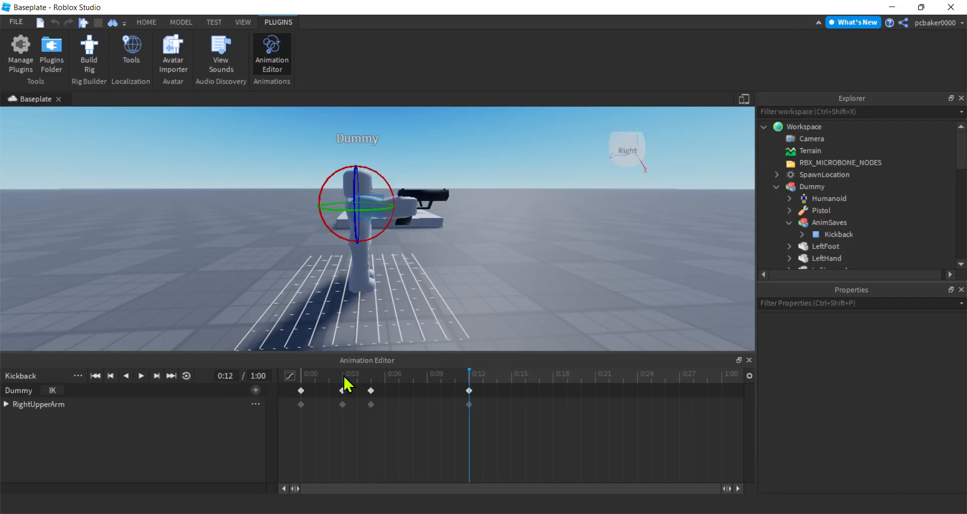
click(78, 375)
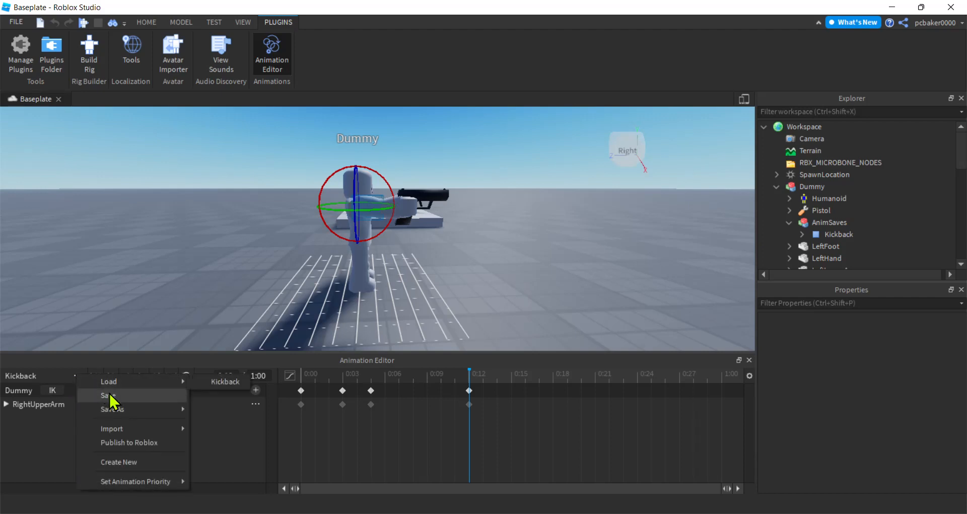
Save the Kickback animation and reopen its options menu for publishing
click(109, 395)
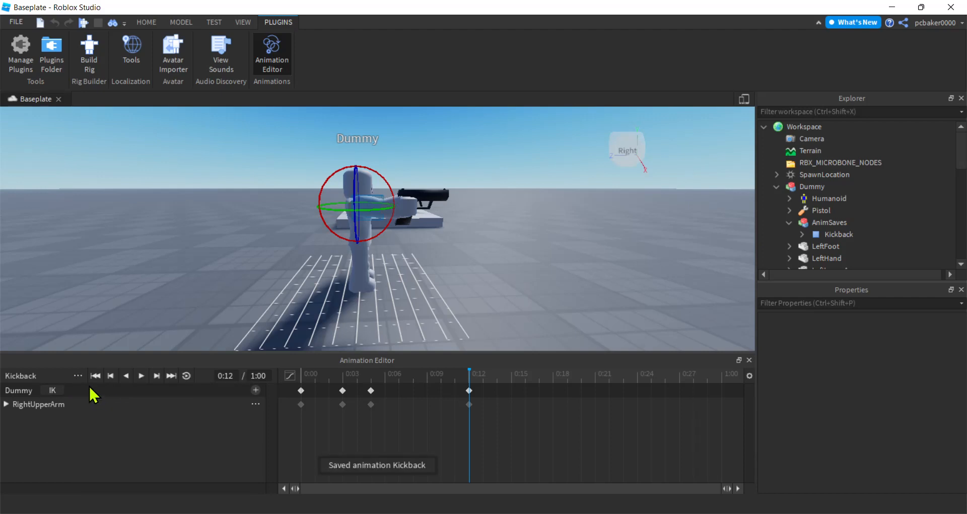
click(78, 375)
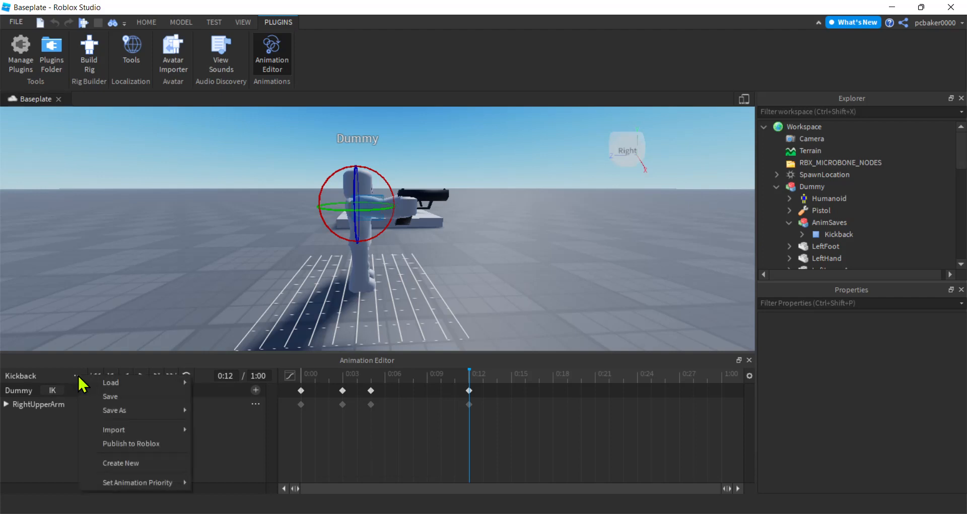
mouse_move(134, 384)
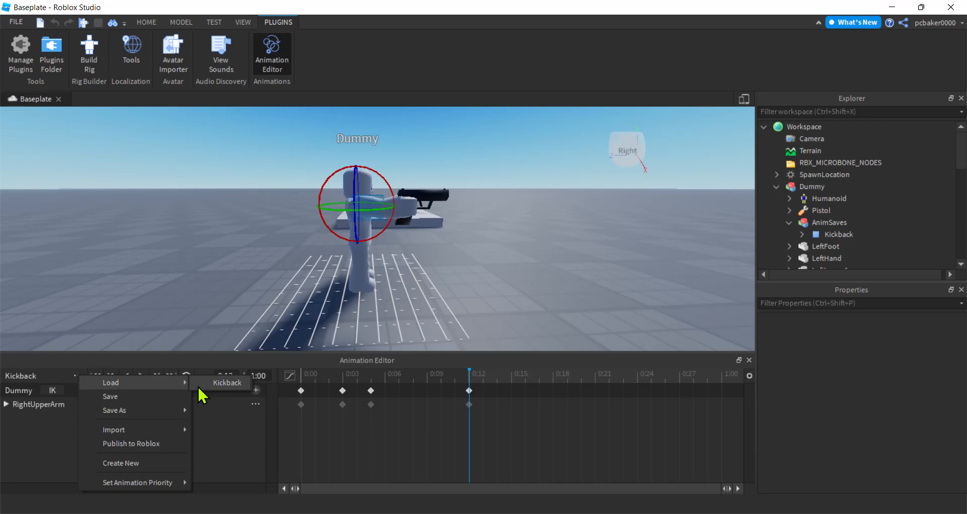
mouse_move(133, 443)
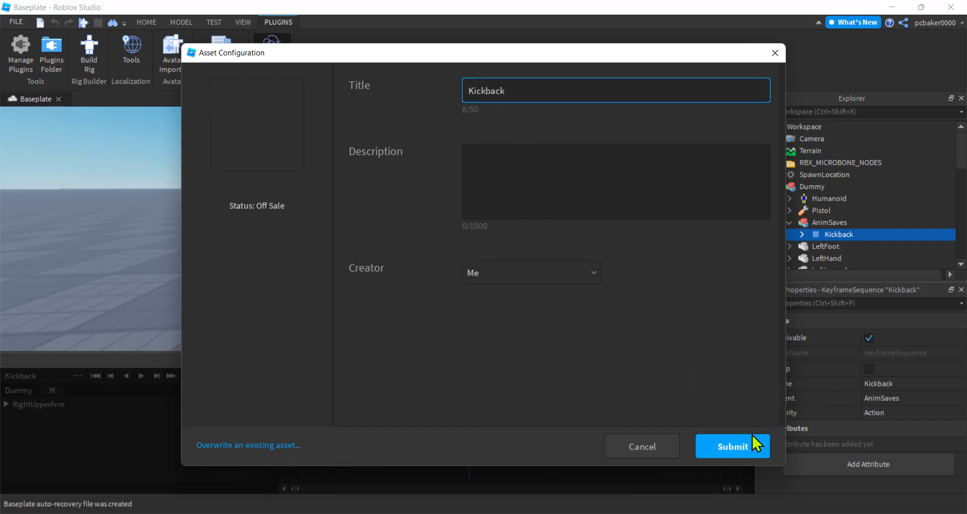
Submit the Kickback animation, copy its published asset ID, and close the confirmation
click(732, 446)
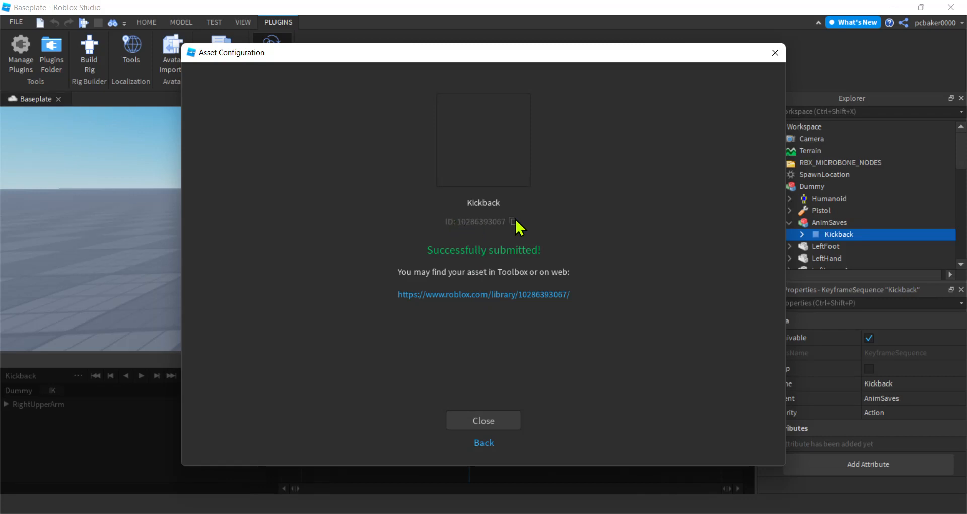
click(511, 221)
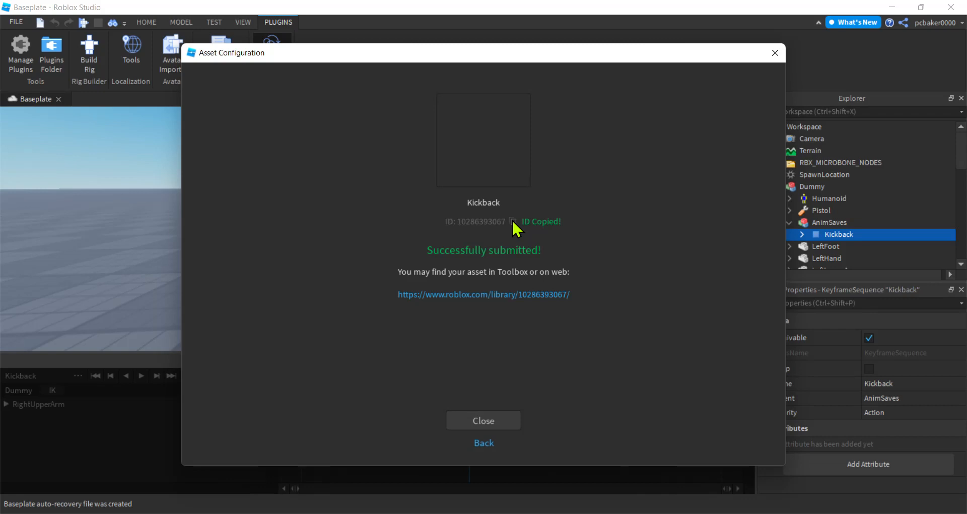
mouse_move(521, 231)
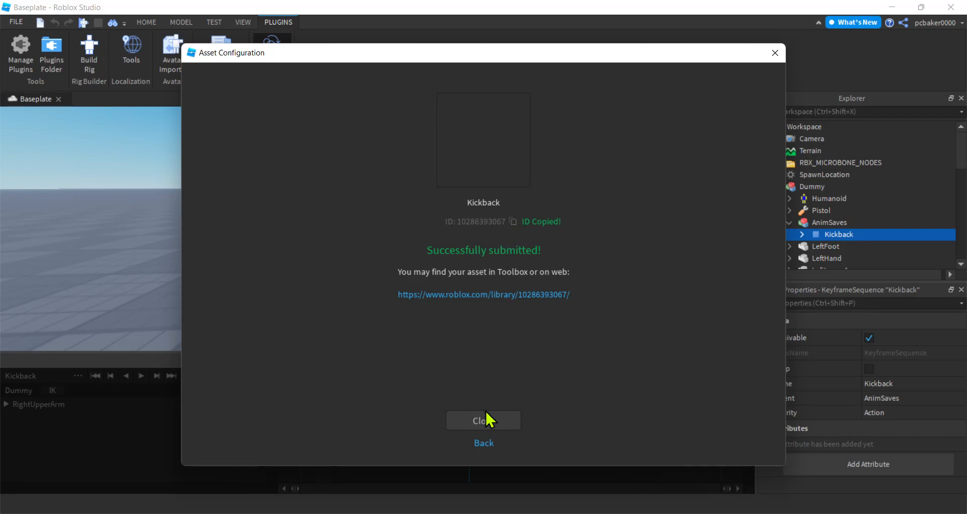
click(483, 420)
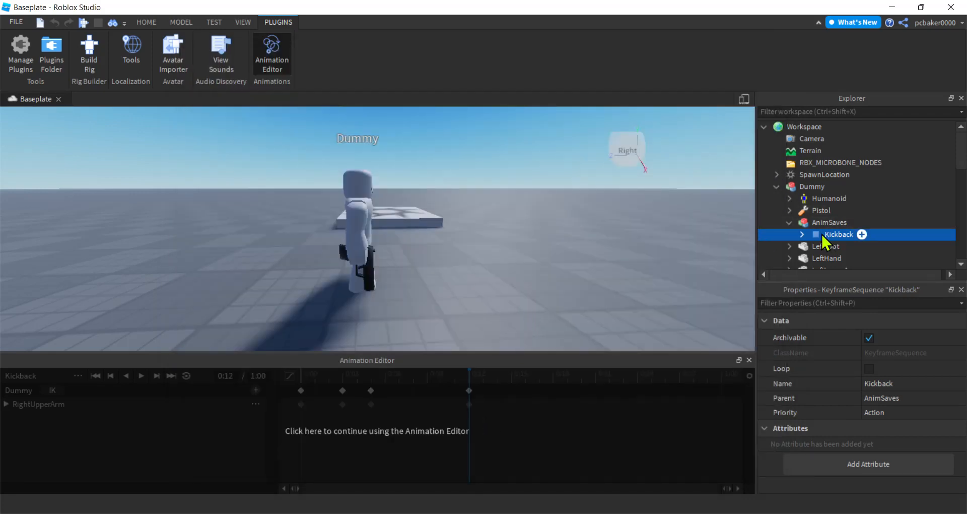
click(788, 211)
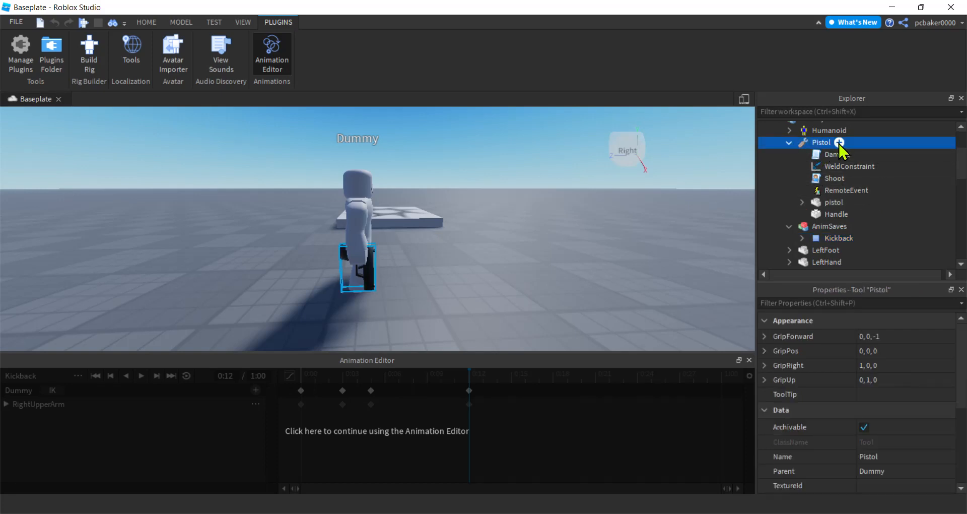
click(838, 143)
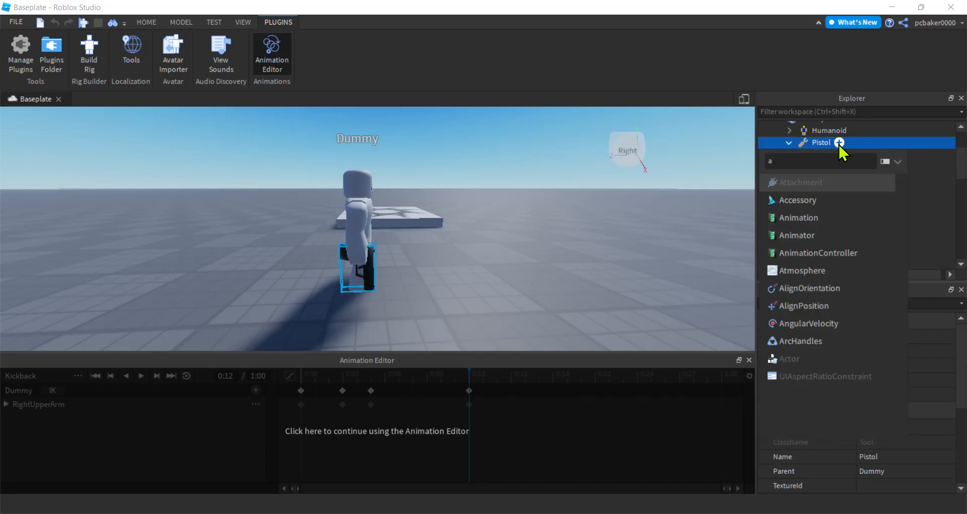
mouse_move(798, 256)
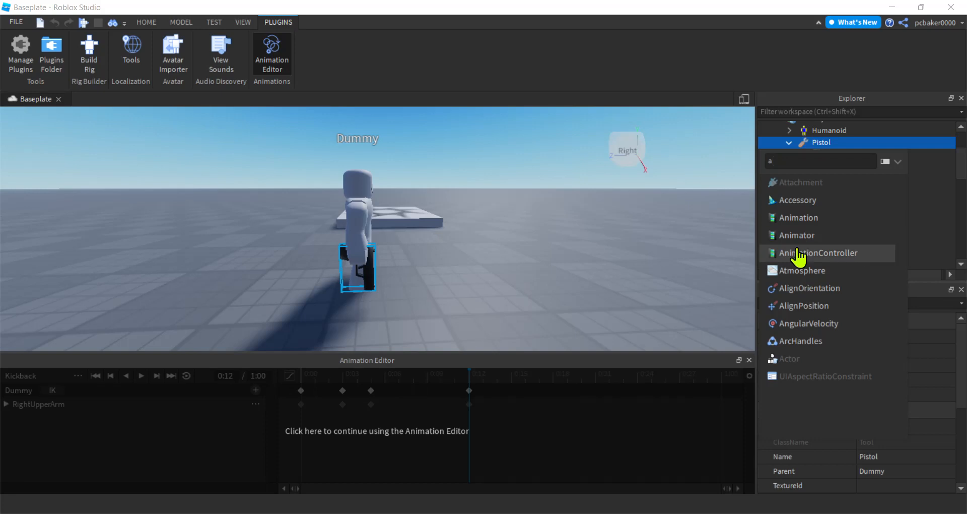
click(788, 142)
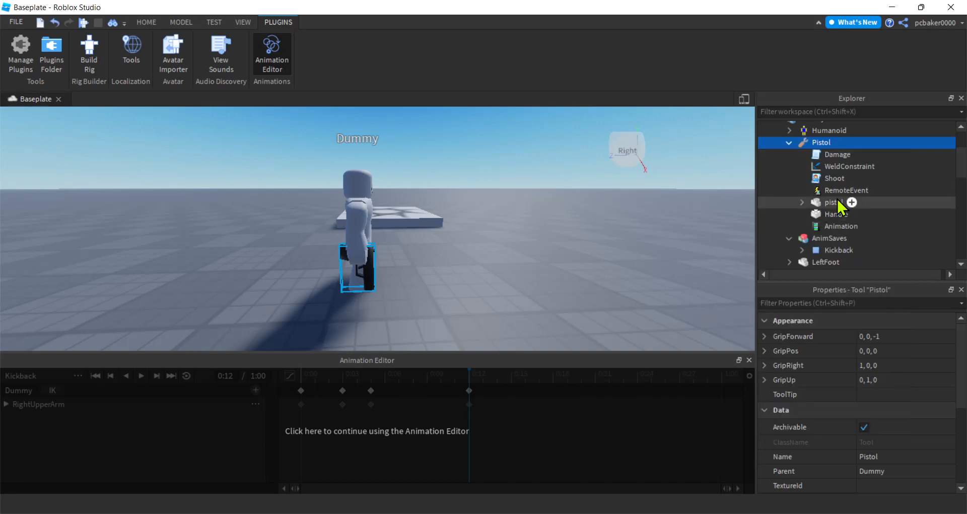
click(841, 226)
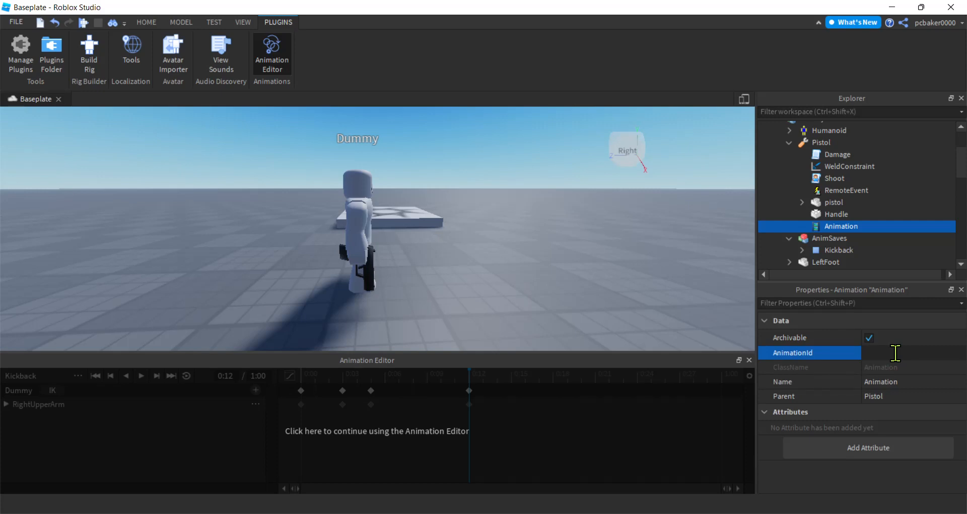
text(1028639367)
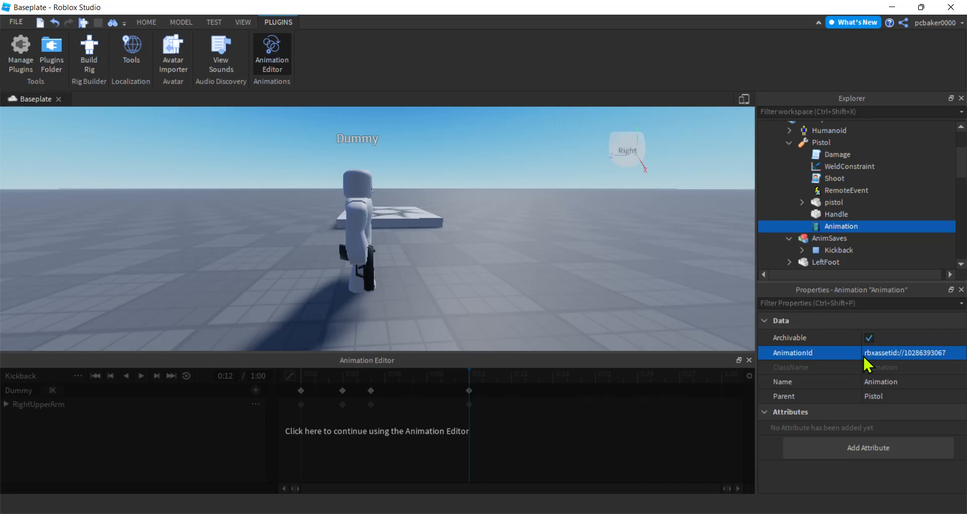
mouse_move(936, 360)
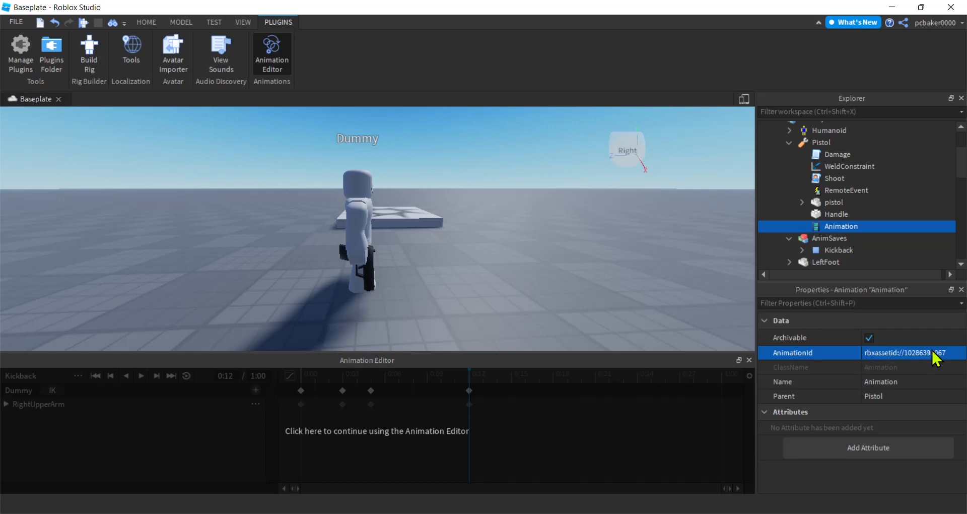
mouse_move(832, 241)
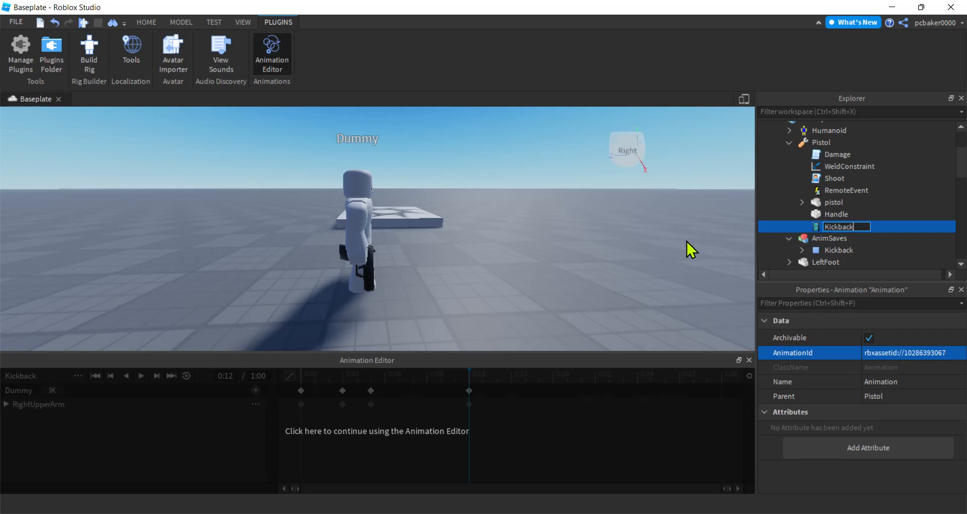
key(Return)
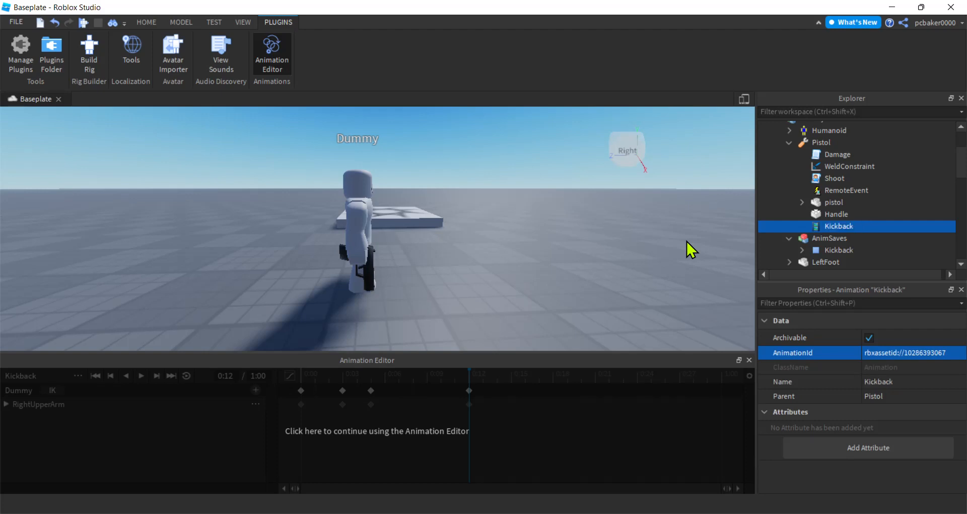
mouse_move(437, 185)
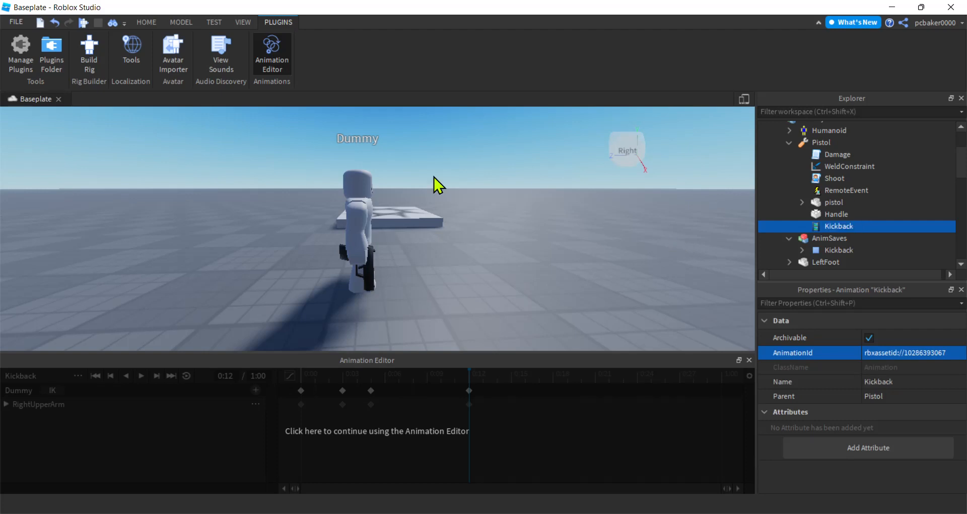
mouse_move(836, 188)
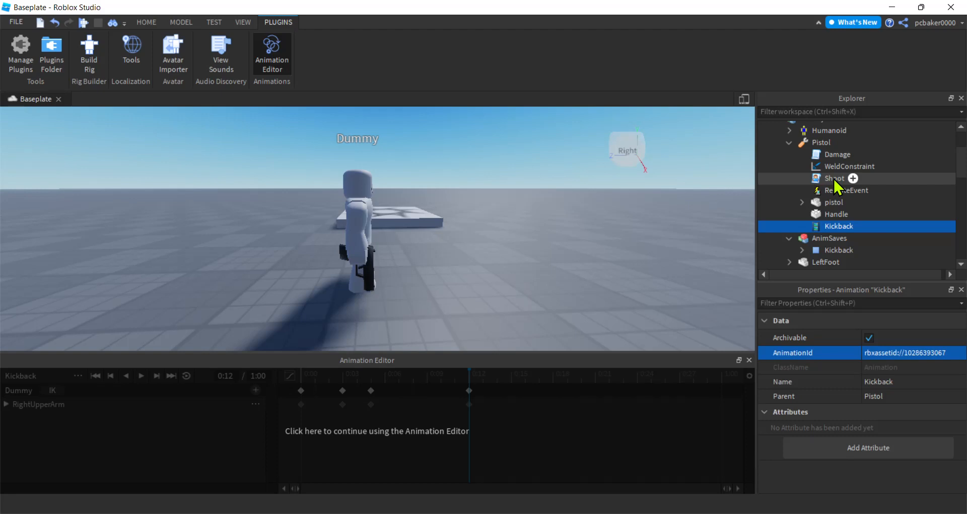
In the Shoot script, declare kickBack = script.Parent:WaitForChild("Kickback")
double_click(834, 179)
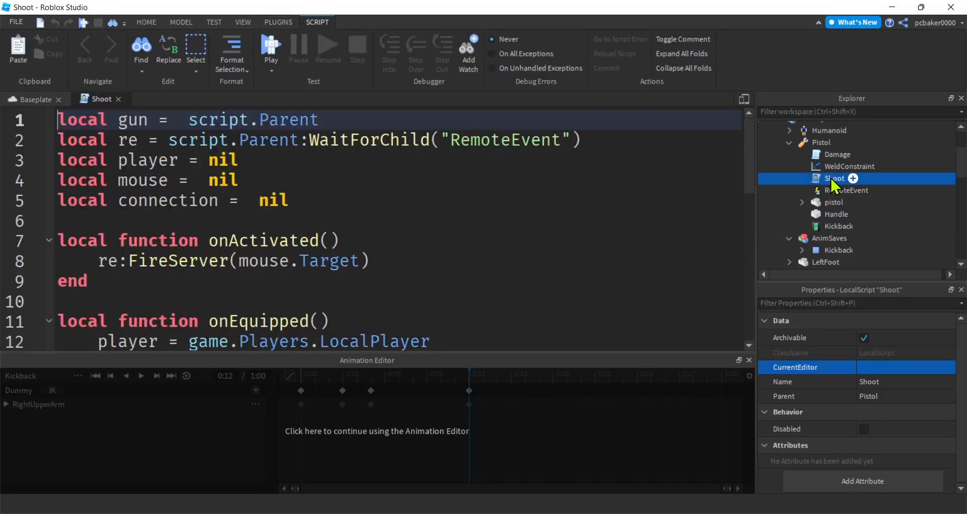
click(747, 360)
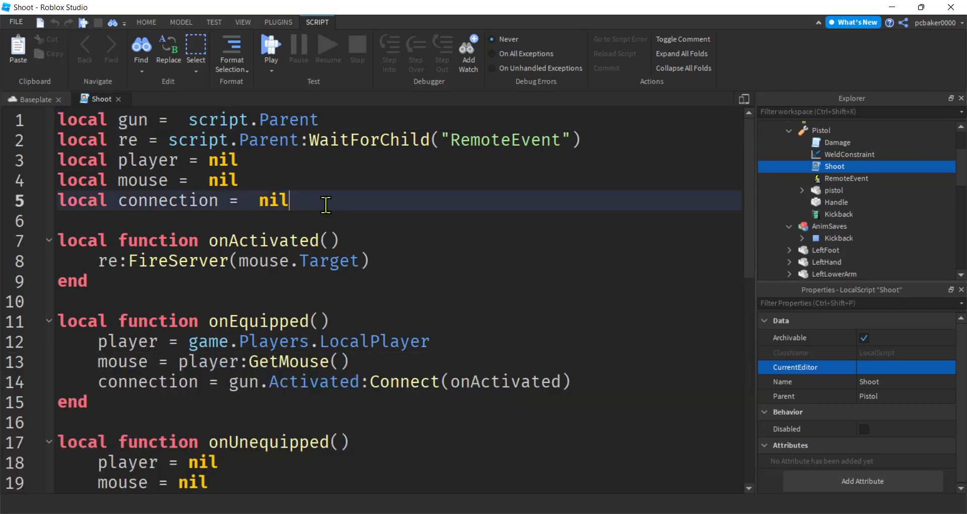
key(Return)
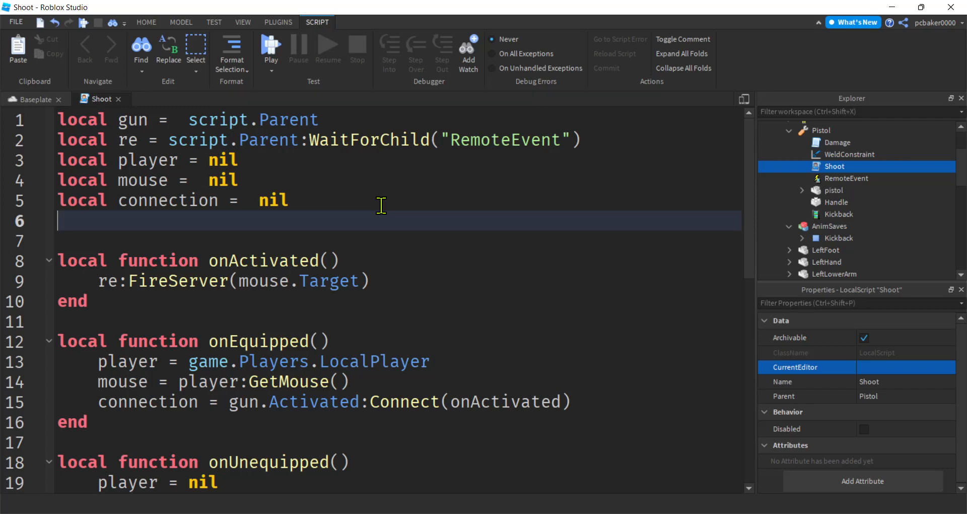
text(local)
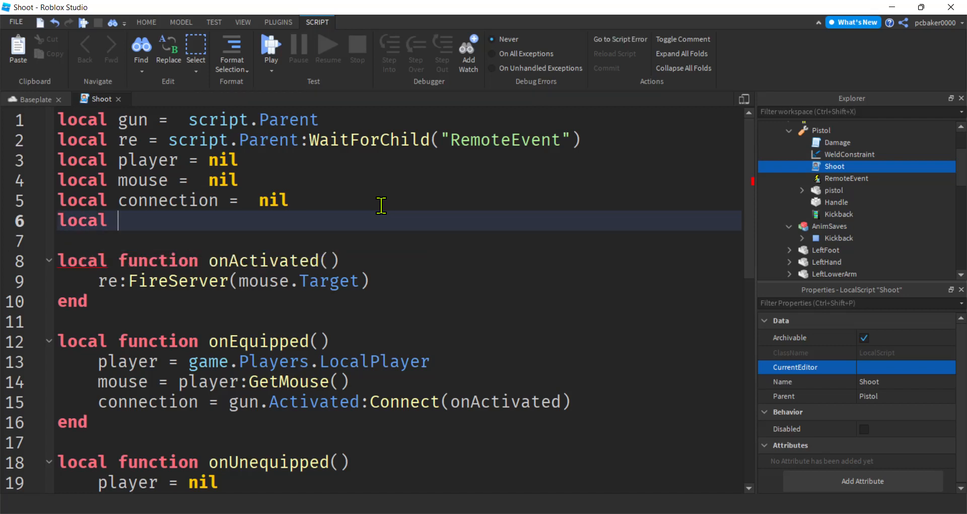
text(k)
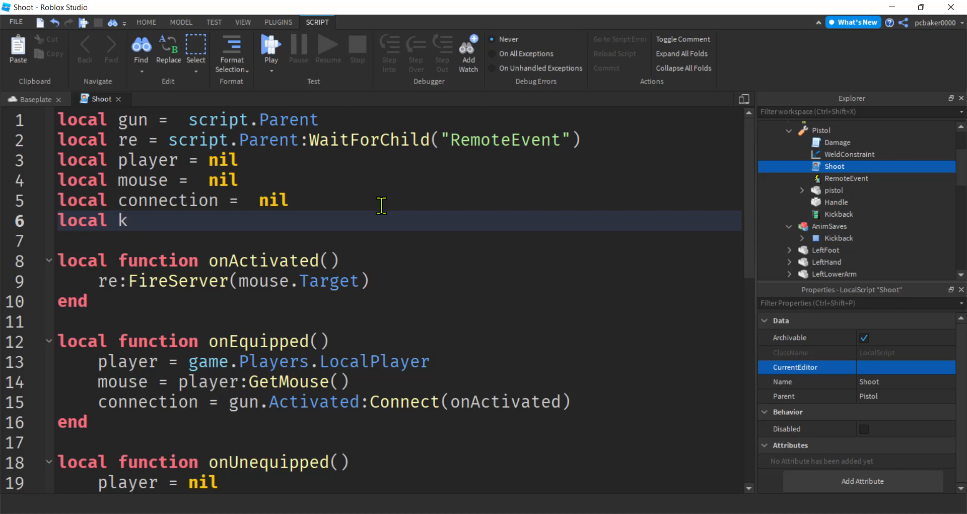
text(ick)
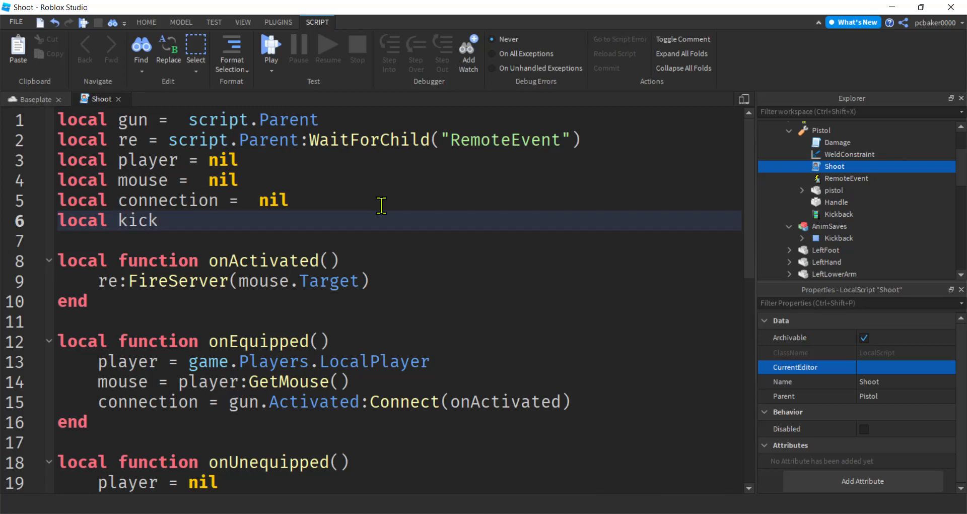
text(Back =)
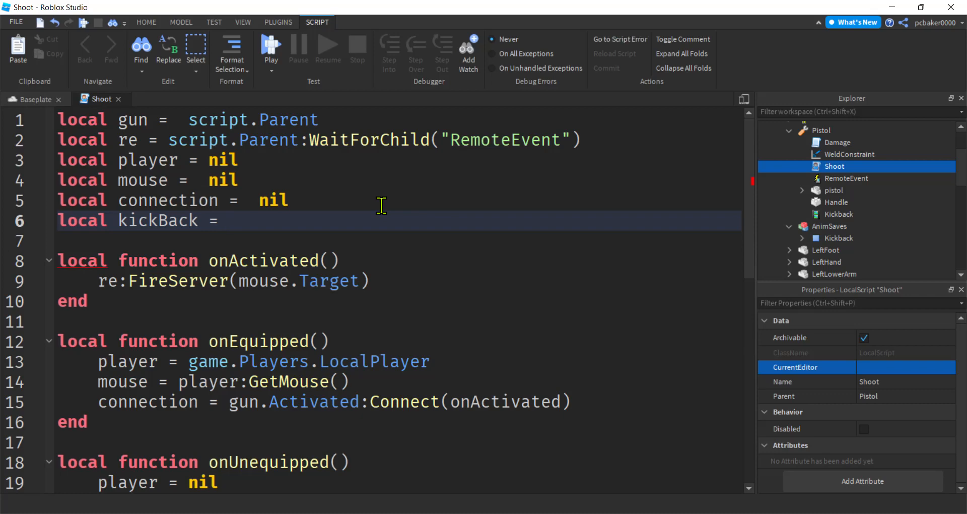
text(script.Parent)
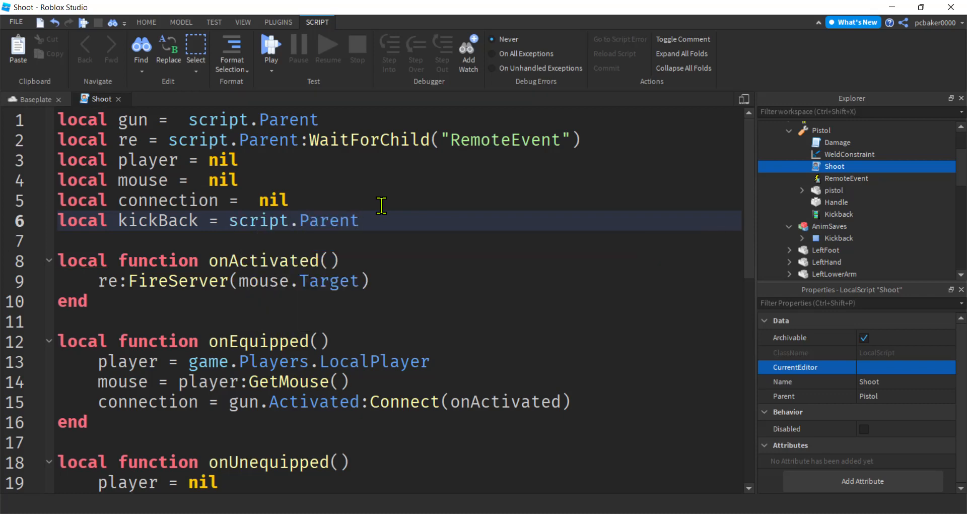
text(:WaitForChild()
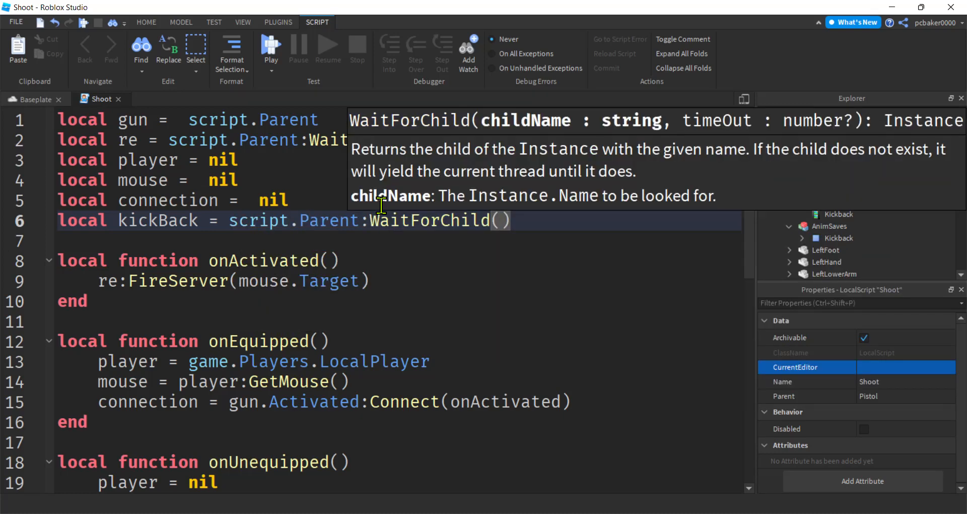
text("")
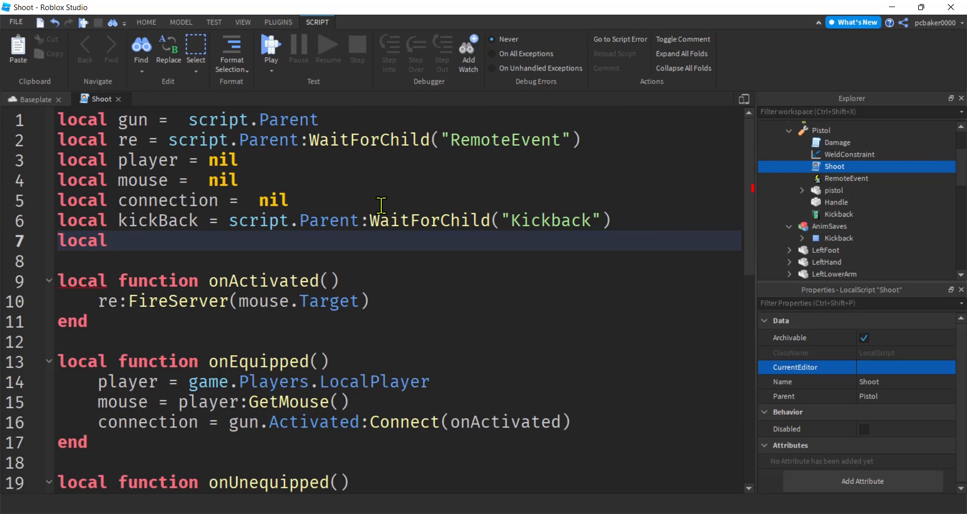
Declare kickTrack = nil, canShoot = true and coolDown = .5
text(ki)
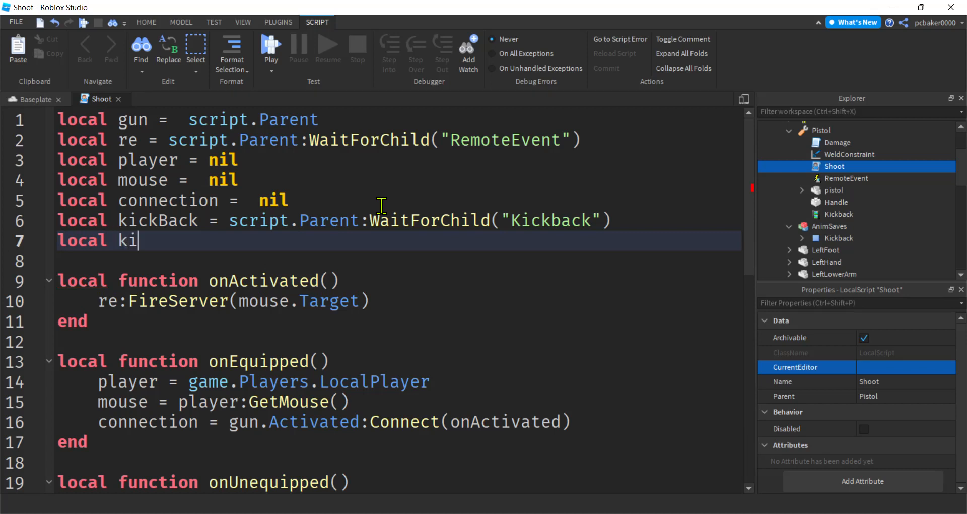
text(ckTrack =)
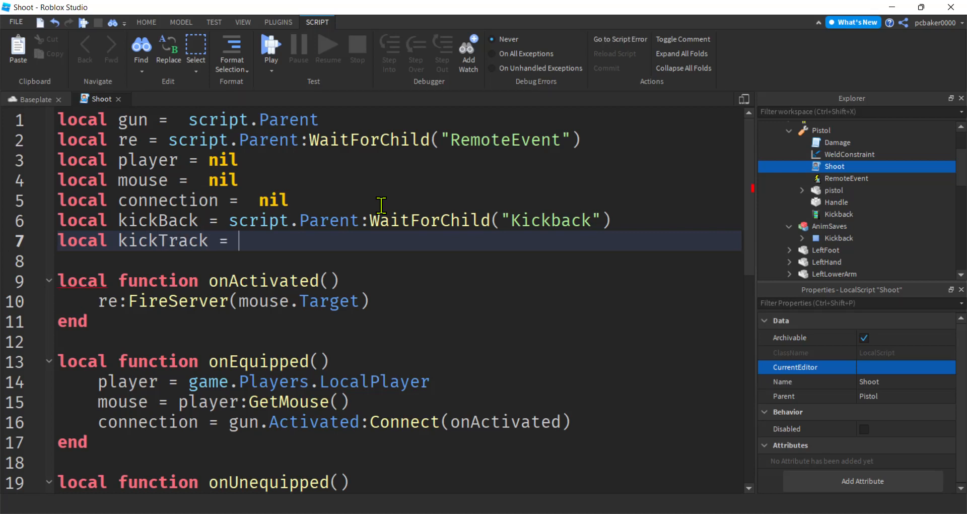
text(nil)
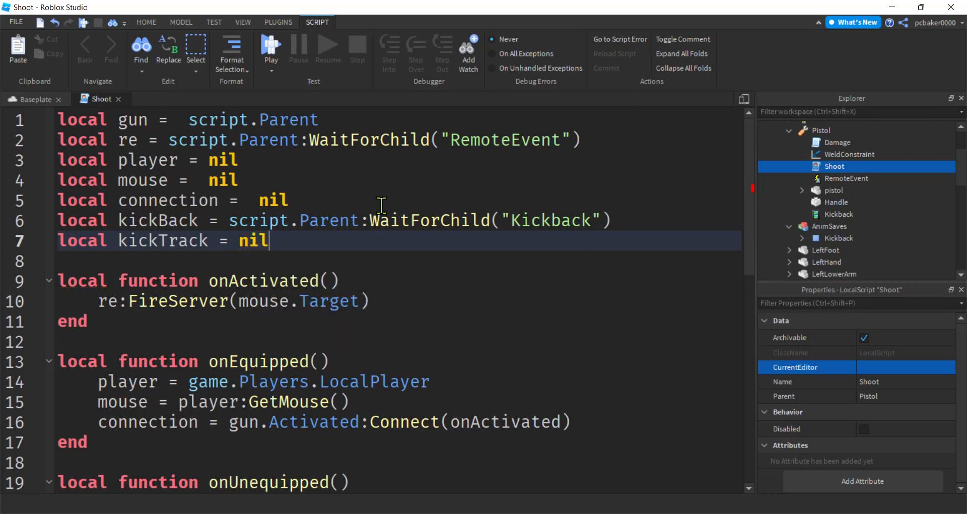
text(local)
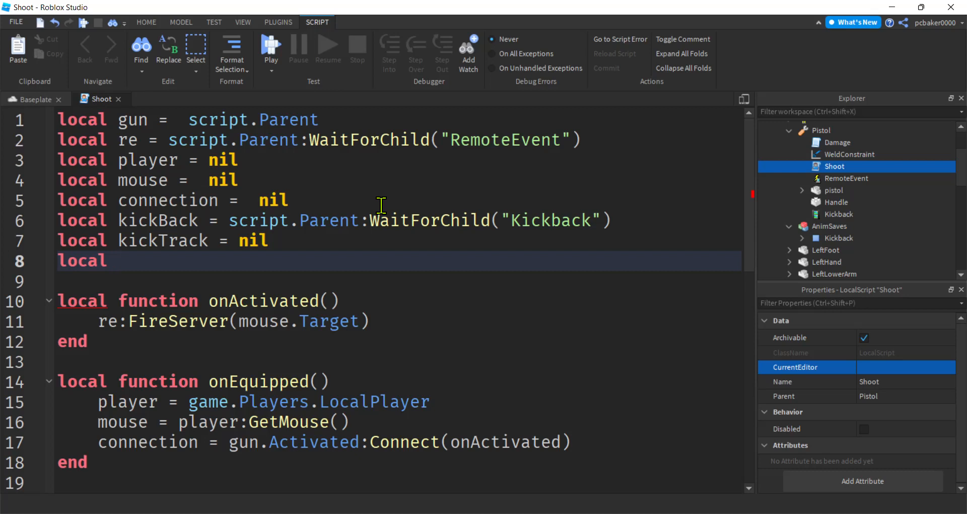
text(can)
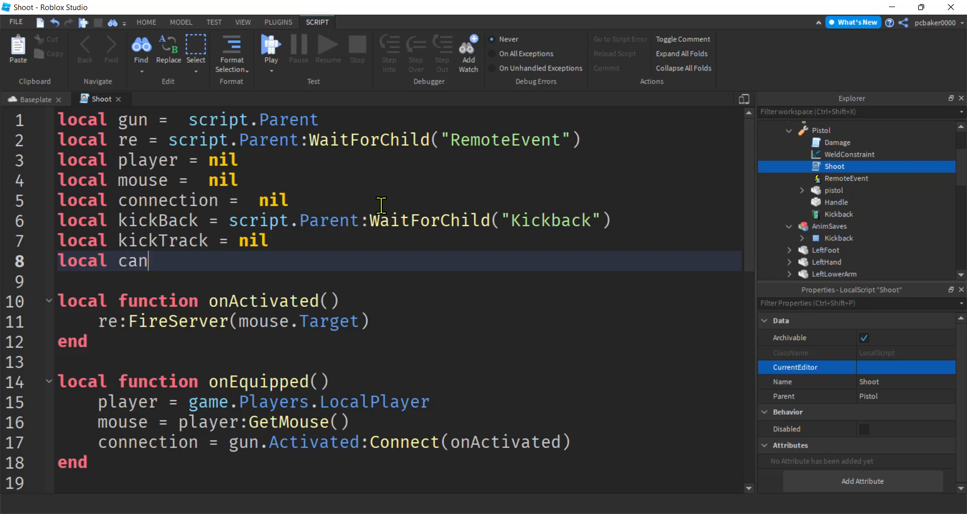
text(Shoot = true)
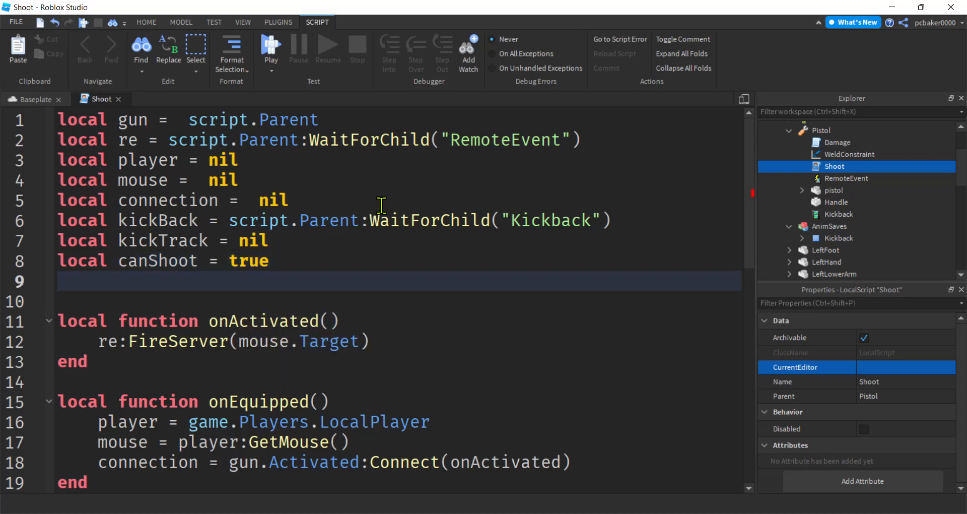
text(local)
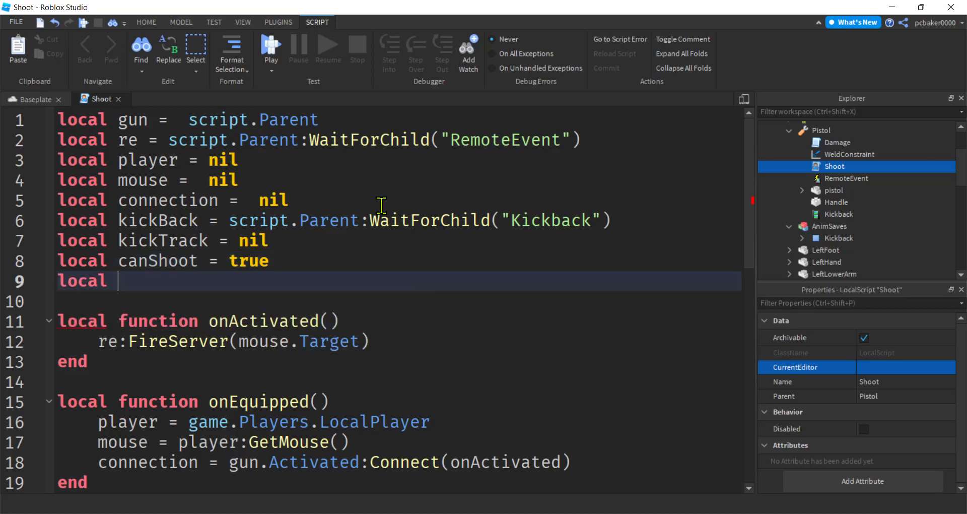
text(coolD)
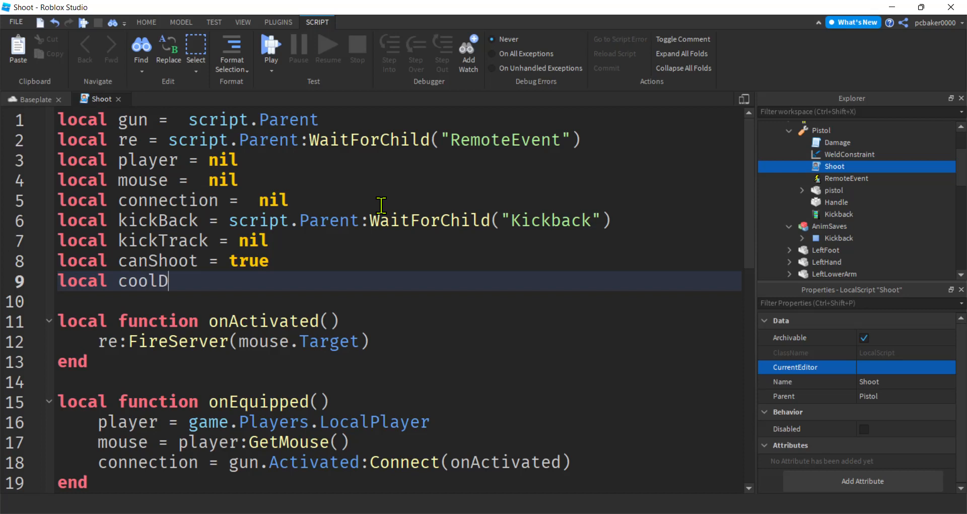
text(own =)
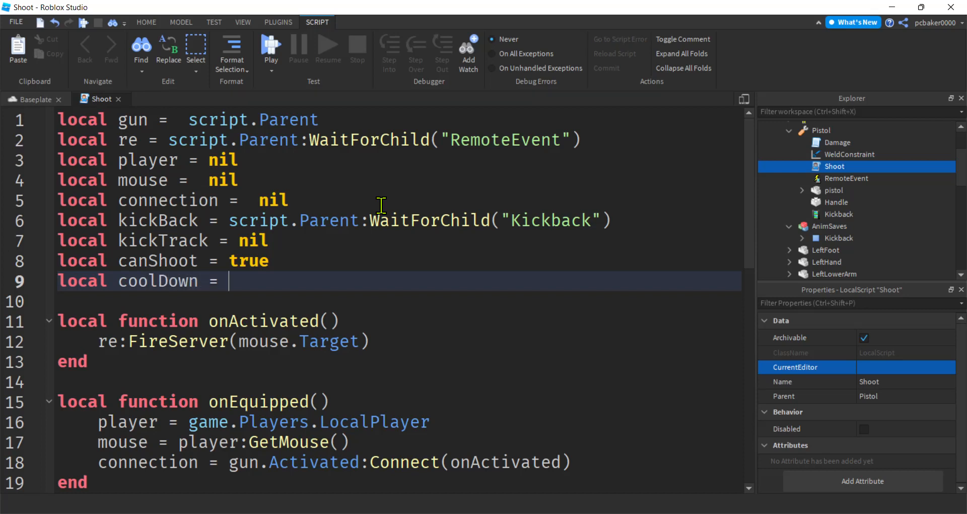
text(.5)
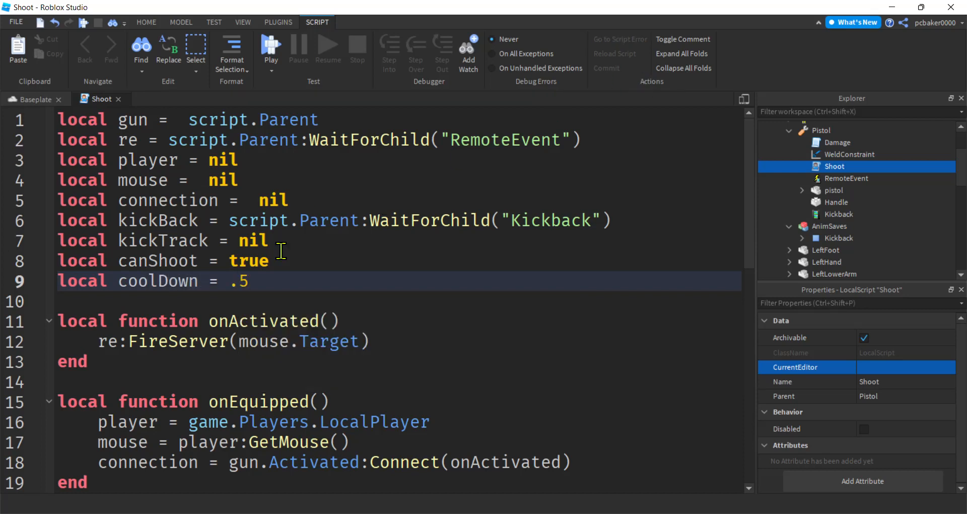
Scroll to onEquipped and place the cursor at the end of the gun.Activated connection line
scroll(down, 3)
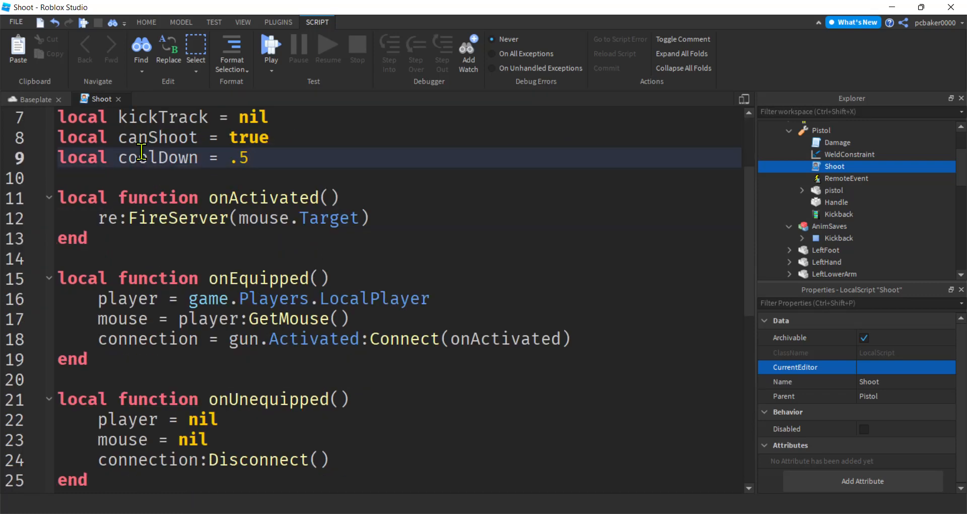
click(249, 157)
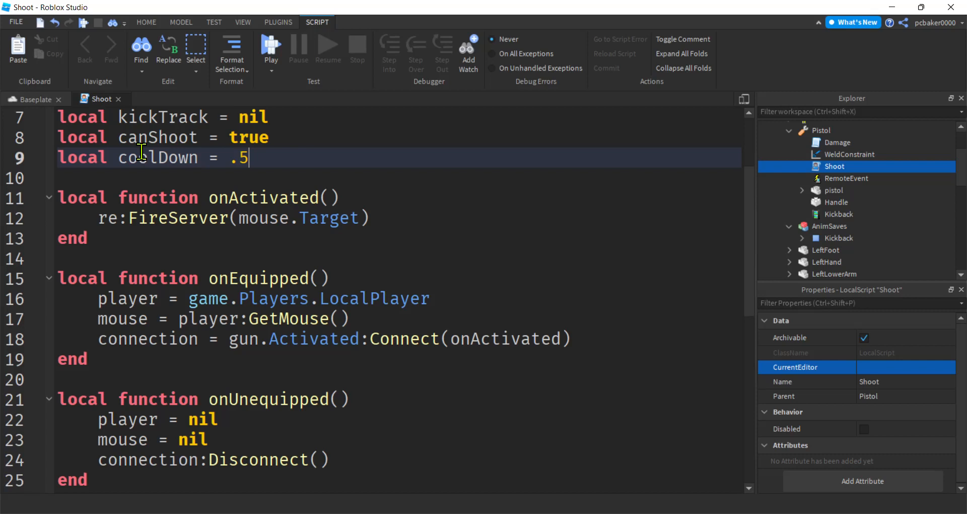
mouse_move(286, 236)
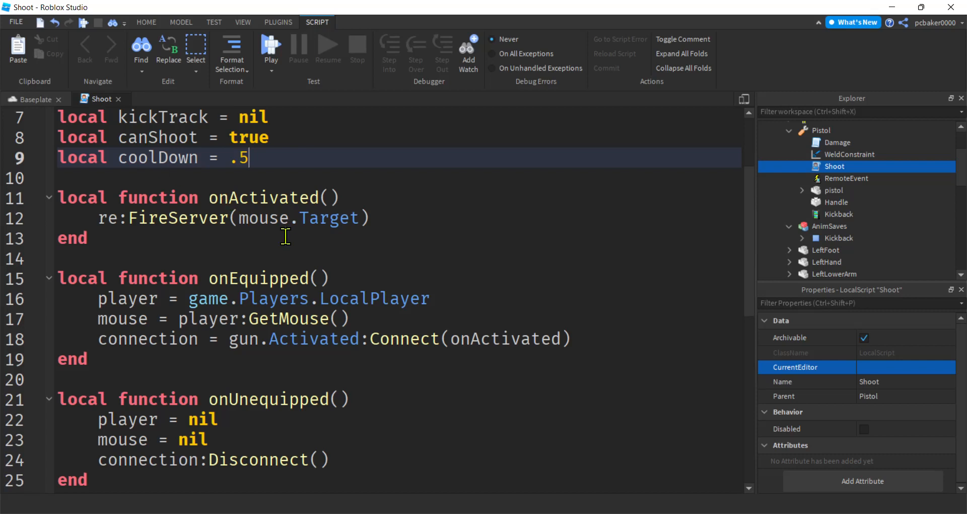
scroll(down, 3)
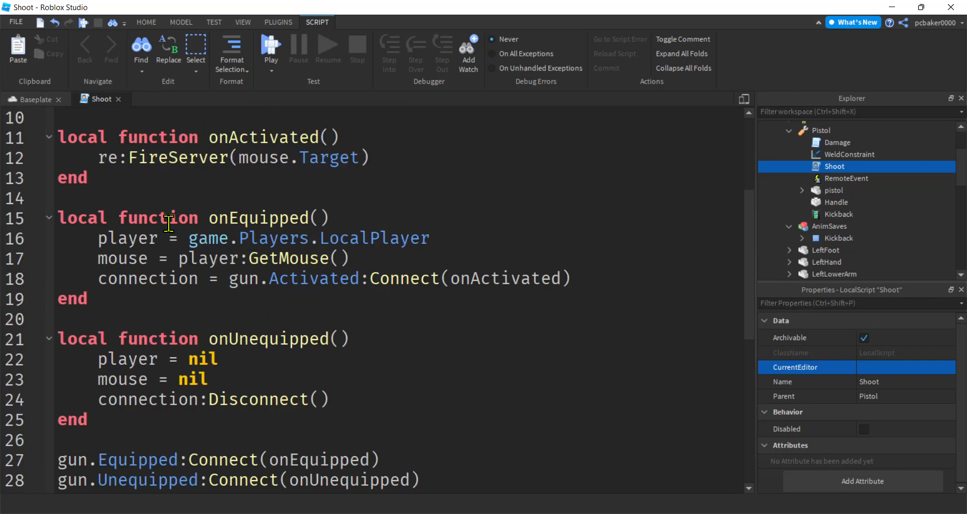
double_click(129, 238)
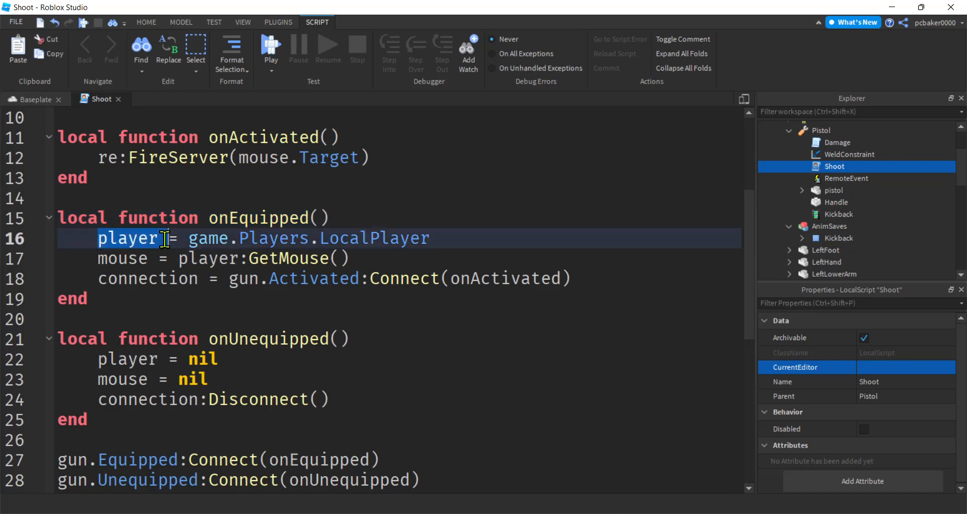
click(580, 278)
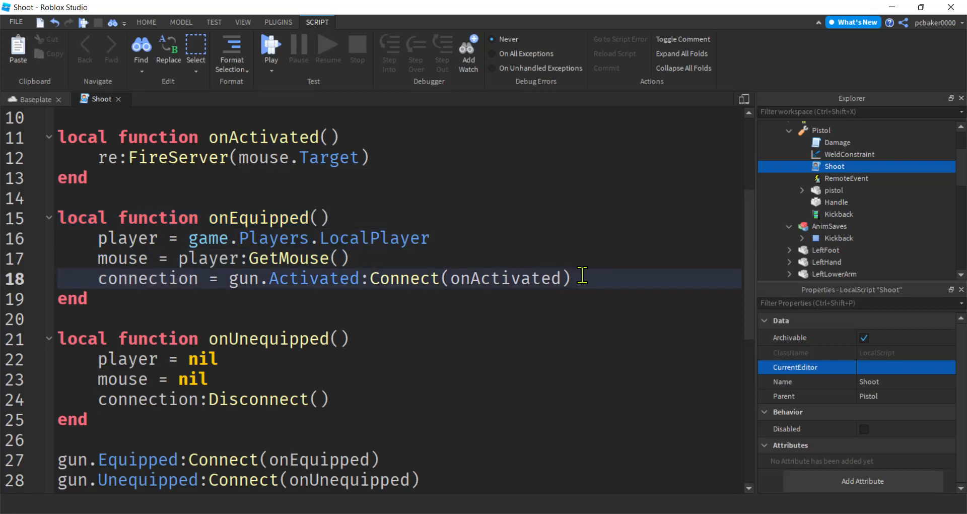
mouse_move(592, 267)
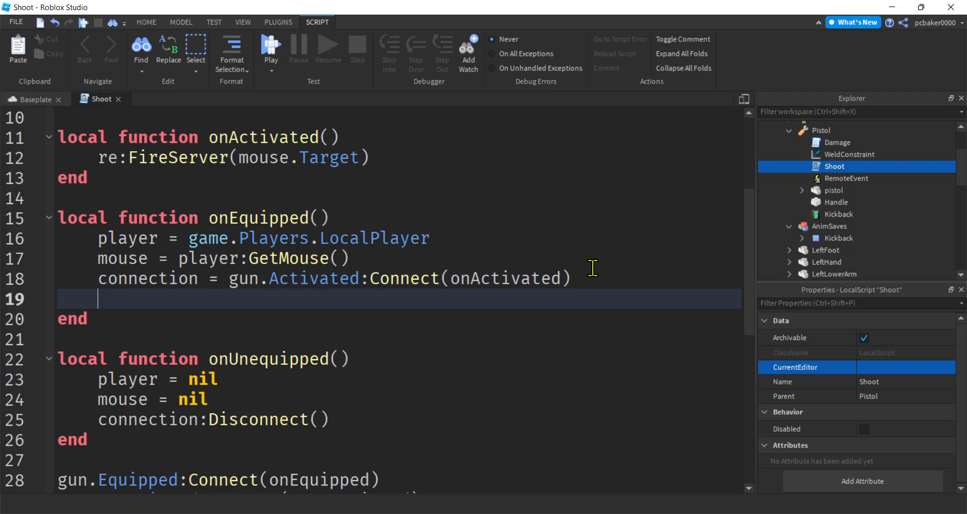
In onEquipped, add char = player.Character or player.CharacterAdded and hum = char:WaitForChild("Humanoid")
text(local char =)
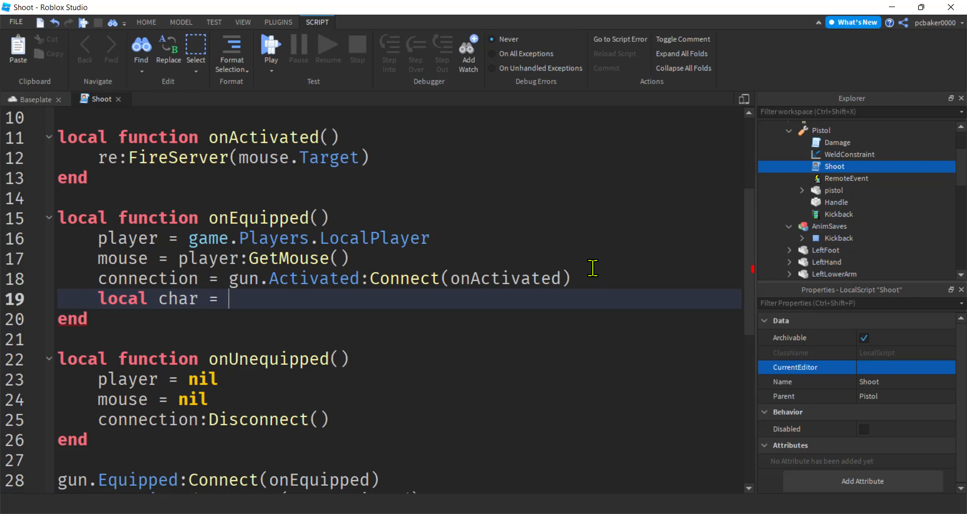
text(player.)
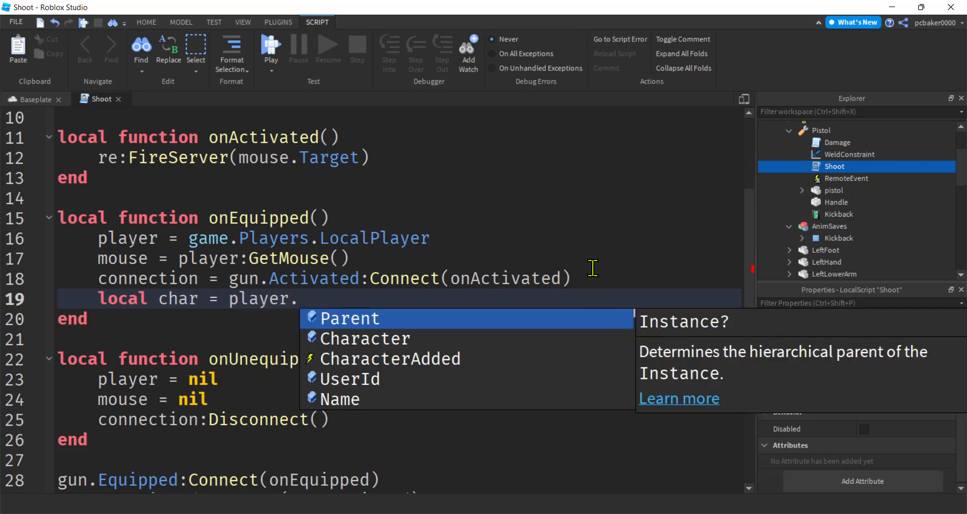
text(Character o)
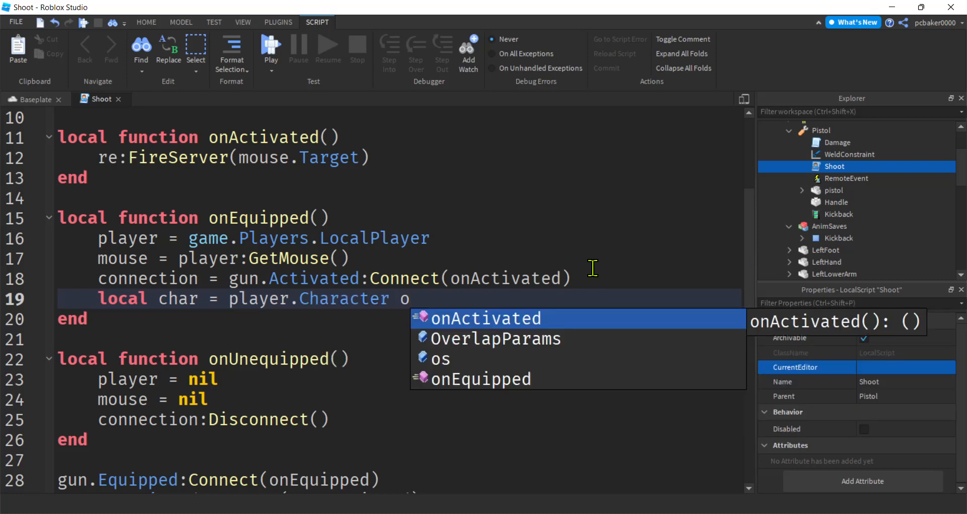
text(or player.CharacterAdded:Wait()
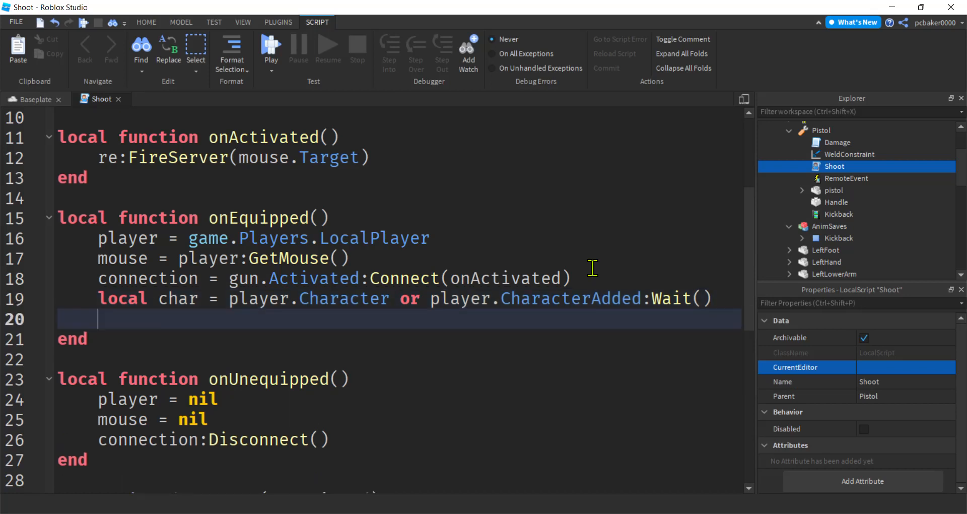
text(loc)
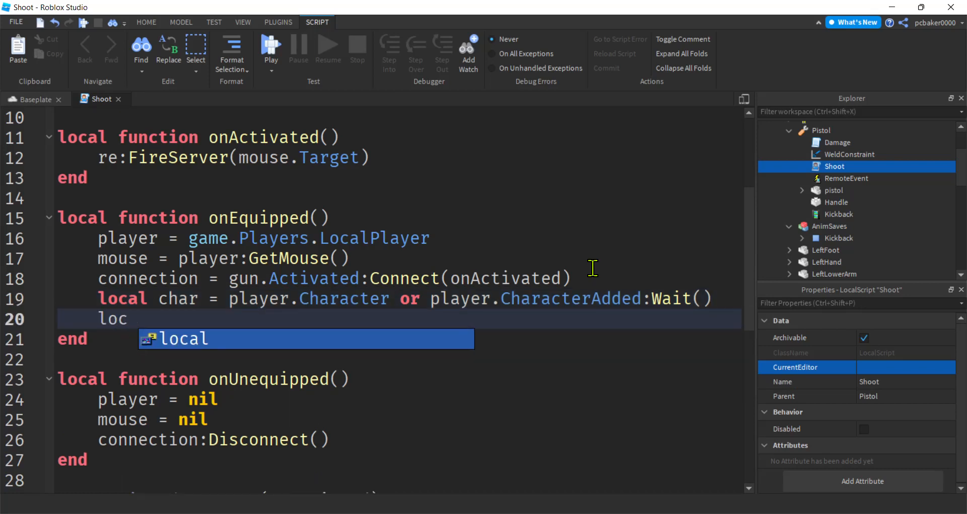
text(al hum =)
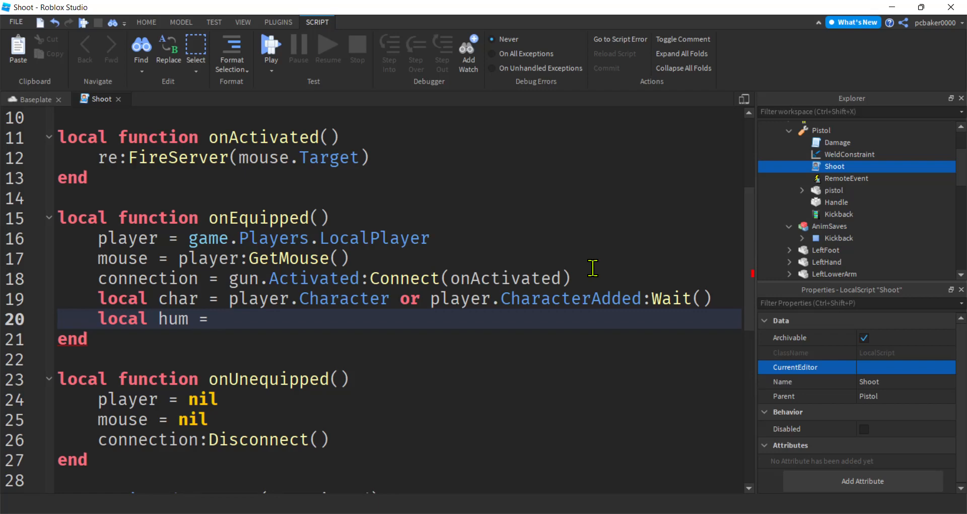
text(char:WaitForChild())
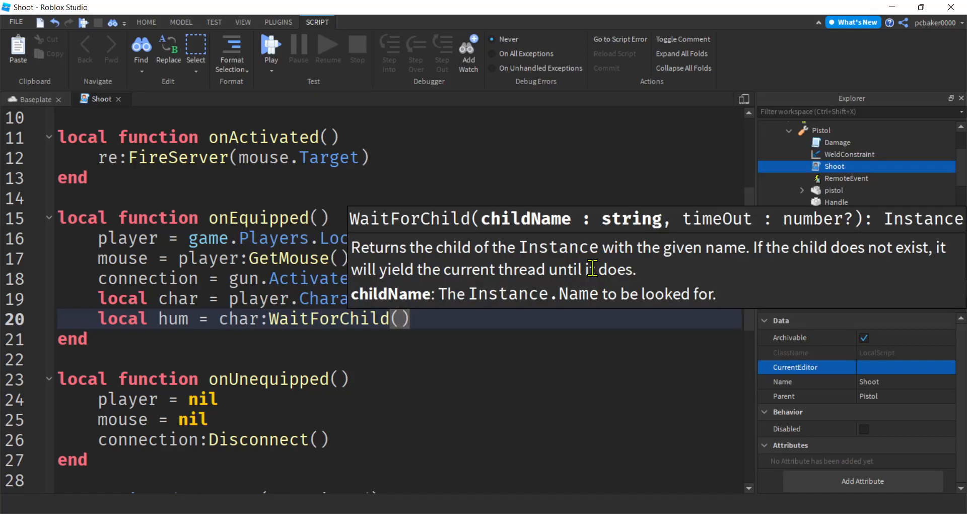
text("Humanoid")
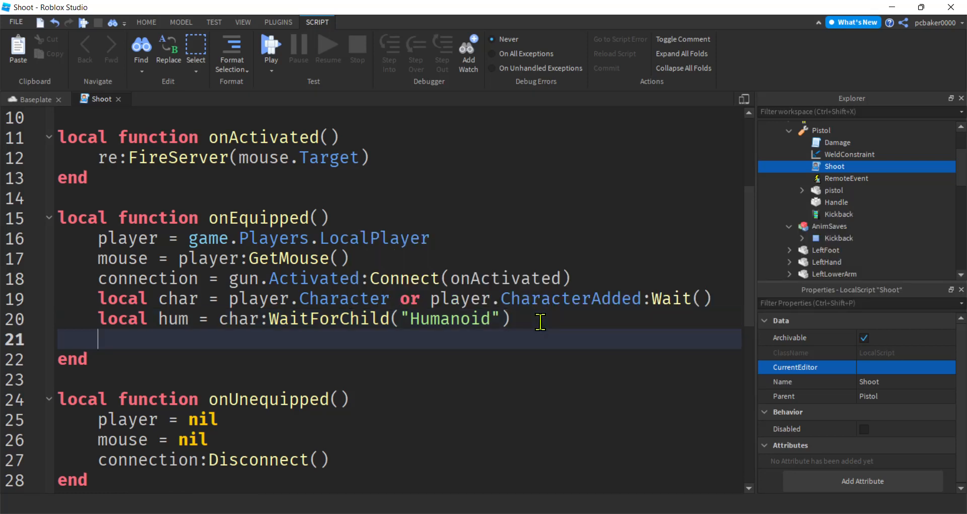
Add kickTrack = hum.Animator:LoadAnimation(kickBack) and review the line
text(kickTrack)
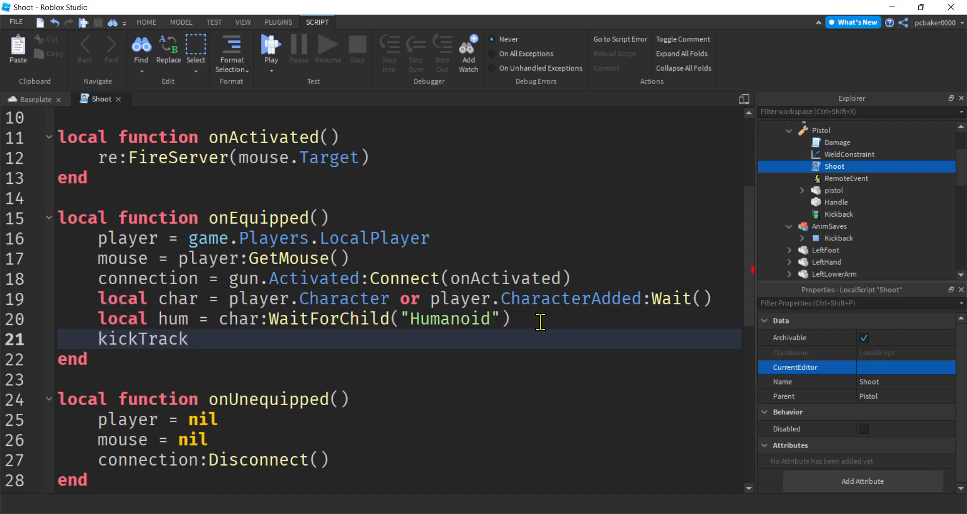
text(= hum.)
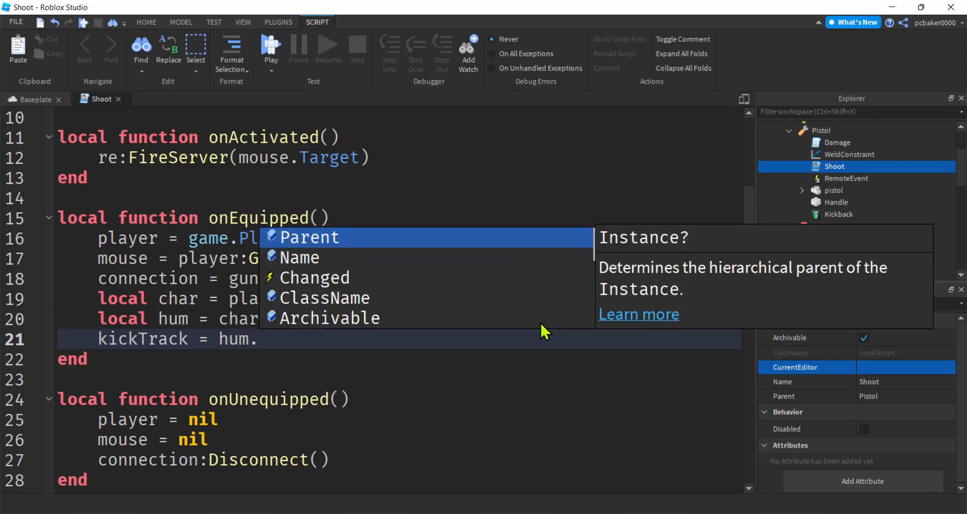
text(Anima)
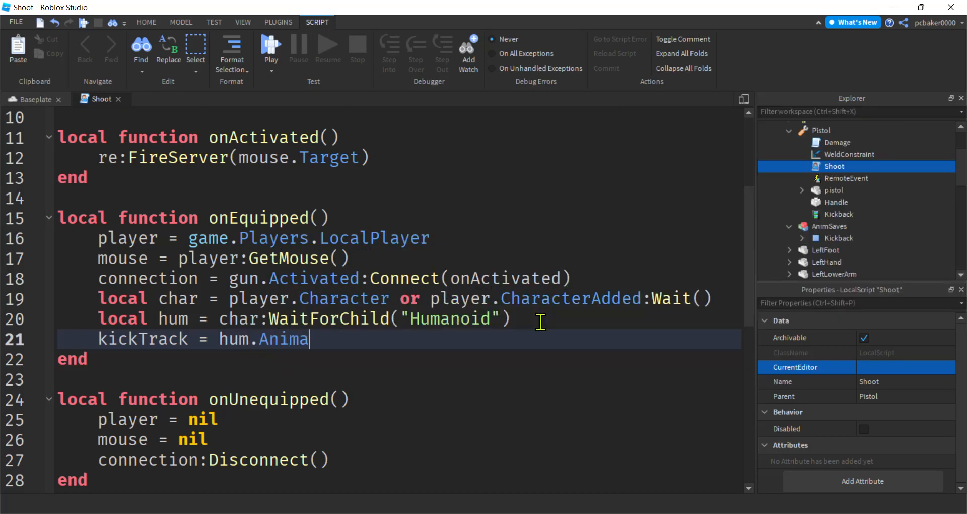
text(tor:)
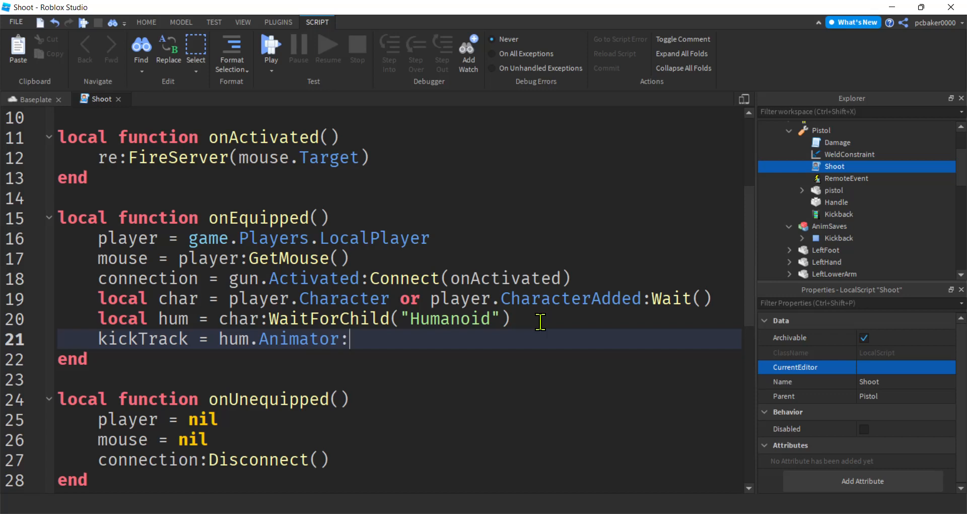
text(Load)
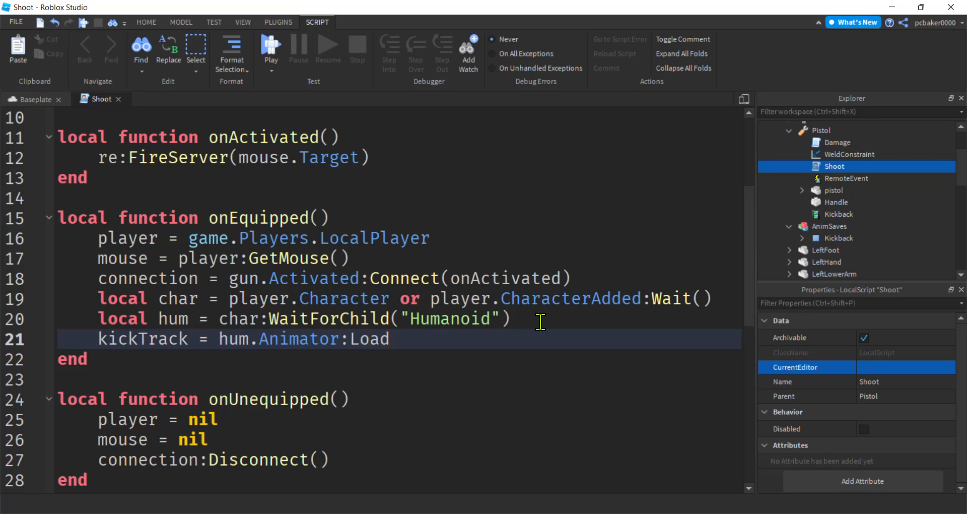
text(Animation)
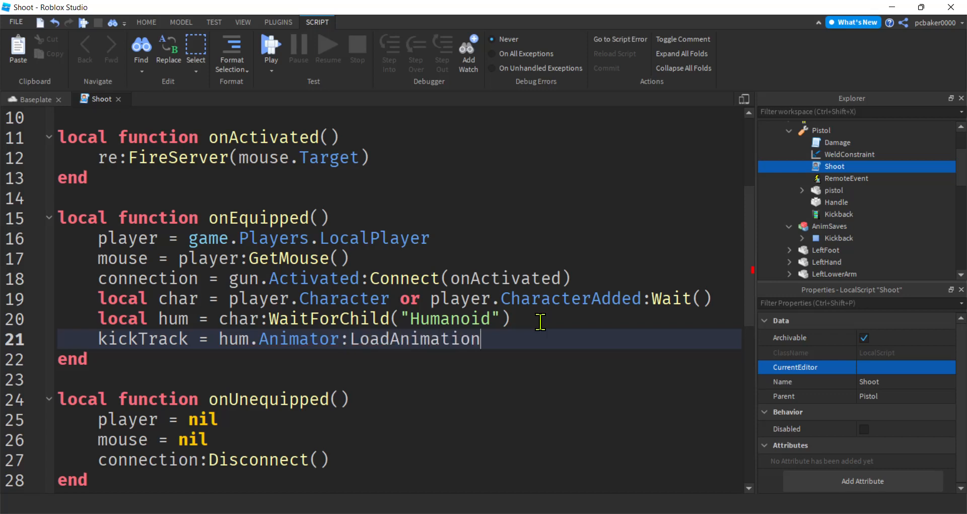
text((kickBack)
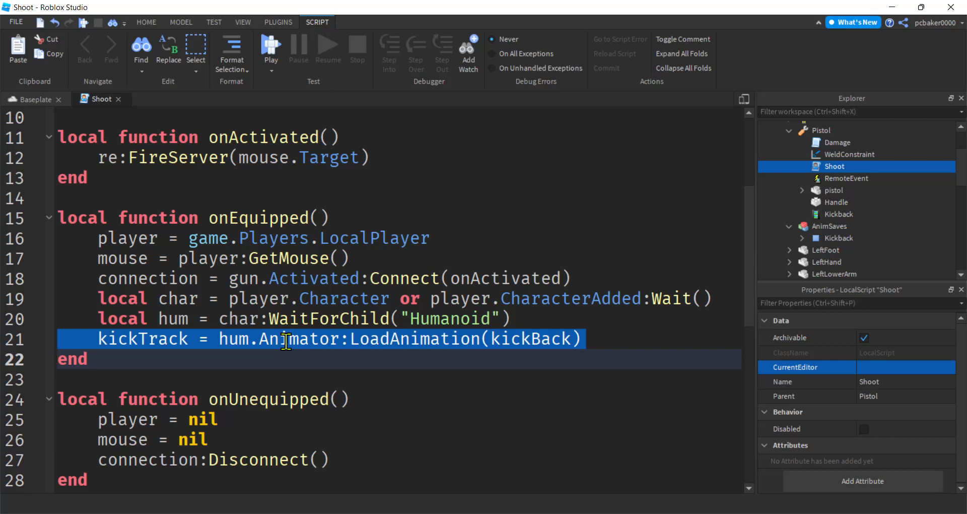
double_click(298, 338)
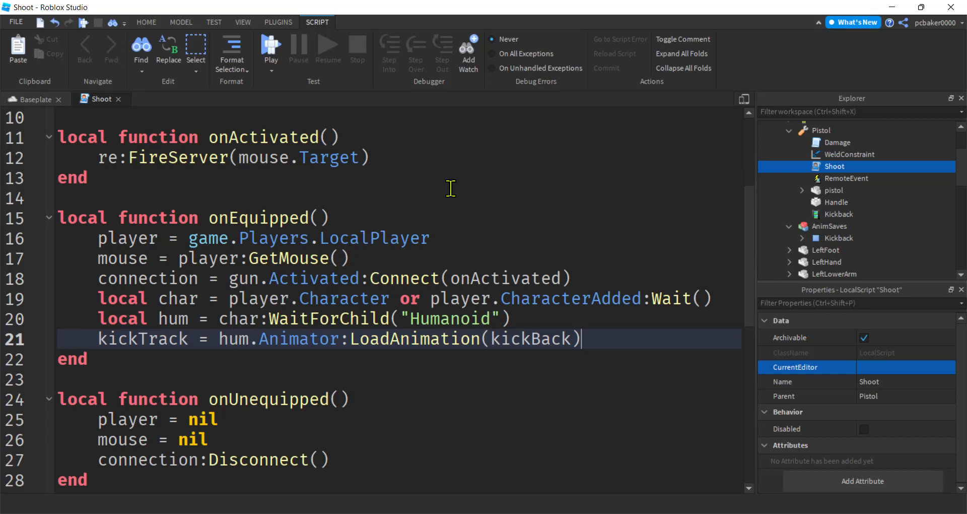
Wrap the onActivated body in an 'if canShoot then' check
scroll(up, 3)
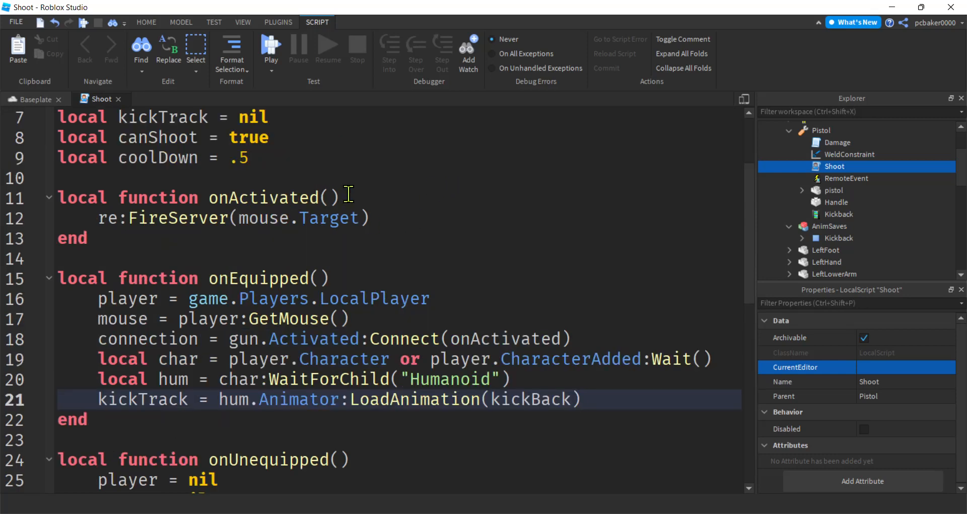
click(401, 198)
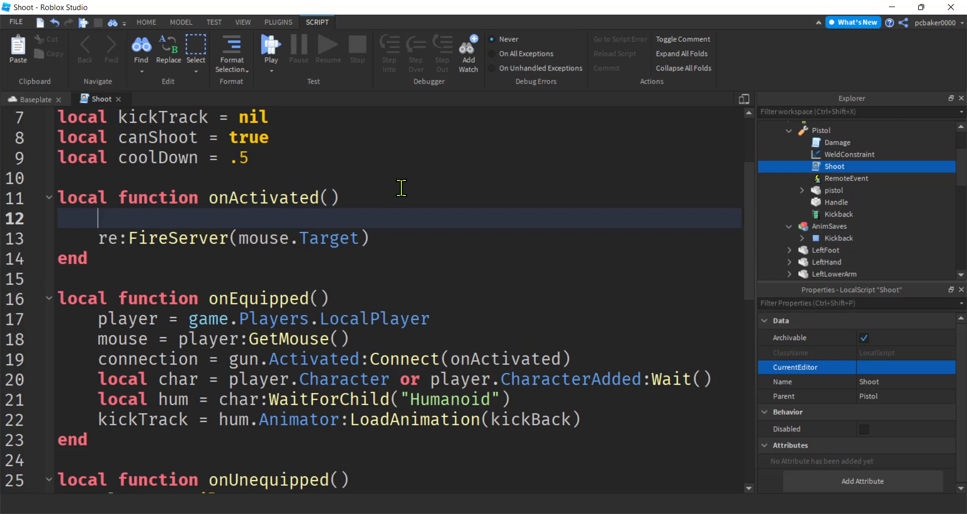
text(if)
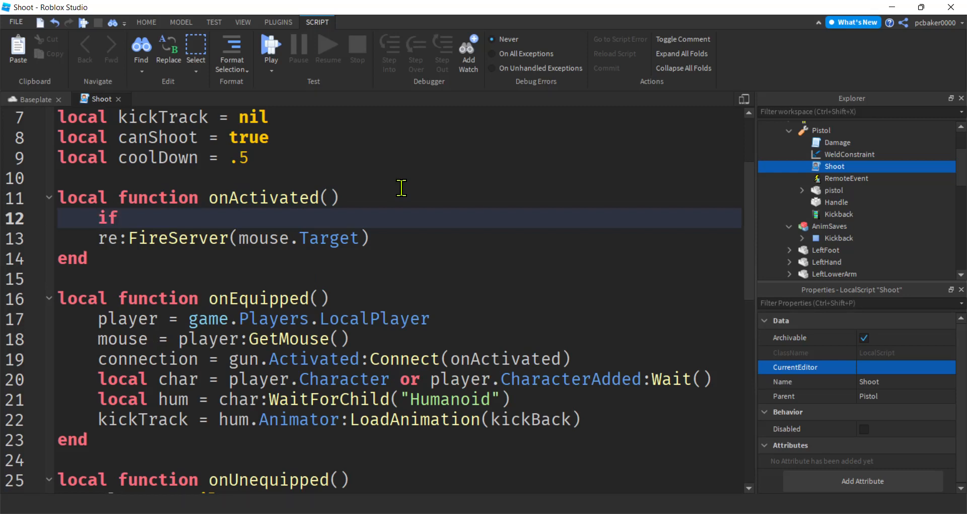
text(canShoot)
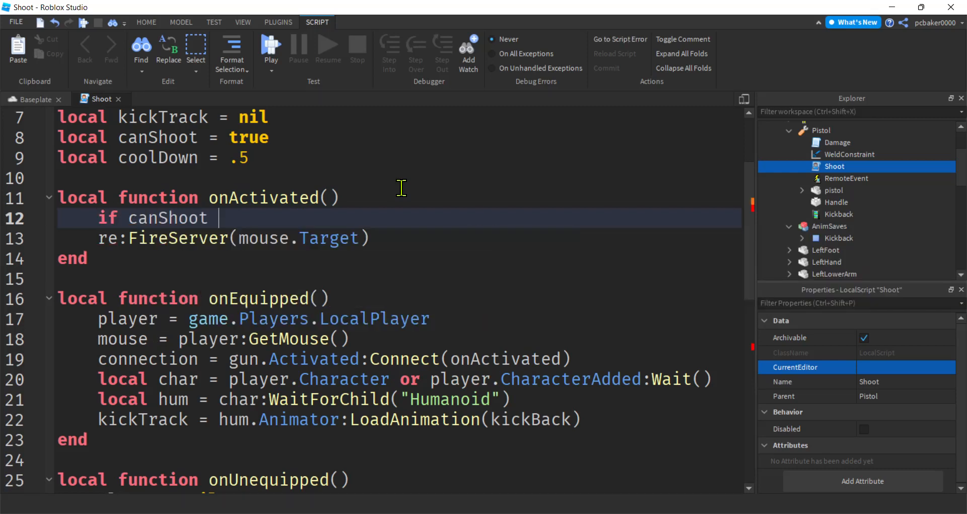
text(then)
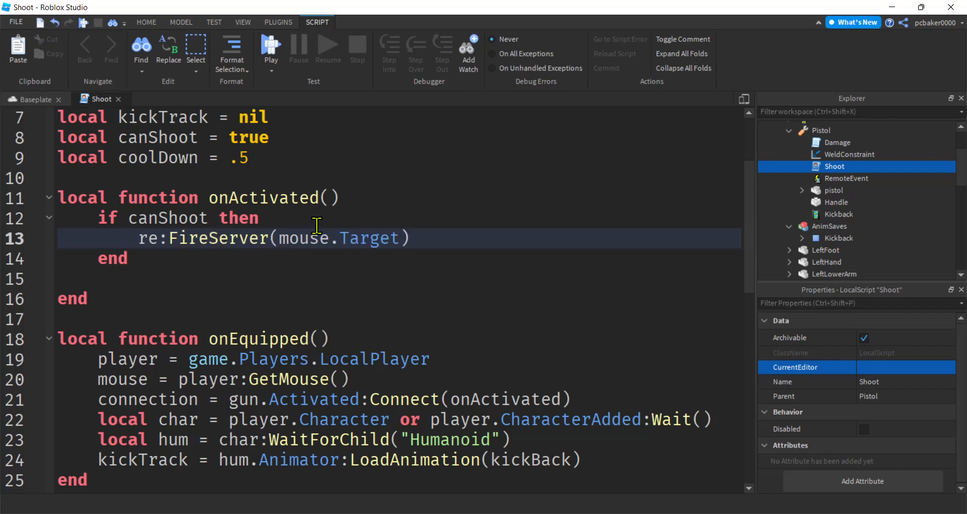
key(Return)
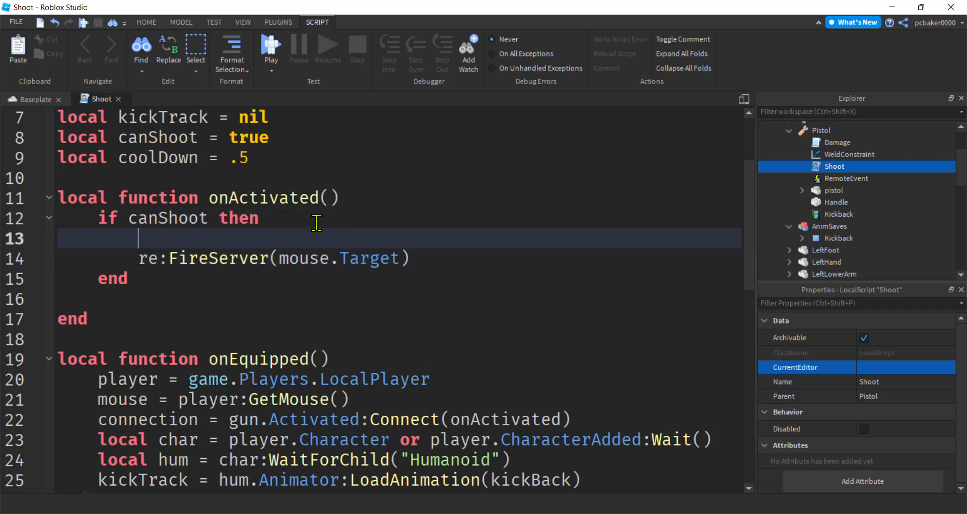
Set canShoot false, play kickTrack, wait coolDown, then set canShoot = true
text(canShoot =)
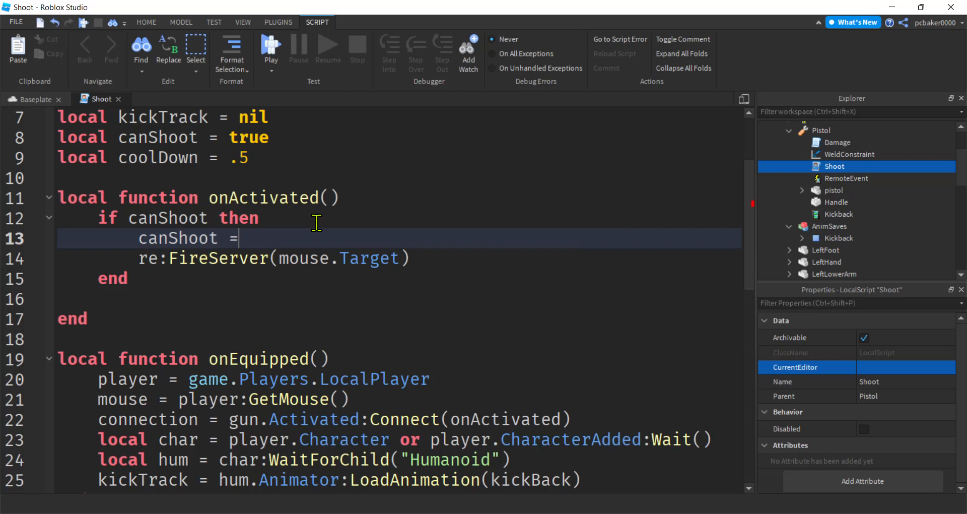
text(false)
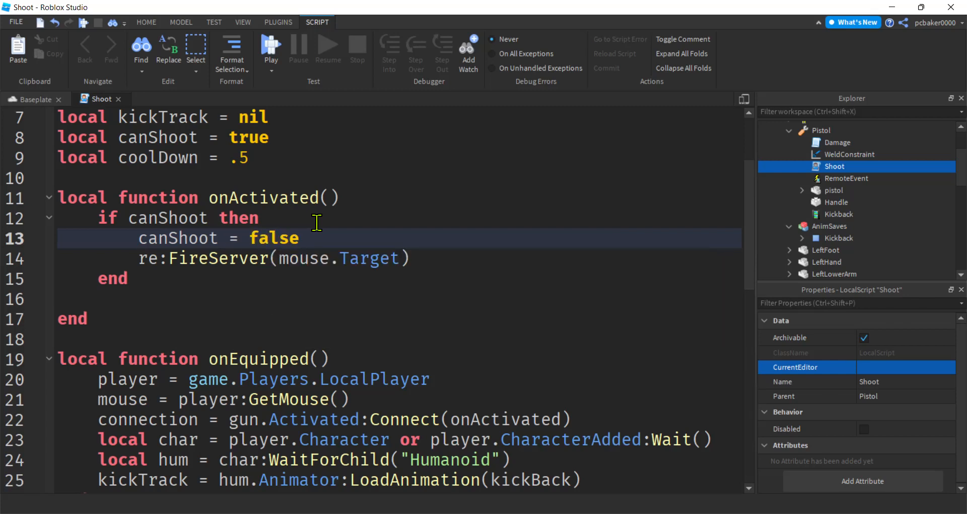
text(kickTrack:)
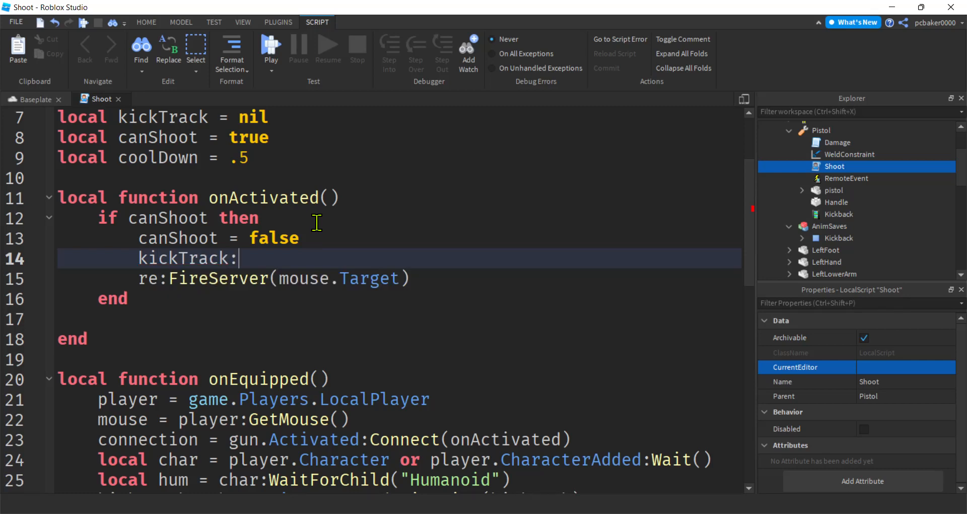
text(Play())
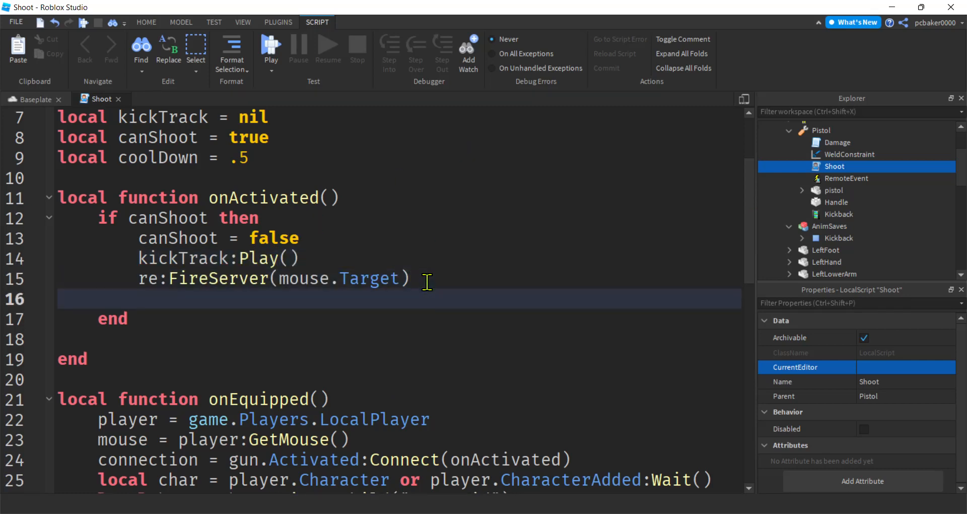
text(wait())
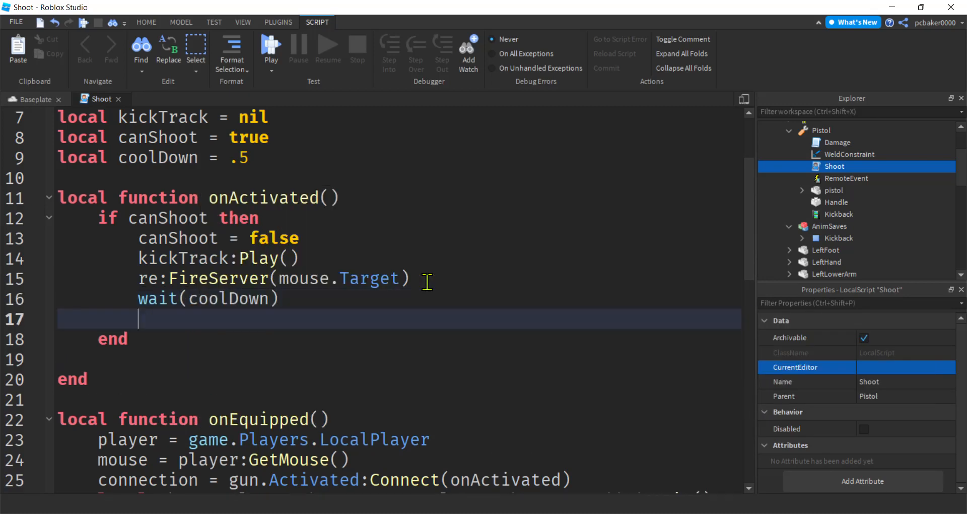
text(canShoot)
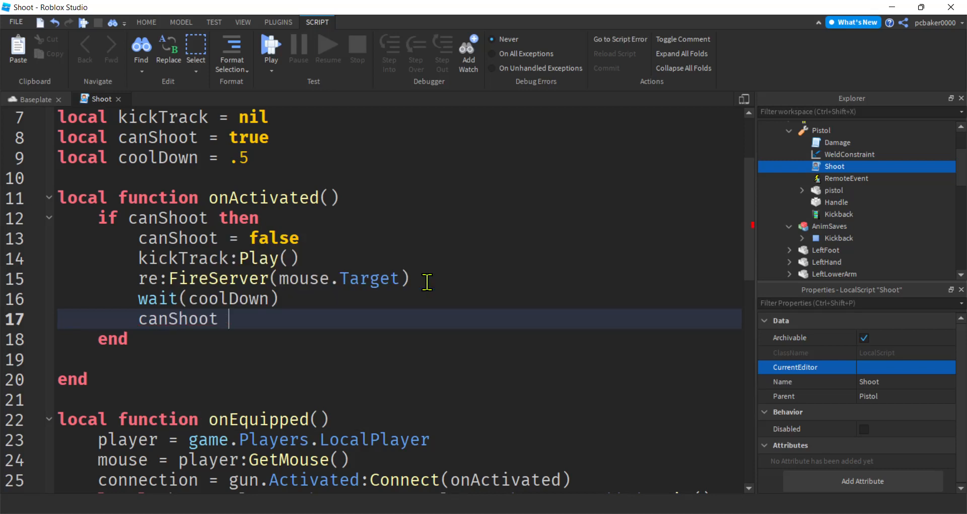
text(= true)
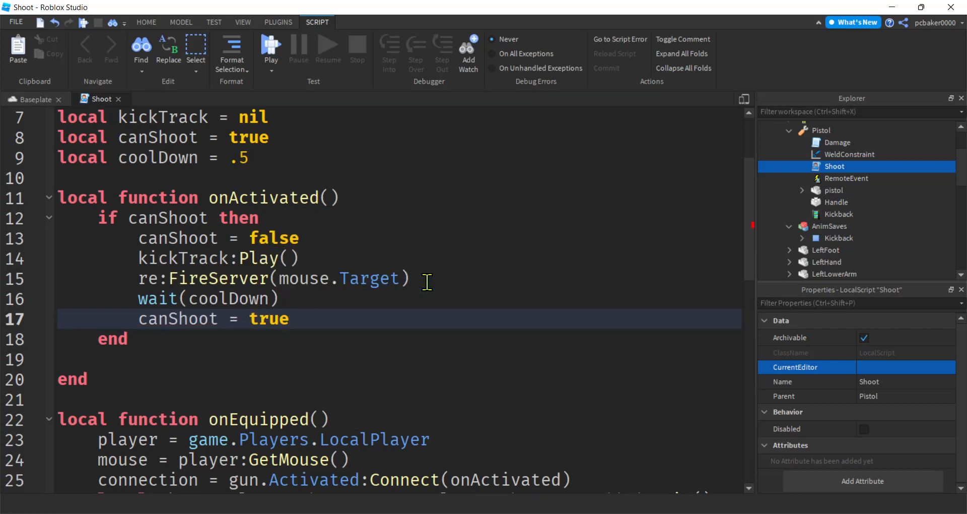
scroll(up, 3)
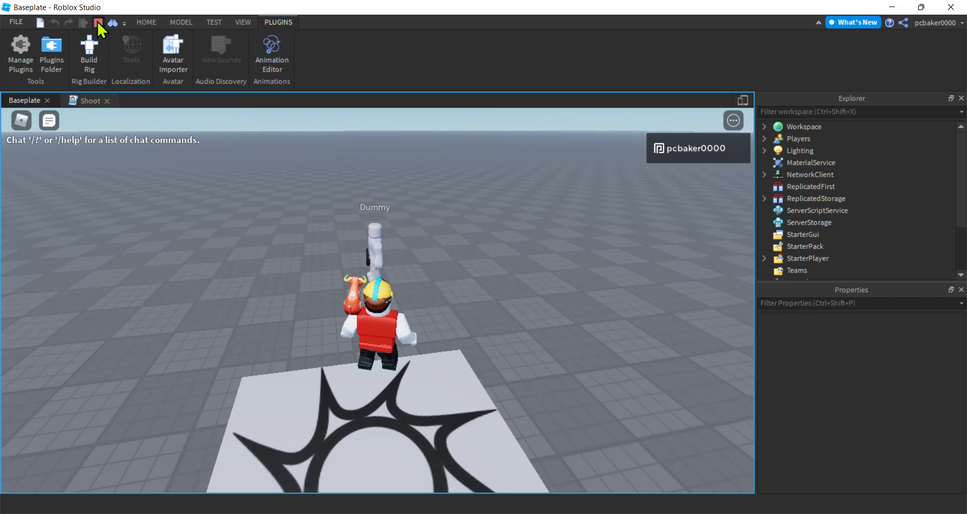
Stop the running test, check the Pistol tool, and launch a new play session
click(90, 99)
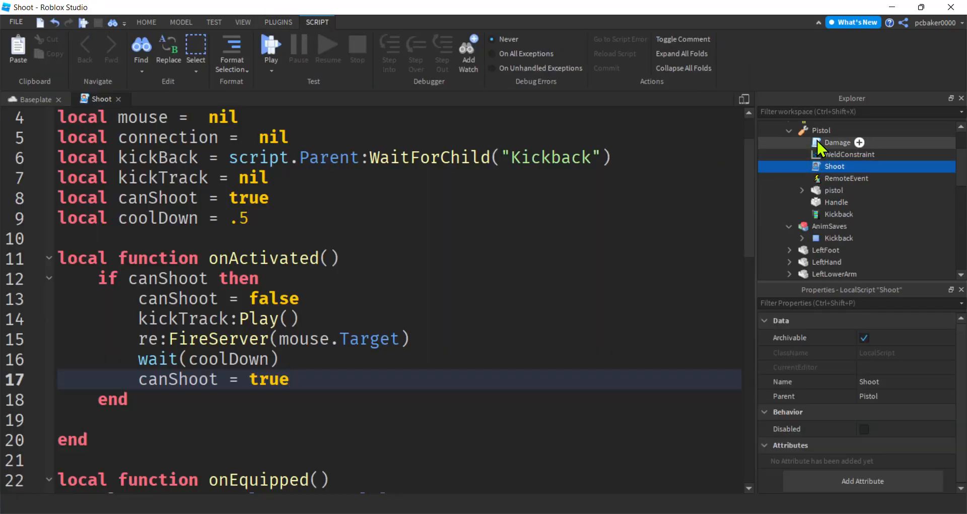
scroll(up, 3)
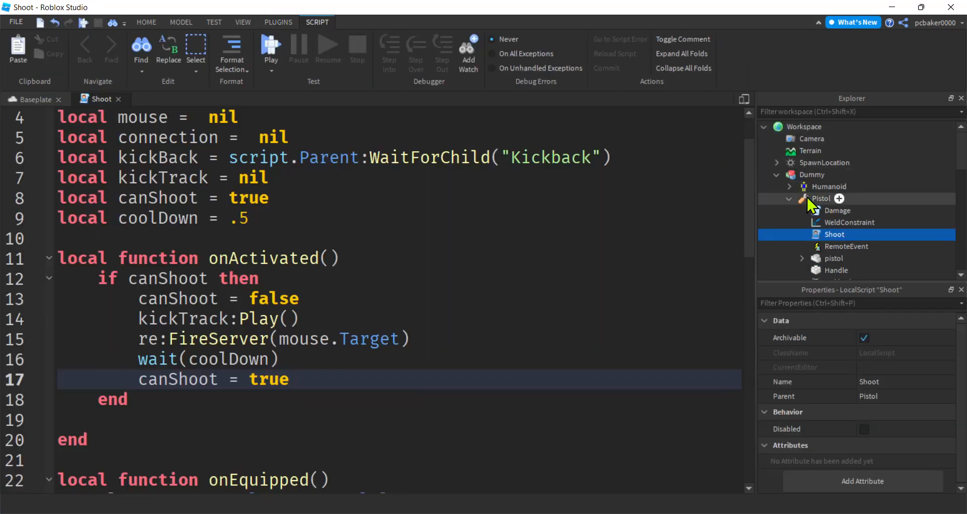
click(822, 198)
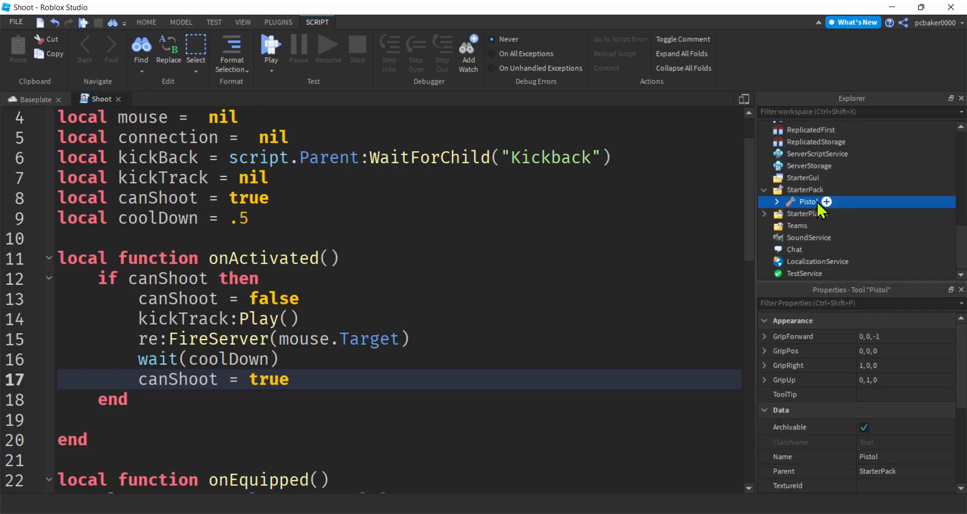
click(270, 44)
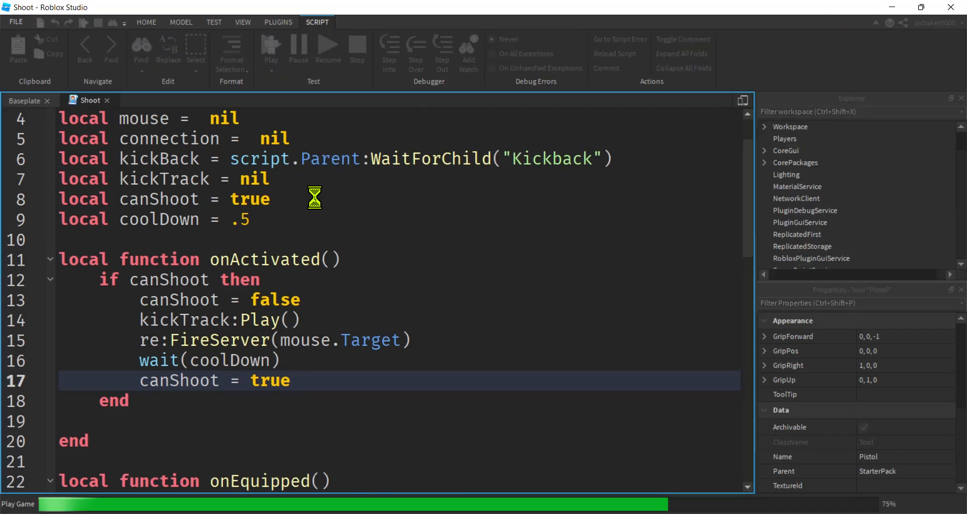
click(25, 100)
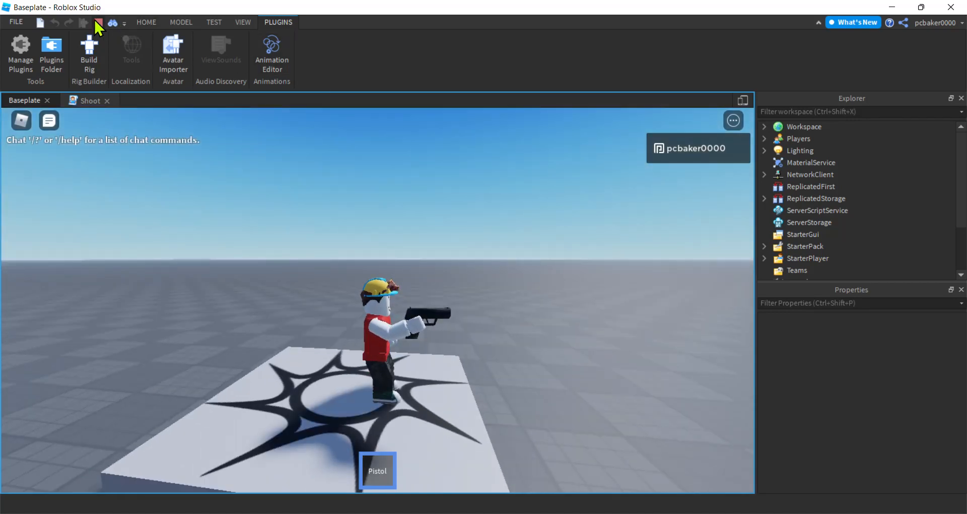
Stop the test and drag Kickback's early keyframes closer together
click(90, 99)
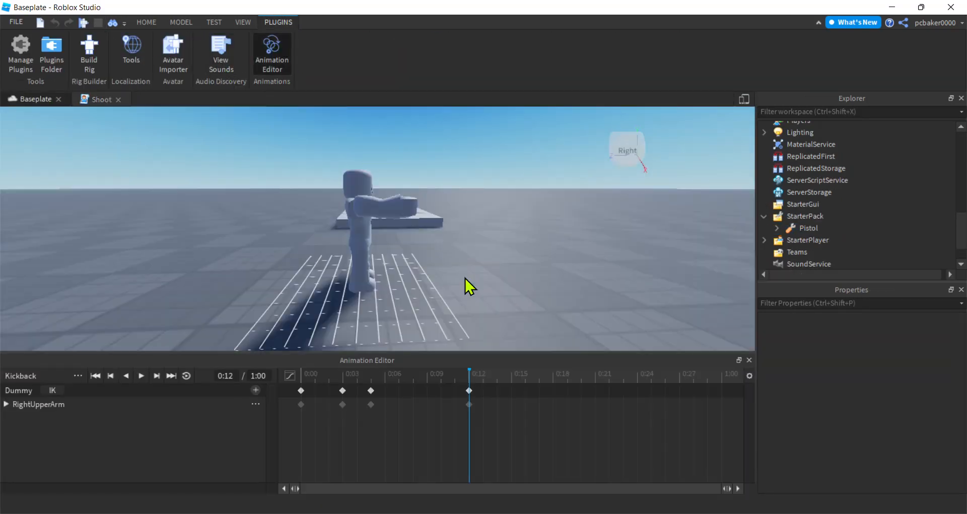
mouse_move(368, 417)
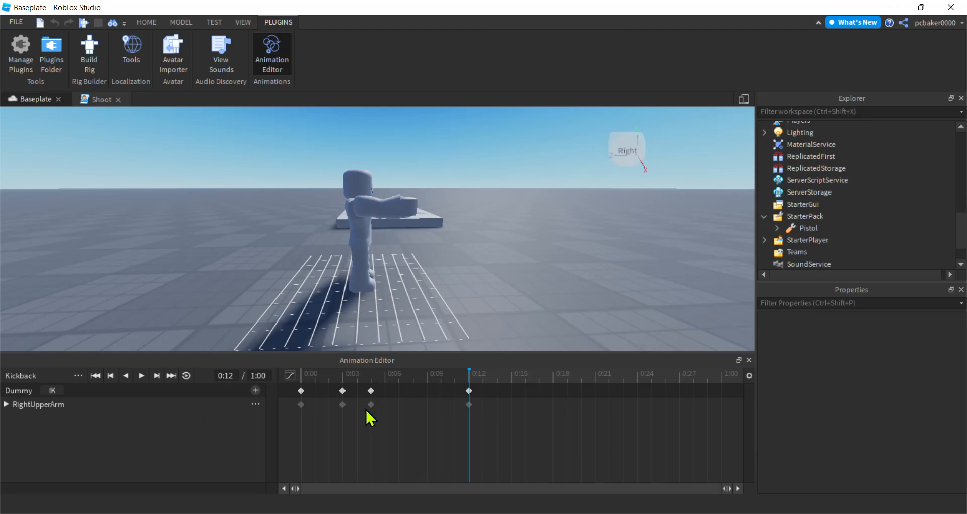
click(343, 390)
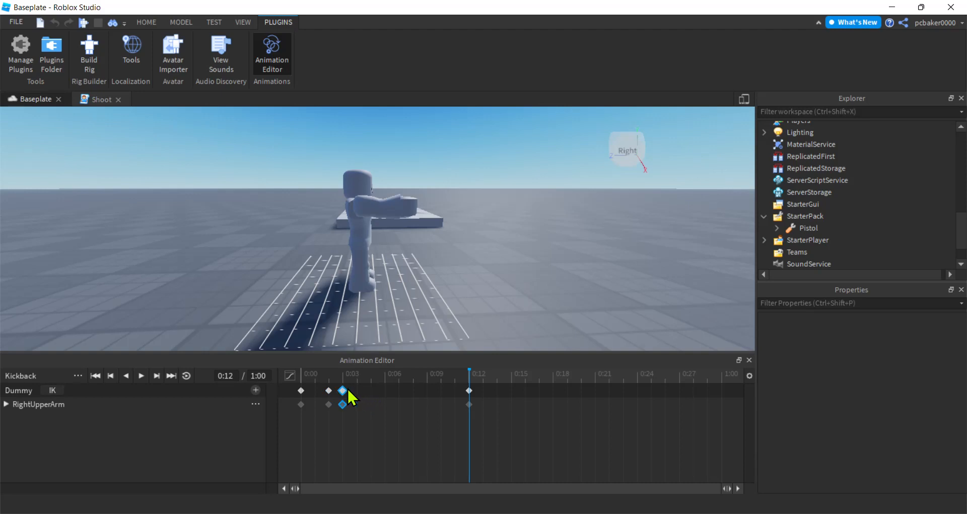
click(140, 375)
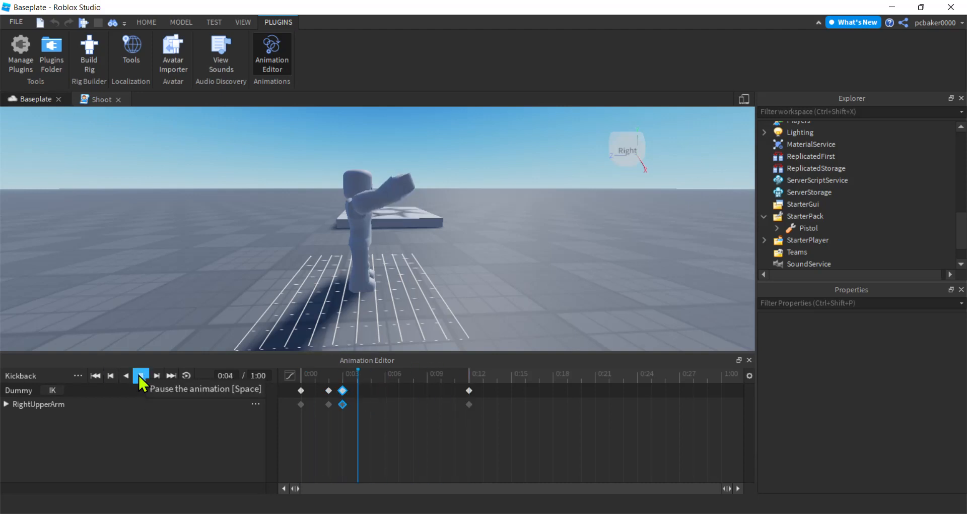
Preview the faster recoil and save the Kickback animation
click(141, 374)
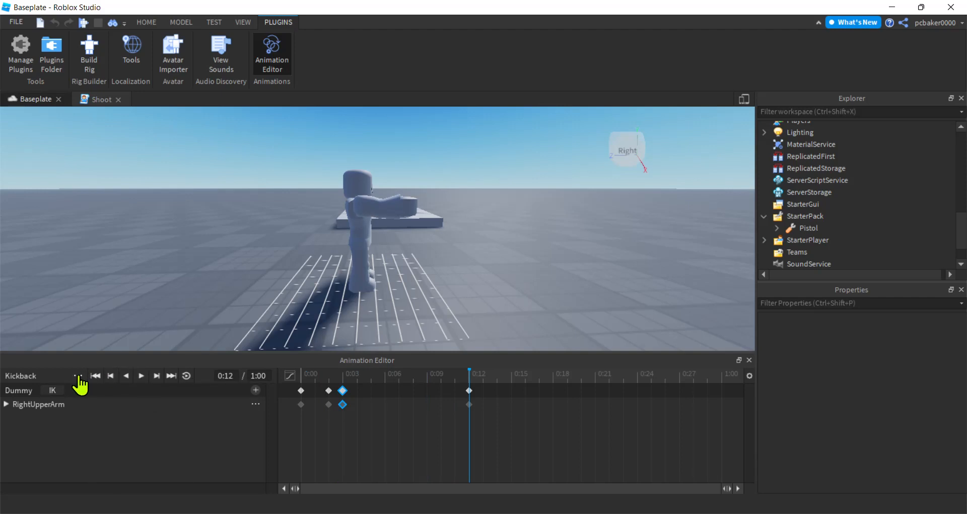
click(79, 376)
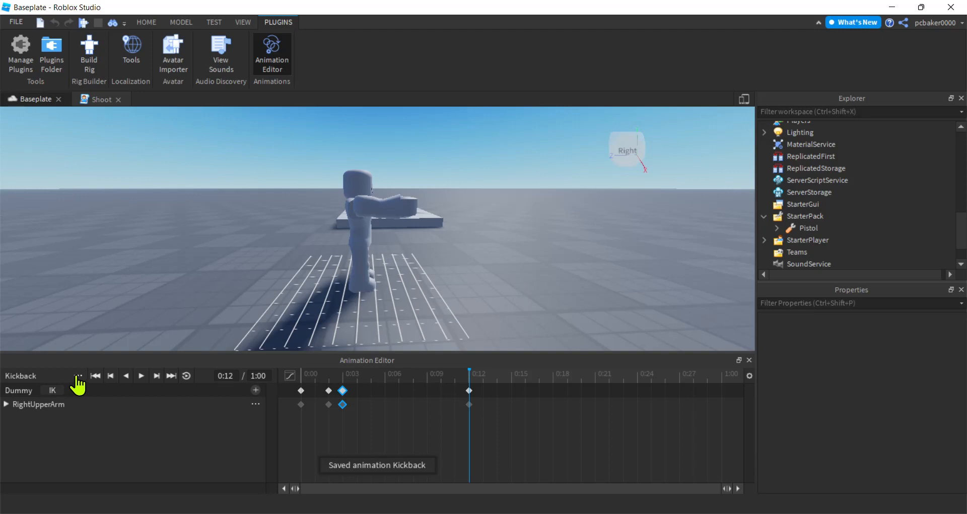
click(79, 376)
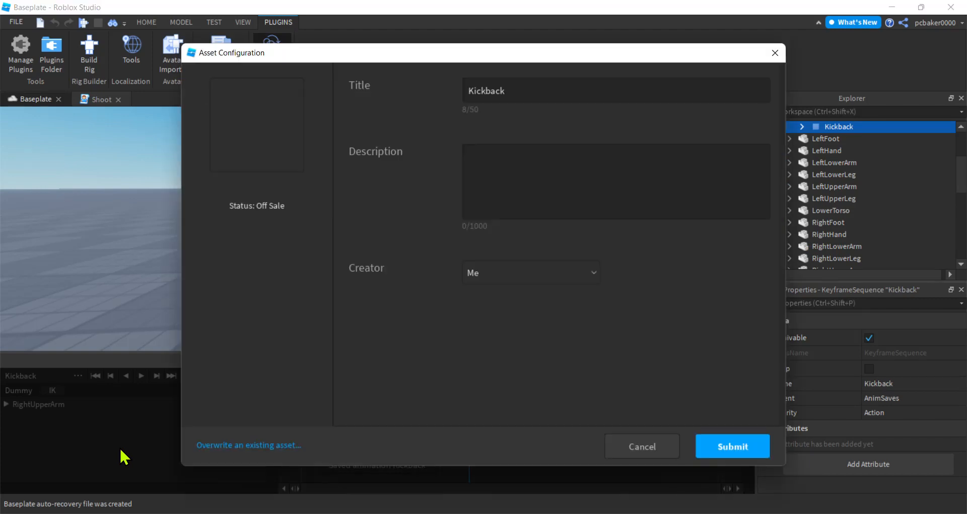
click(247, 444)
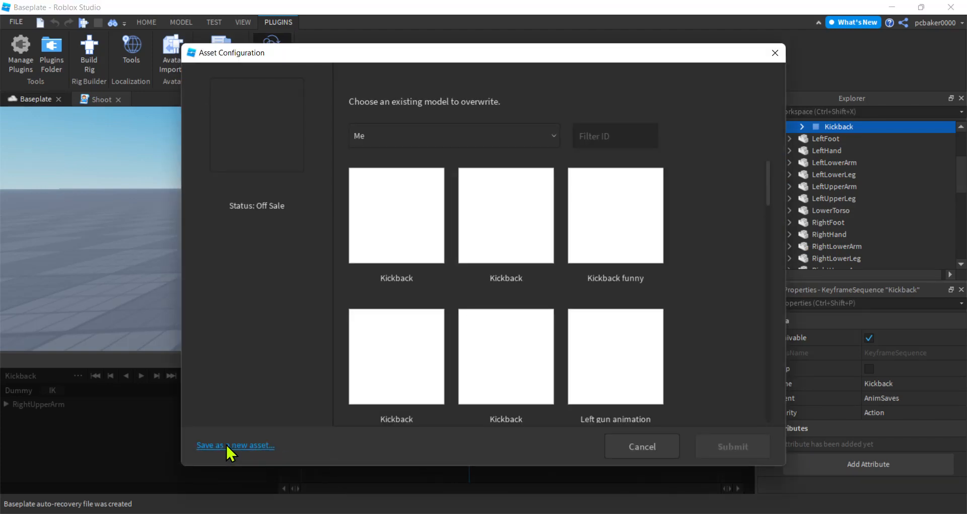
mouse_move(616, 265)
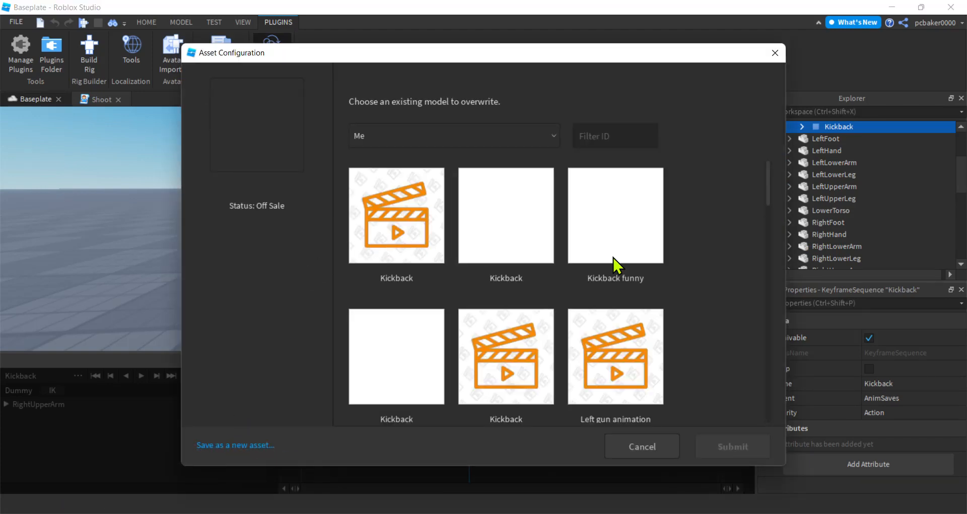
click(396, 214)
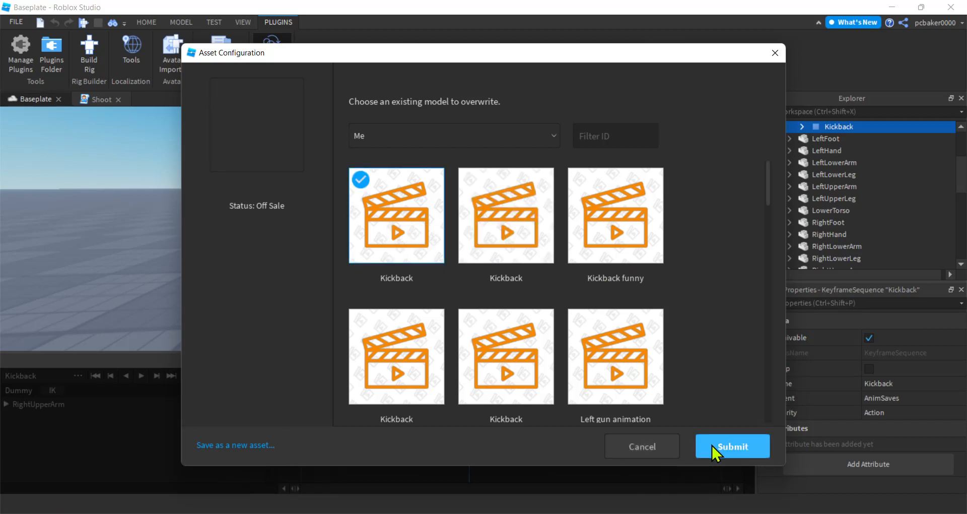
click(732, 446)
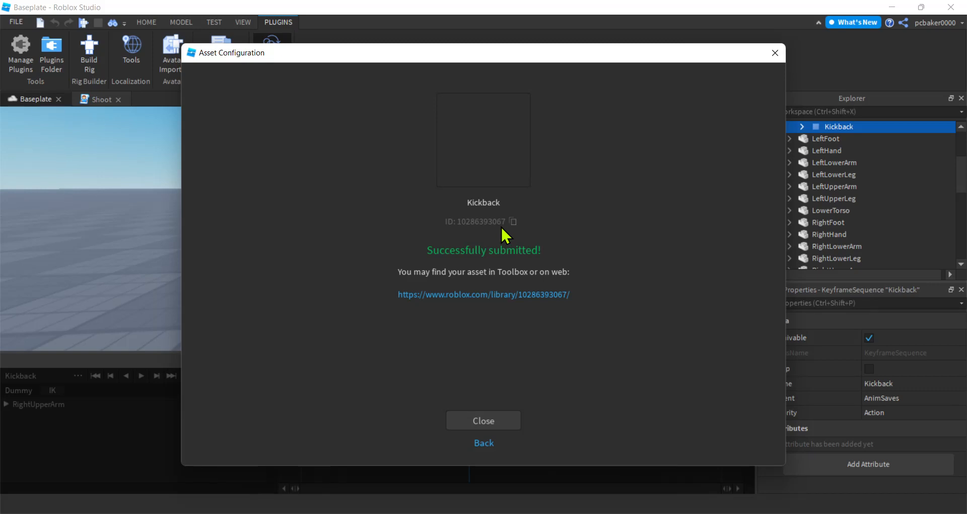
click(483, 420)
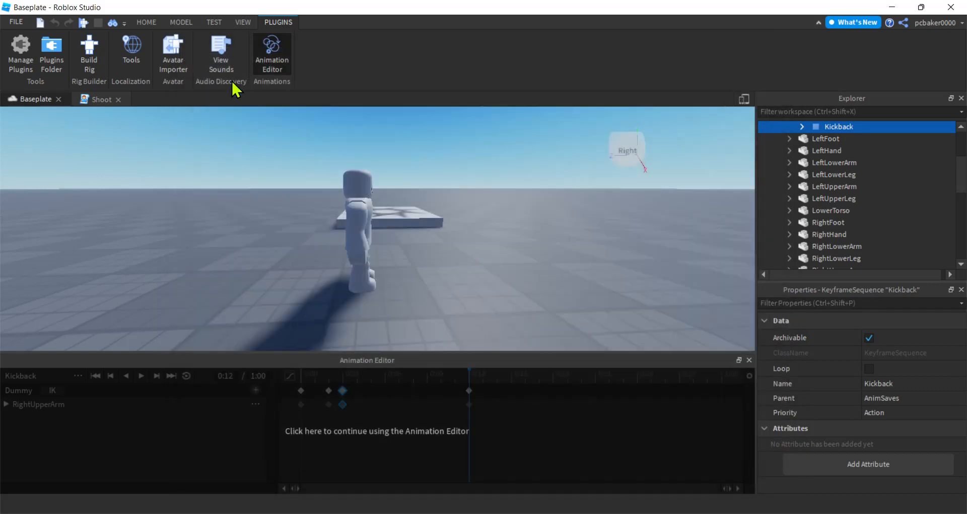
click(146, 22)
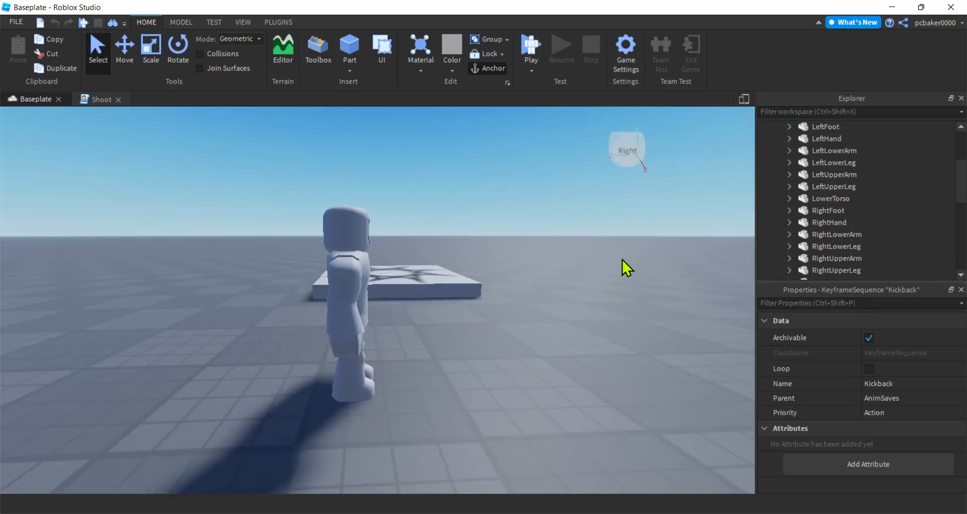
Start a play test holding the Pistol and show the Output panel
click(529, 47)
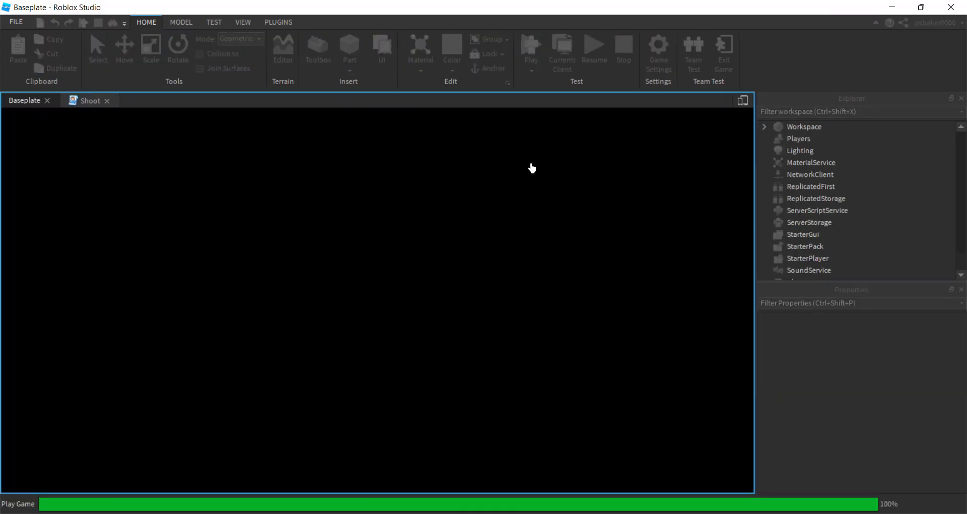
click(529, 47)
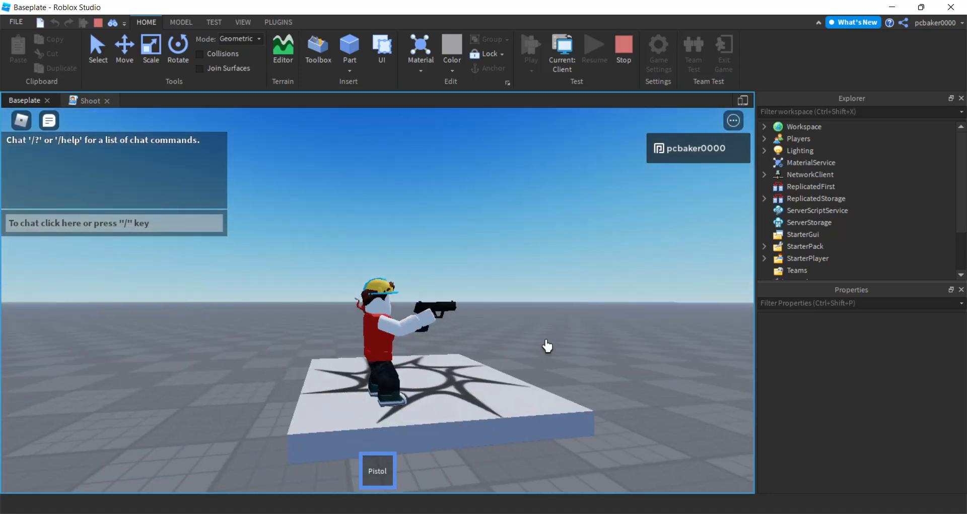
click(242, 22)
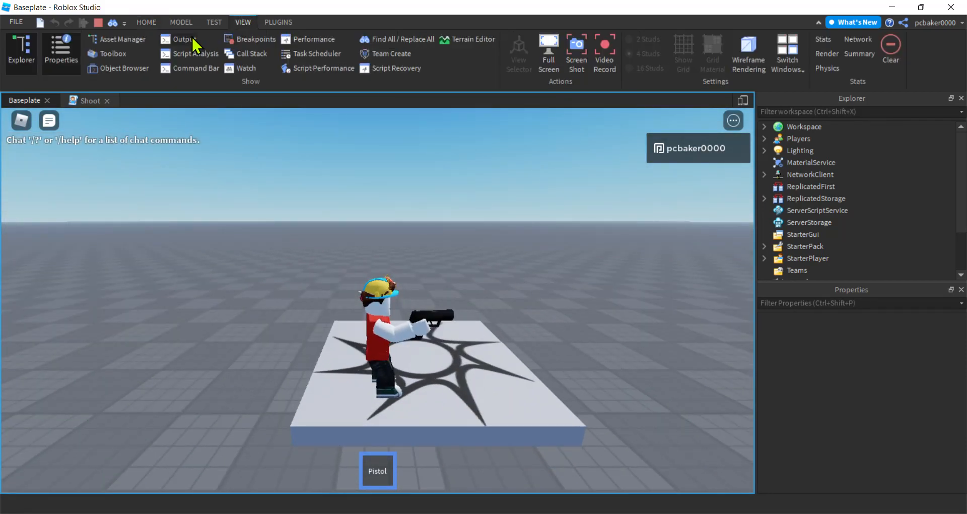
click(184, 38)
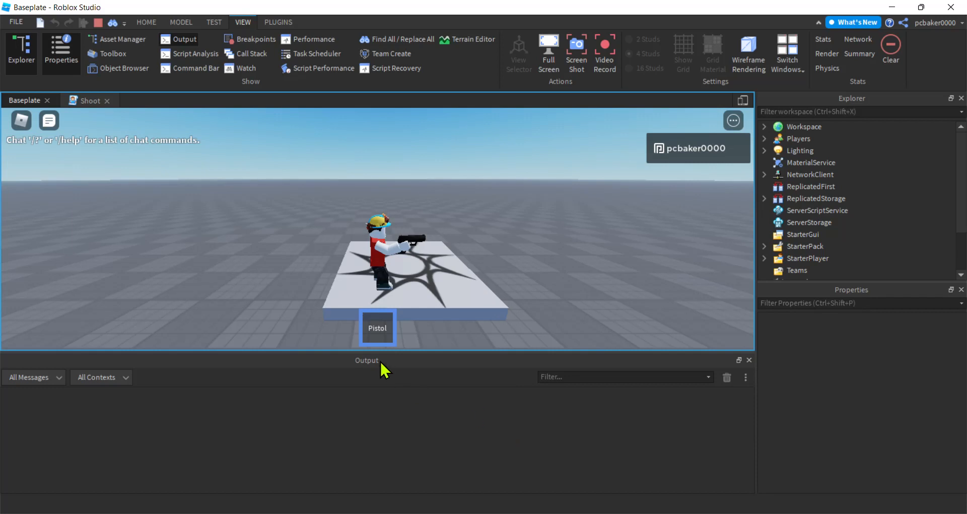
mouse_move(518, 241)
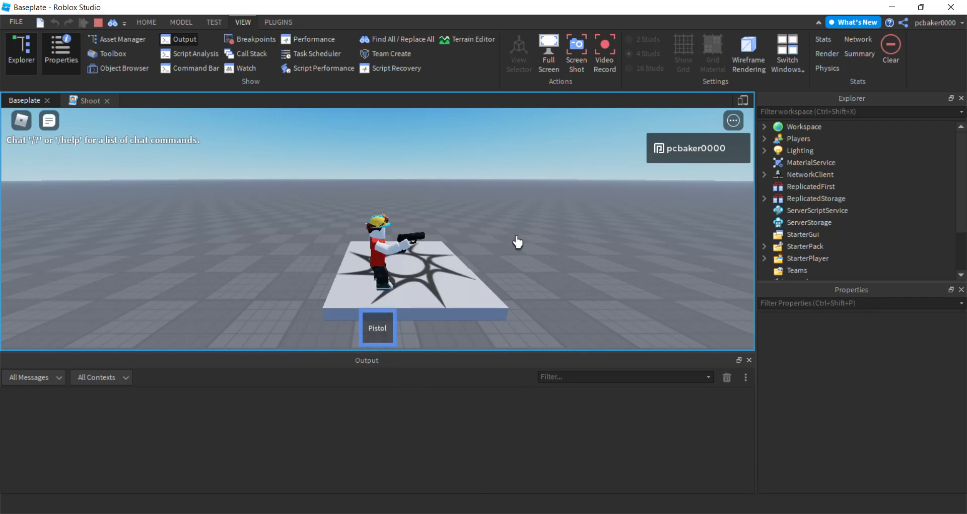
mouse_move(524, 255)
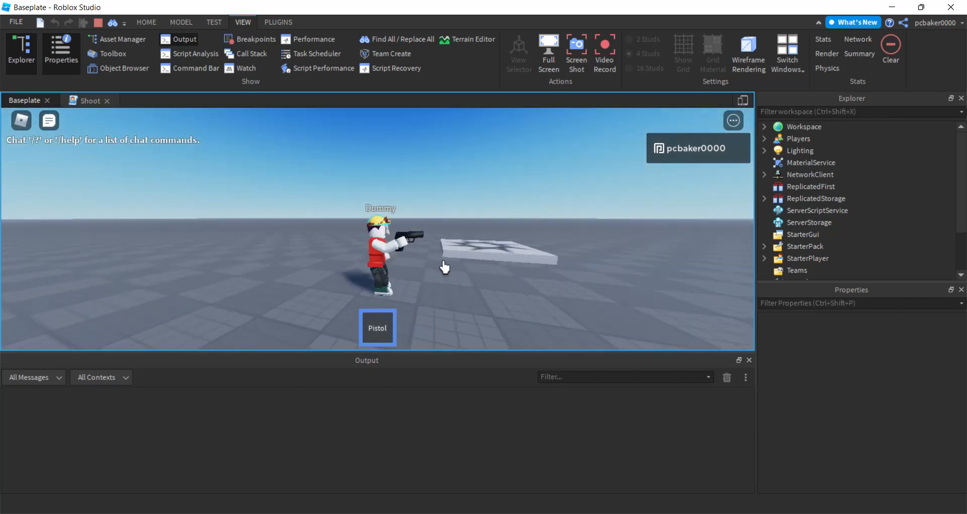
mouse_move(686, 335)
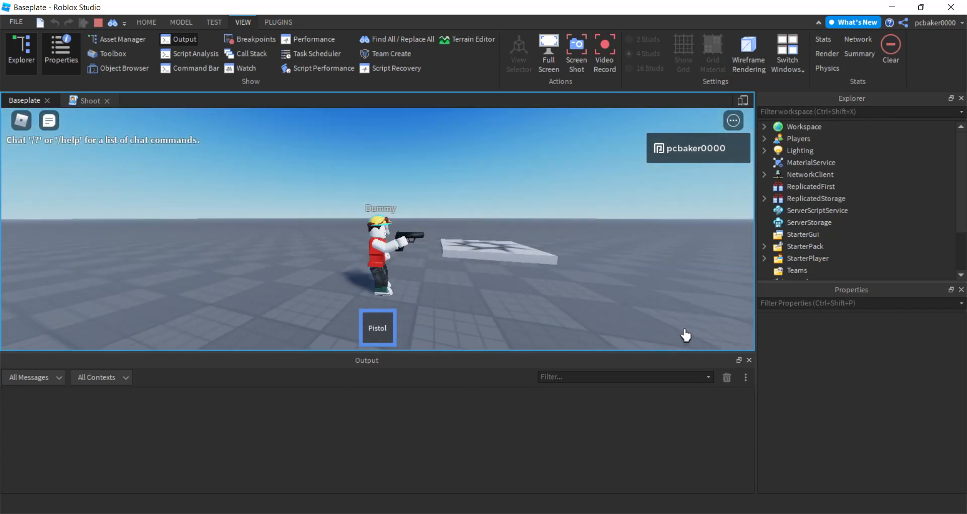